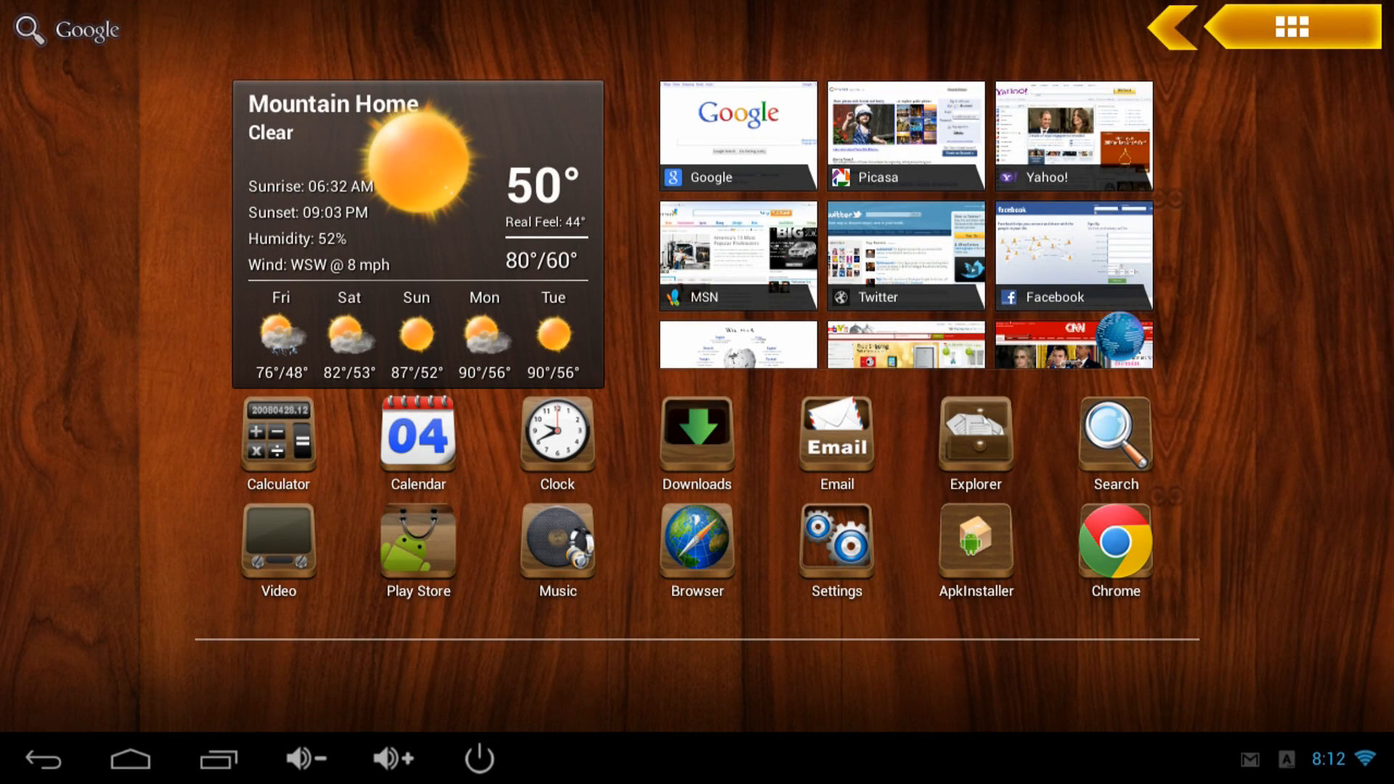
{"action": "mouse_move", "coordinate": [1093, 329]}
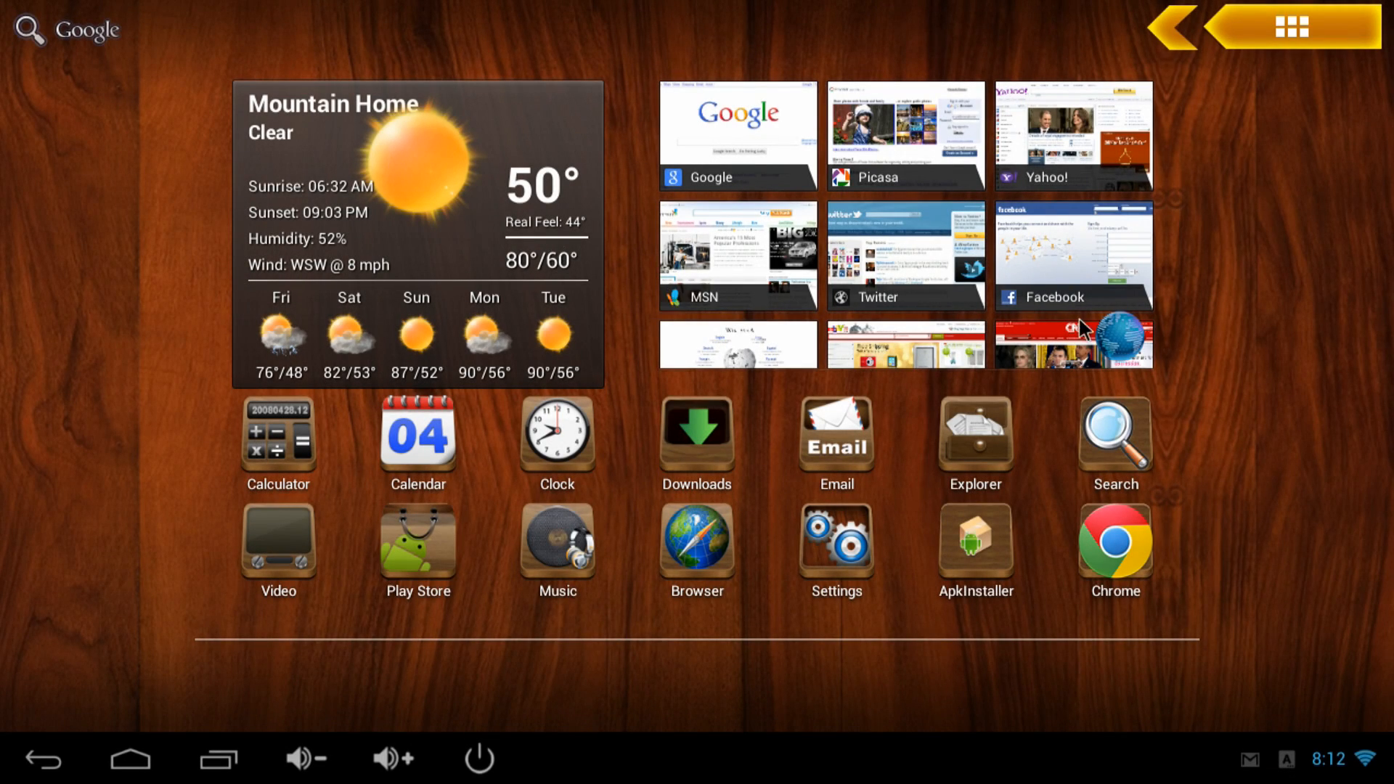
{"action": "mouse_move", "coordinate": [906, 263]}
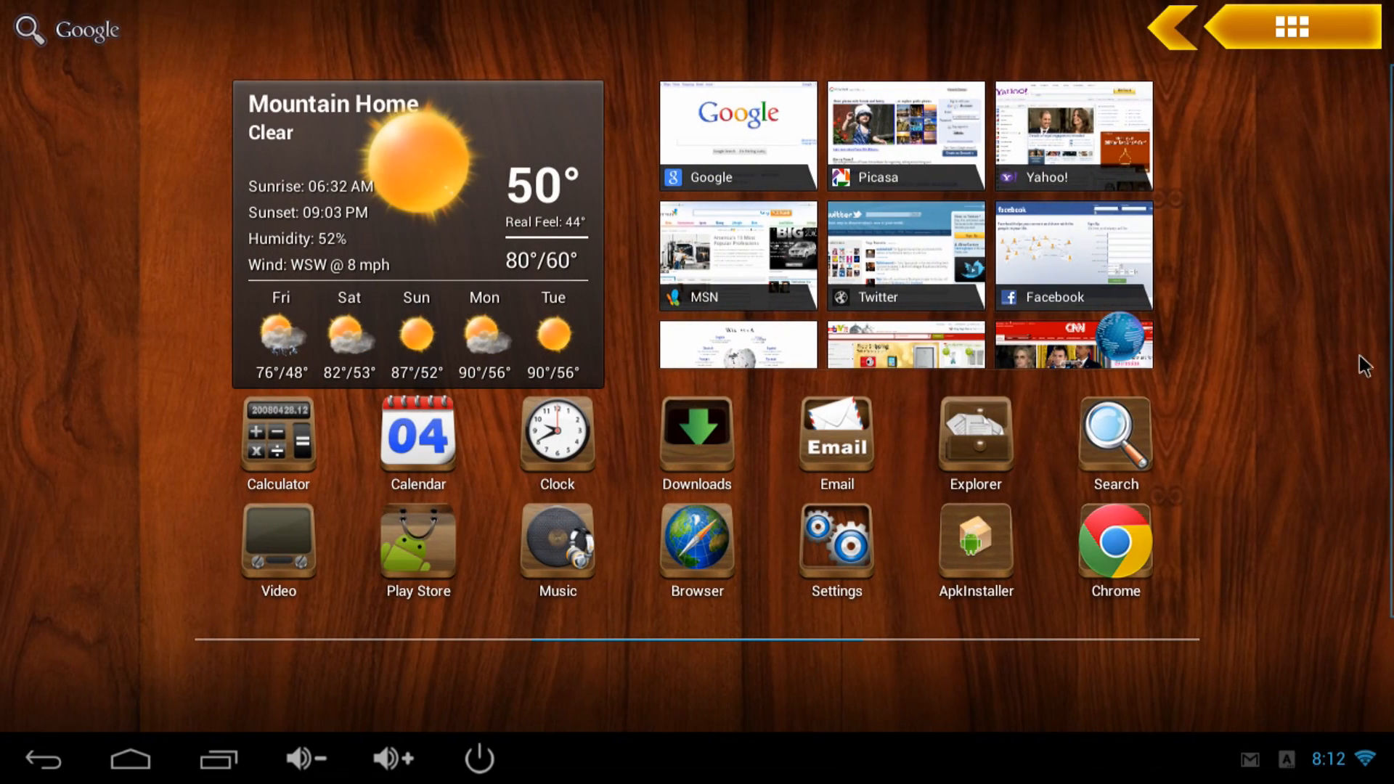
{"action": "mouse_move", "coordinate": [580, 673]}
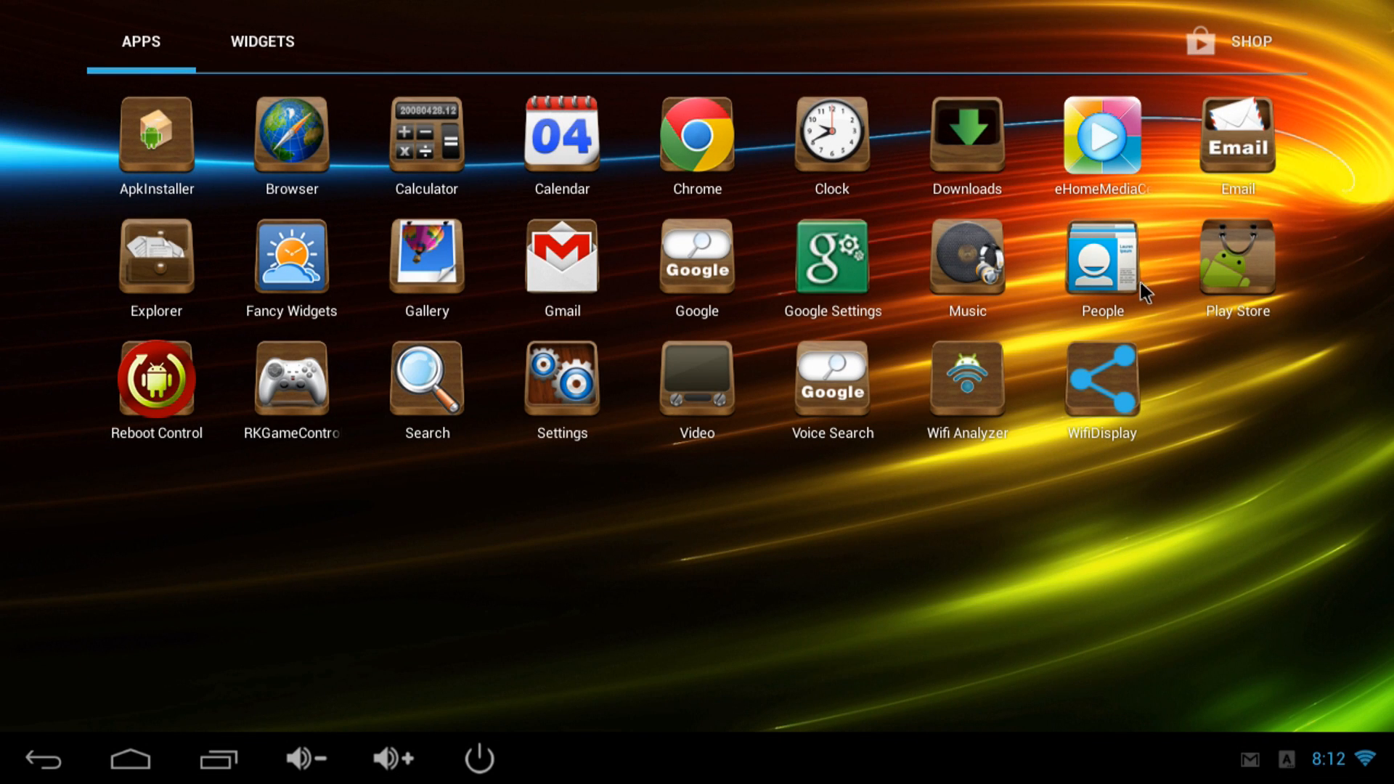
{"action": "mouse_move", "coordinate": [459, 150]}
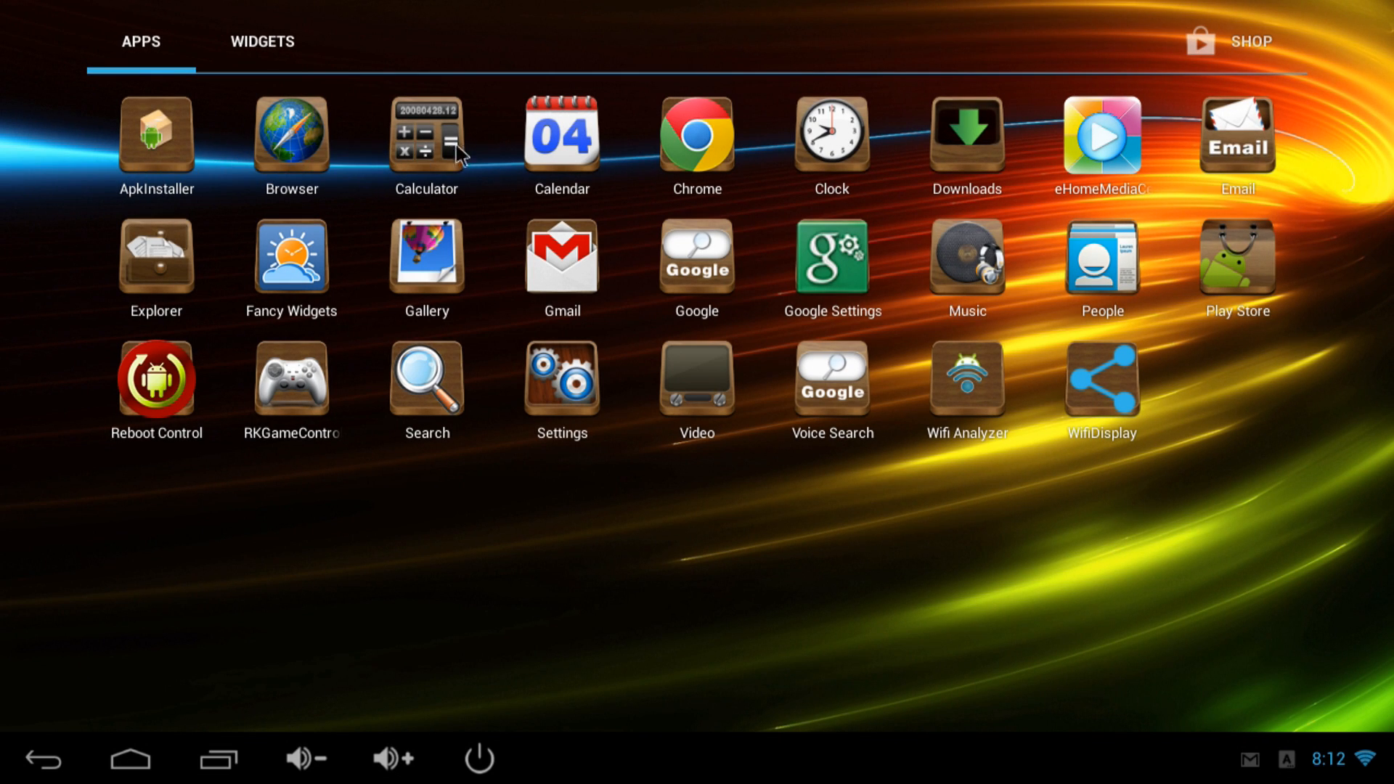
{"action": "mouse_move", "coordinate": [766, 145]}
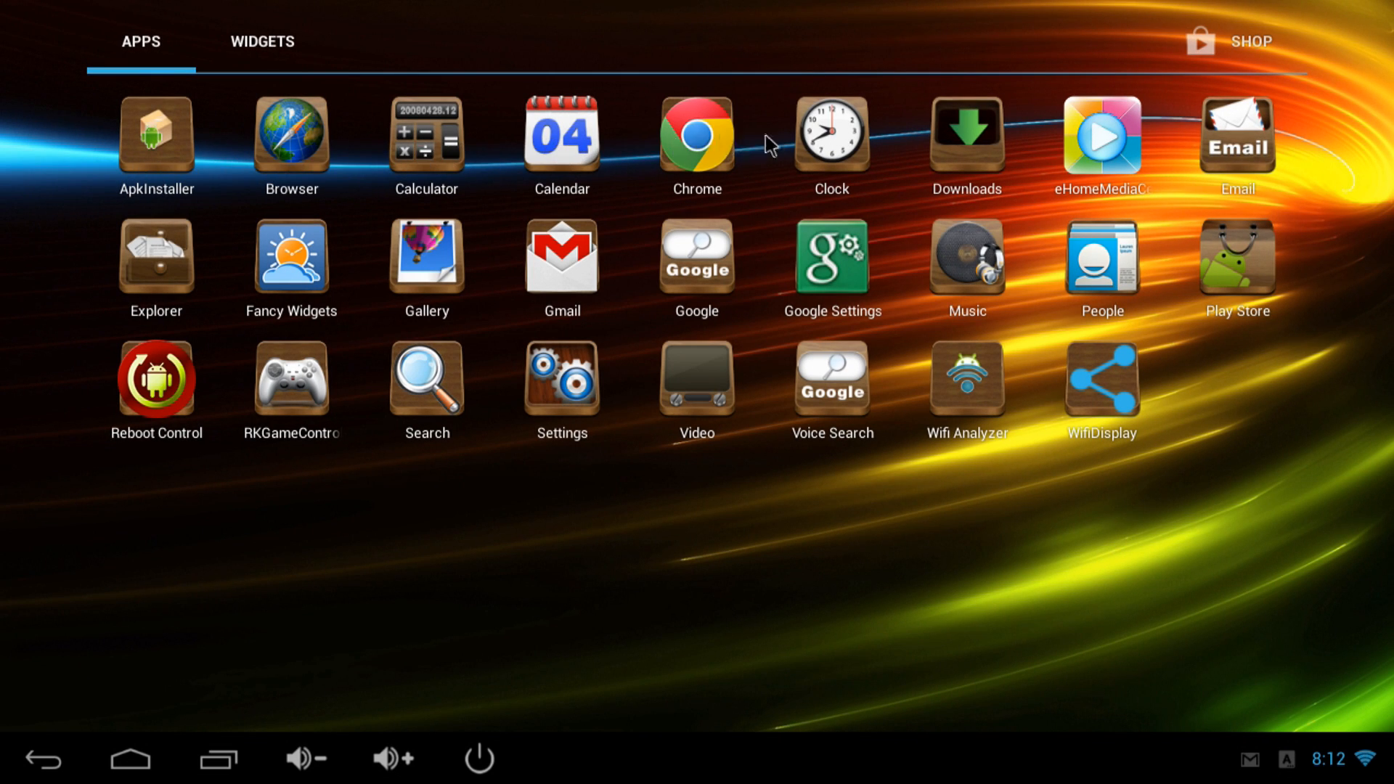
{"action": "mouse_move", "coordinate": [1120, 152]}
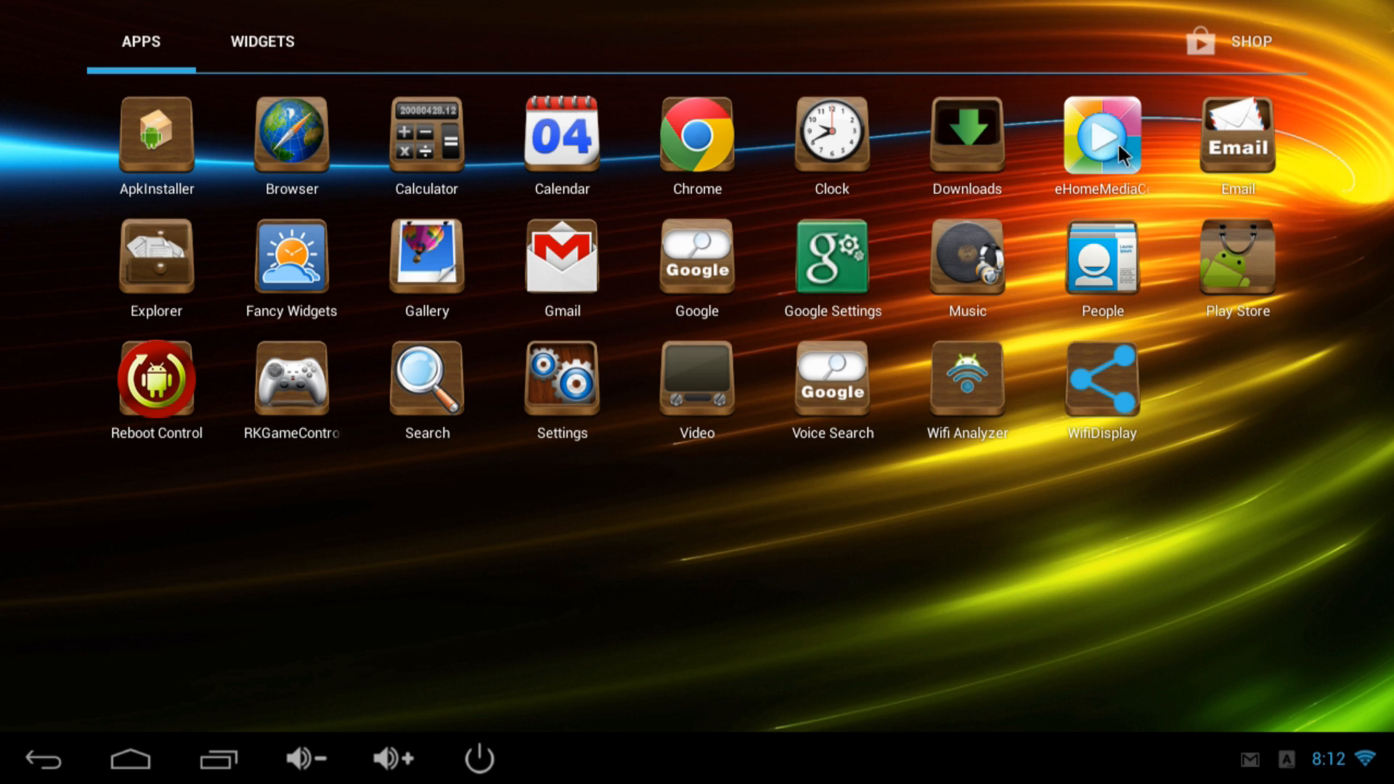
{"action": "mouse_move", "coordinate": [1100, 151]}
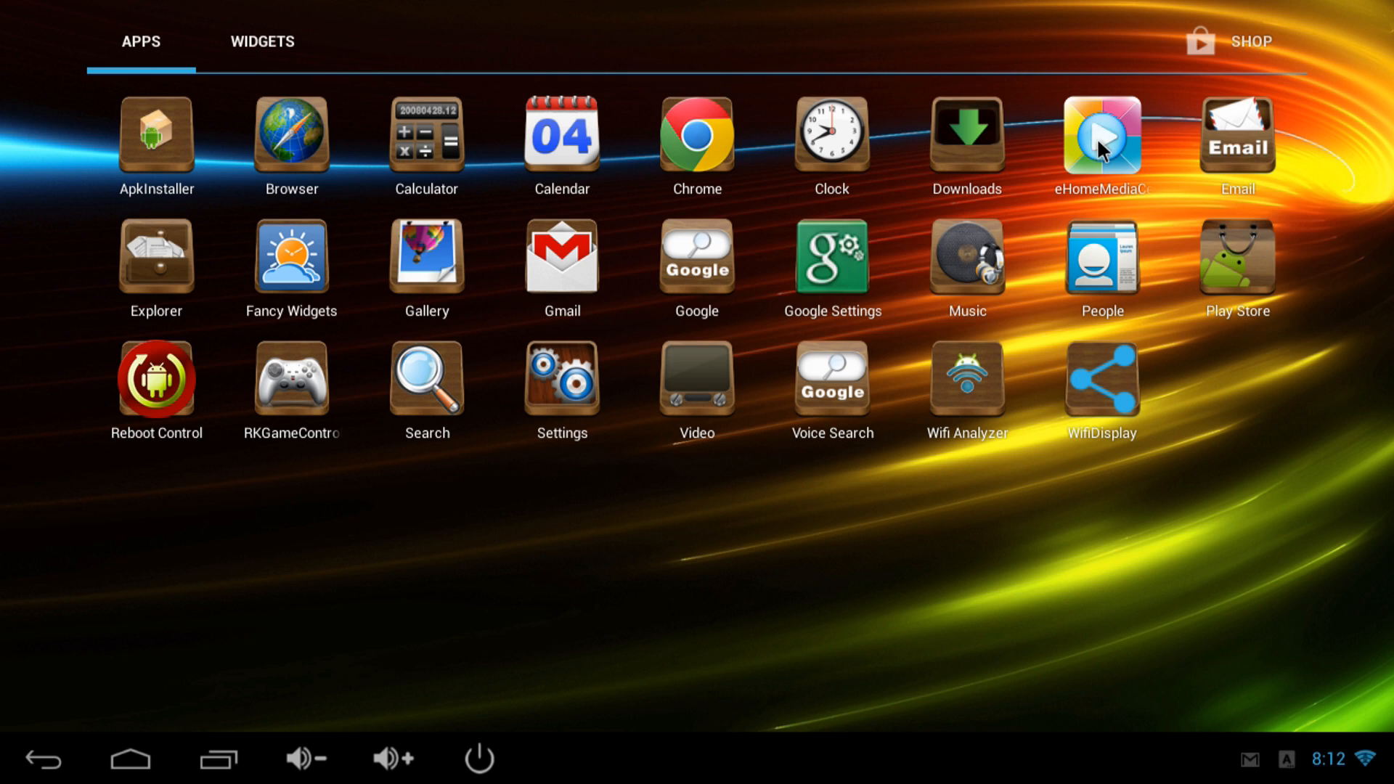
{"action": "mouse_move", "coordinate": [859, 401]}
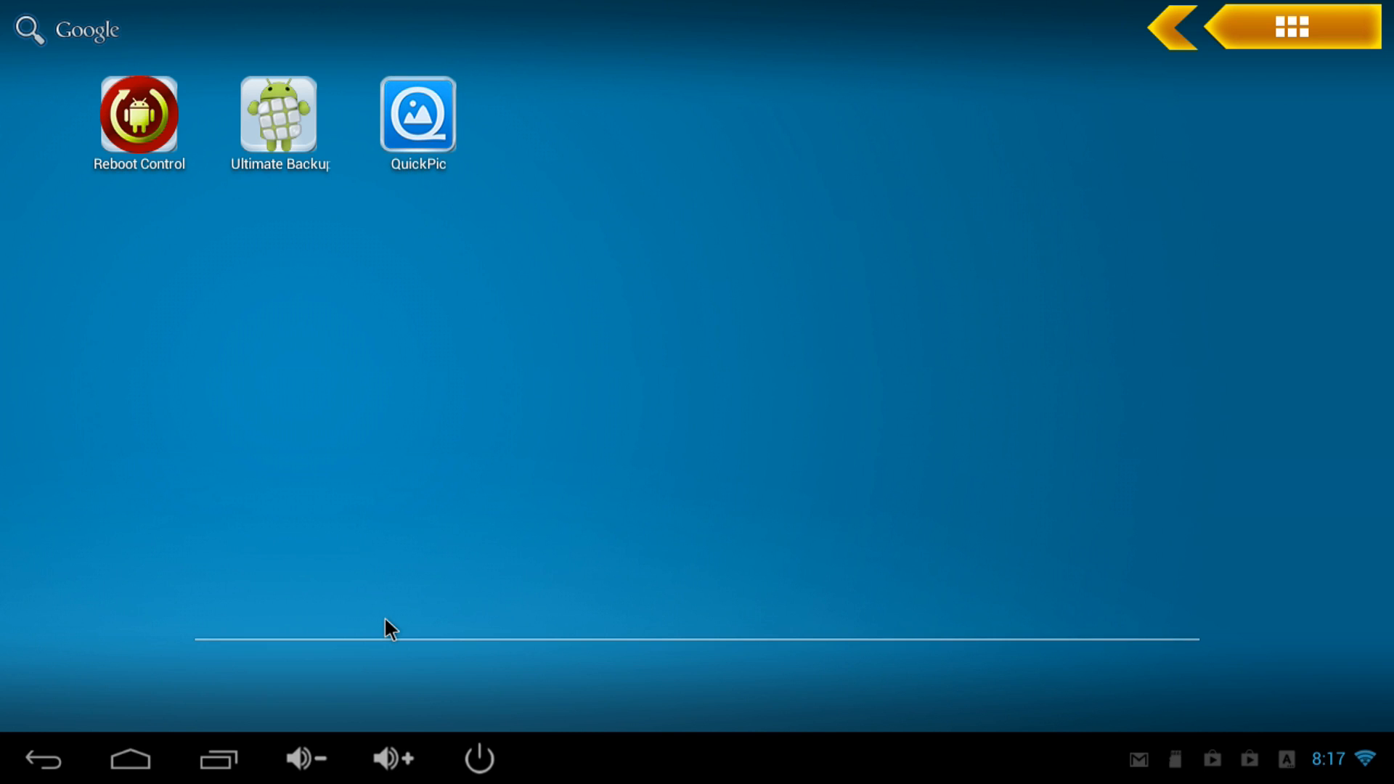
{"action": "mouse_move", "coordinate": [206, 583]}
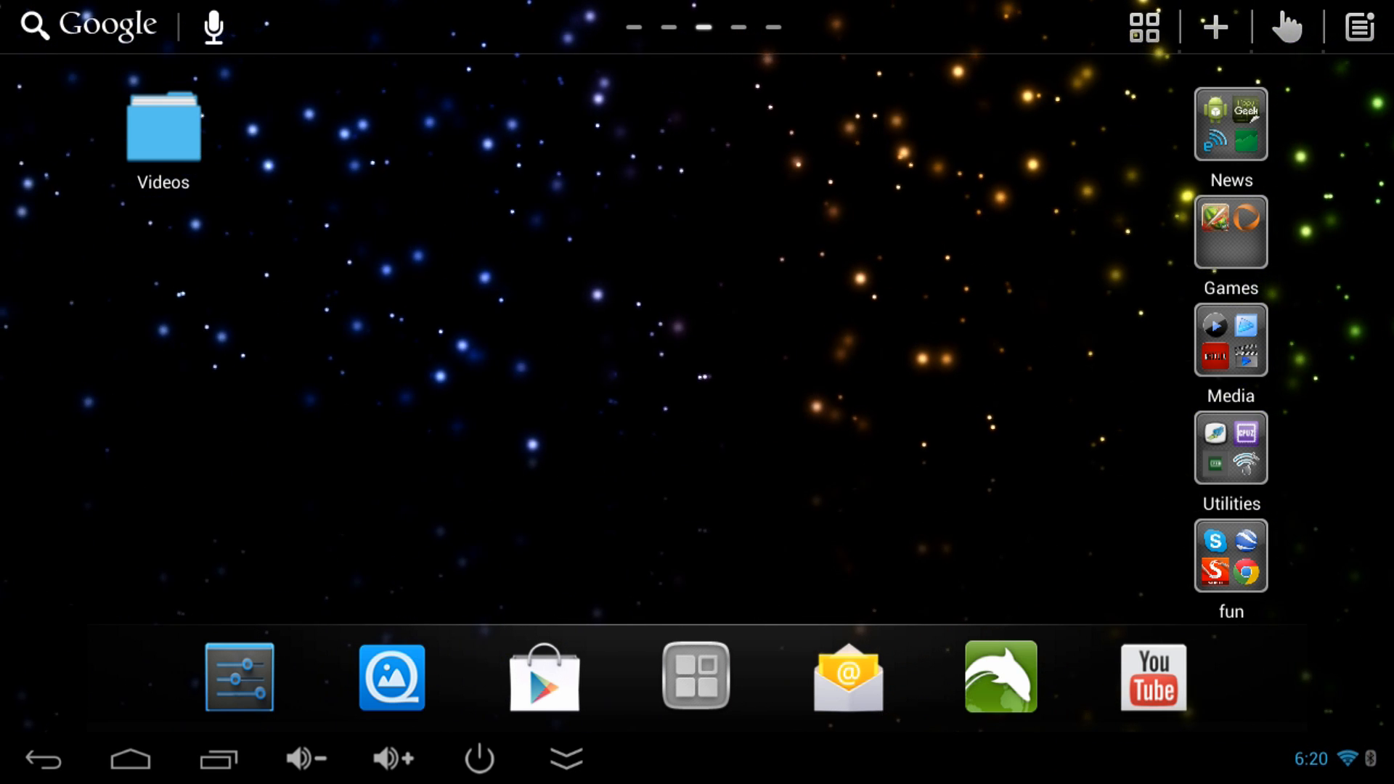
- Launch the system Settings app from the bottom dock
{"action": "left_click", "coordinate": [239, 682]}
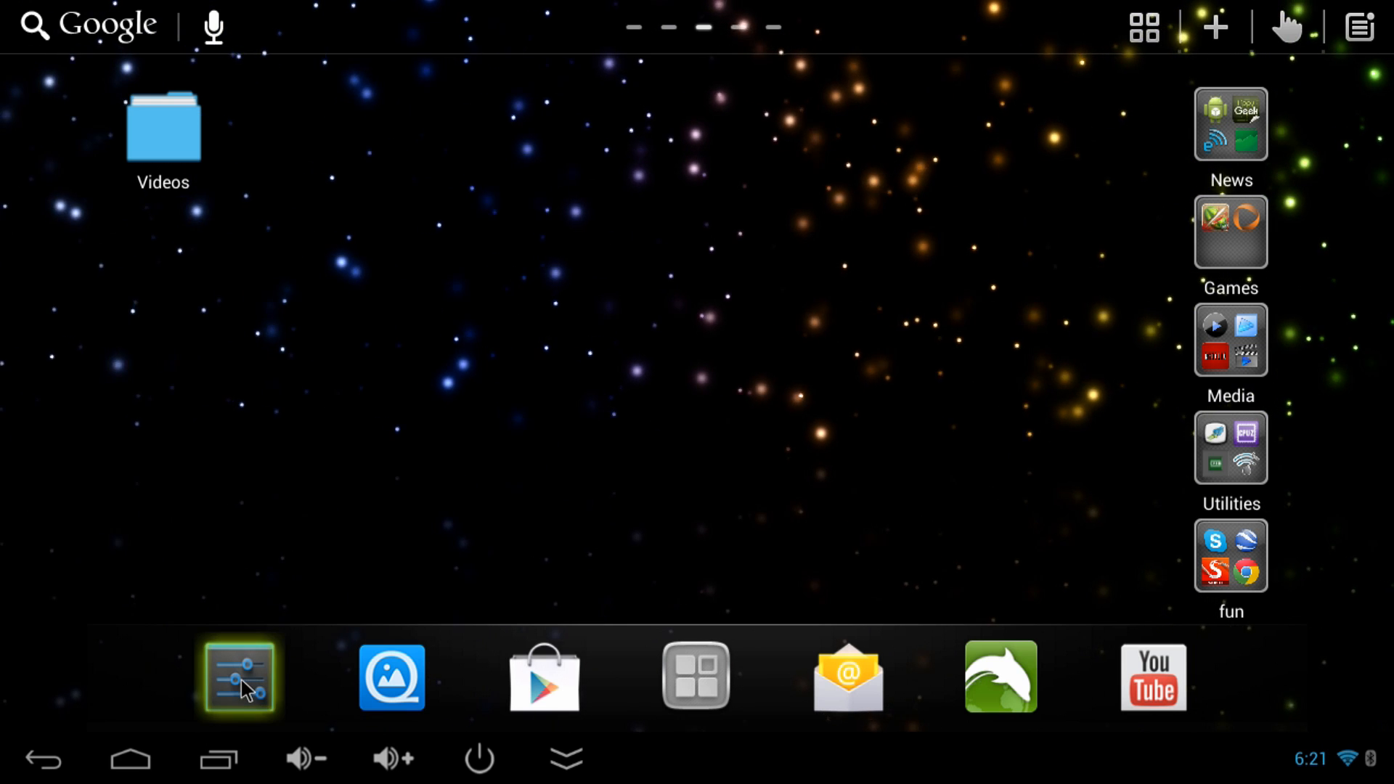
{"action": "left_click", "coordinate": [238, 681]}
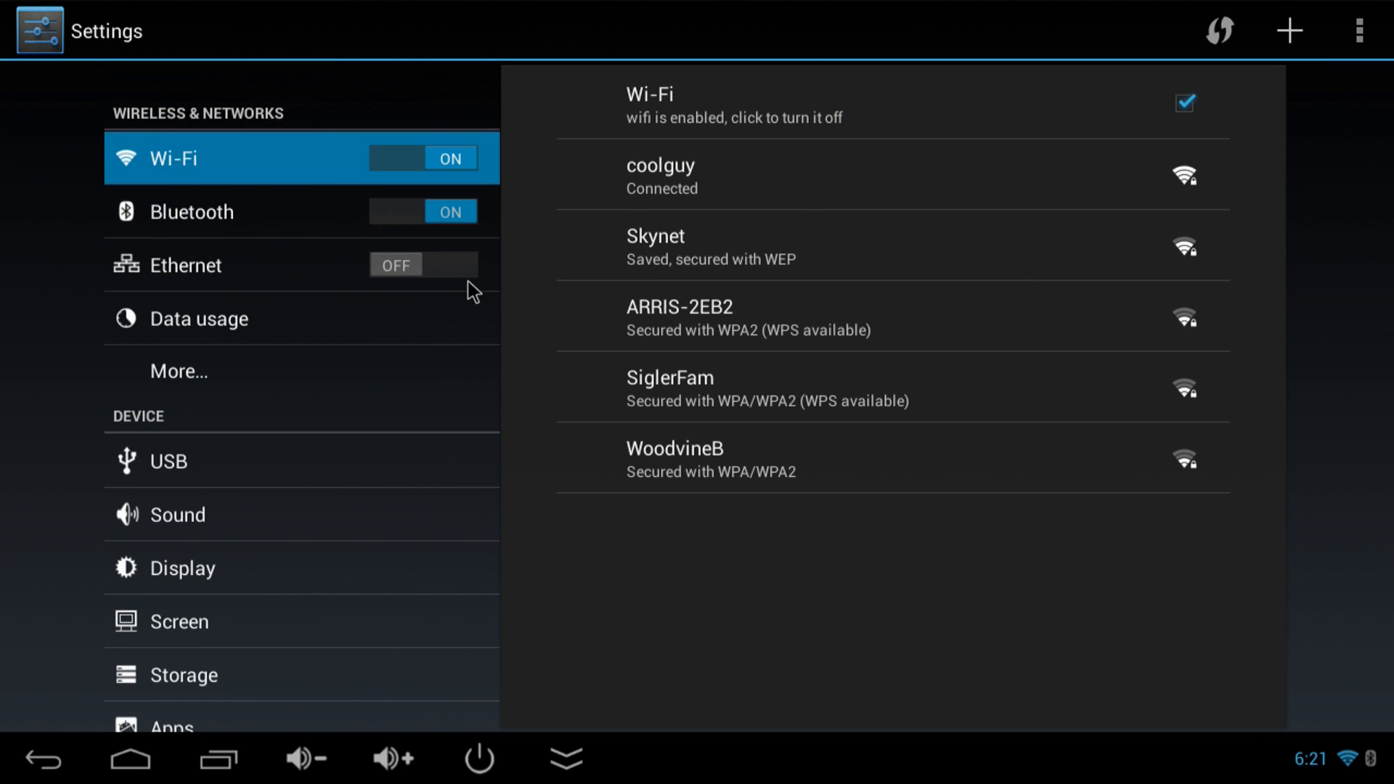
{"action": "mouse_move", "coordinate": [404, 180]}
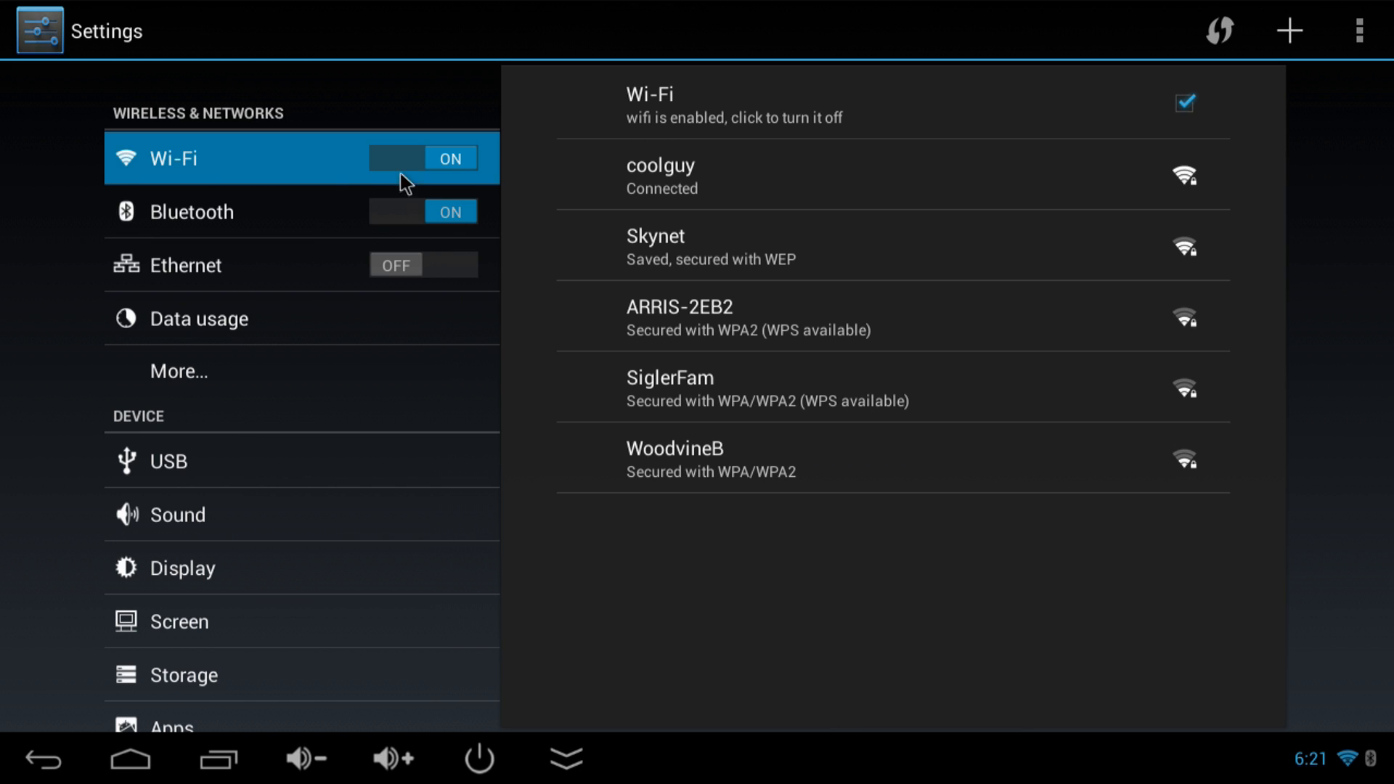
{"action": "mouse_move", "coordinate": [417, 167]}
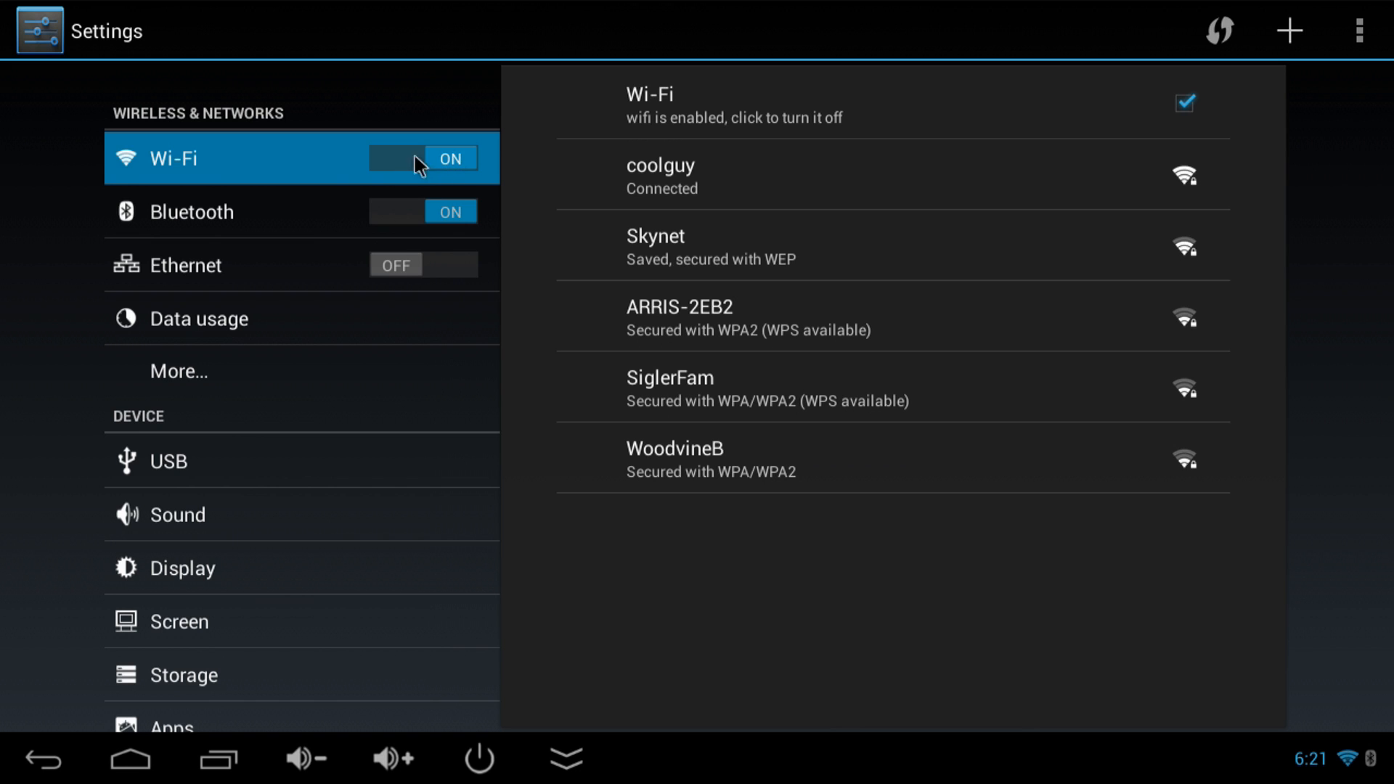
- Review Bluetooth's paired devices, then show Ethernet details (disabled, IP 0.0.0.0)
{"action": "left_click", "coordinate": [192, 212]}
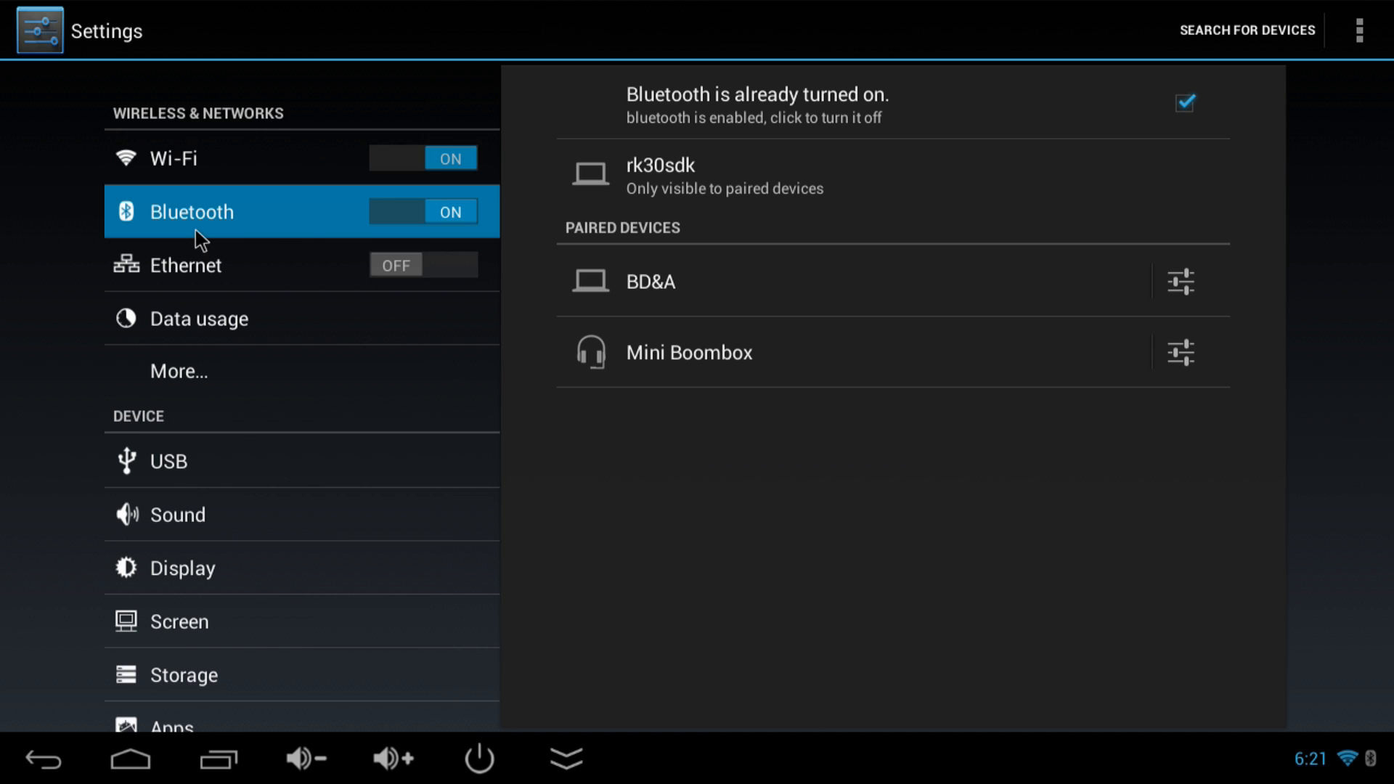
{"action": "mouse_move", "coordinate": [673, 277]}
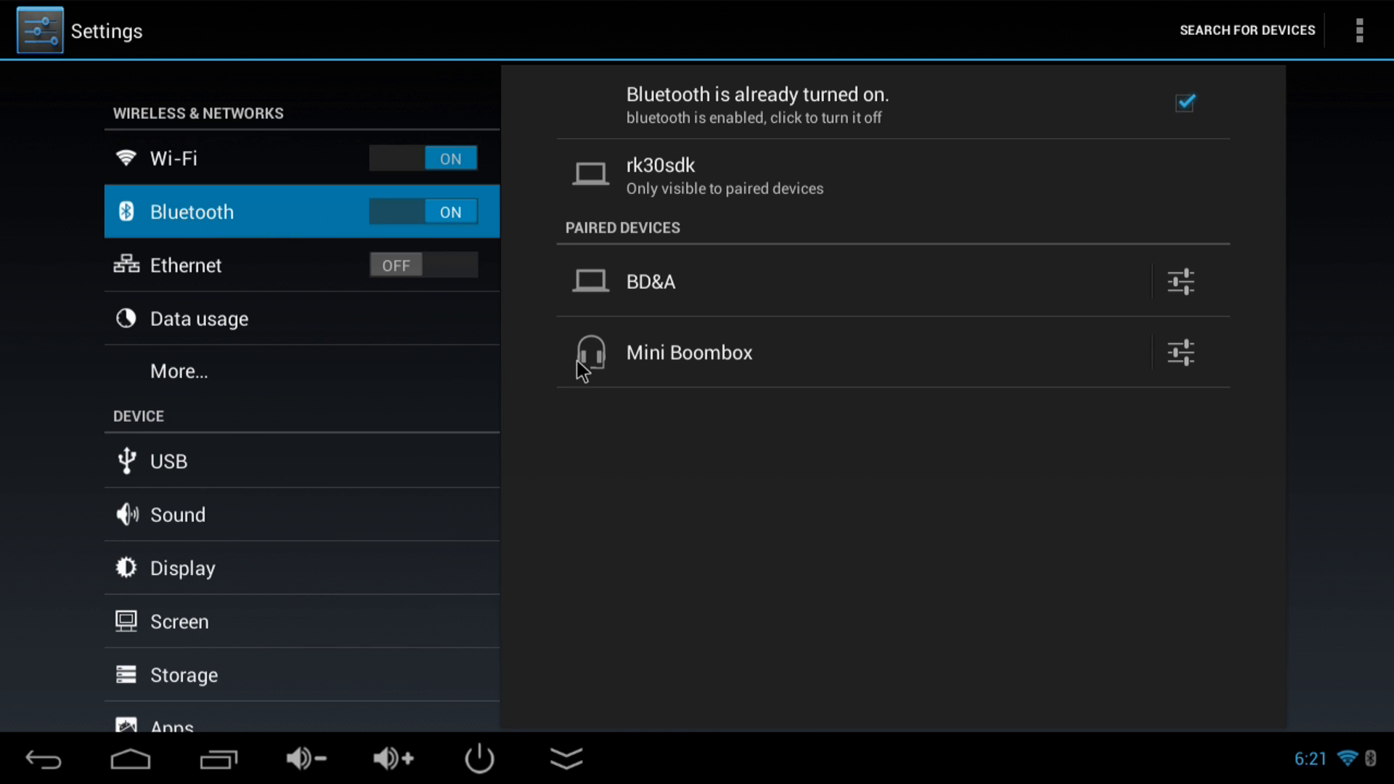
{"action": "mouse_move", "coordinate": [575, 381]}
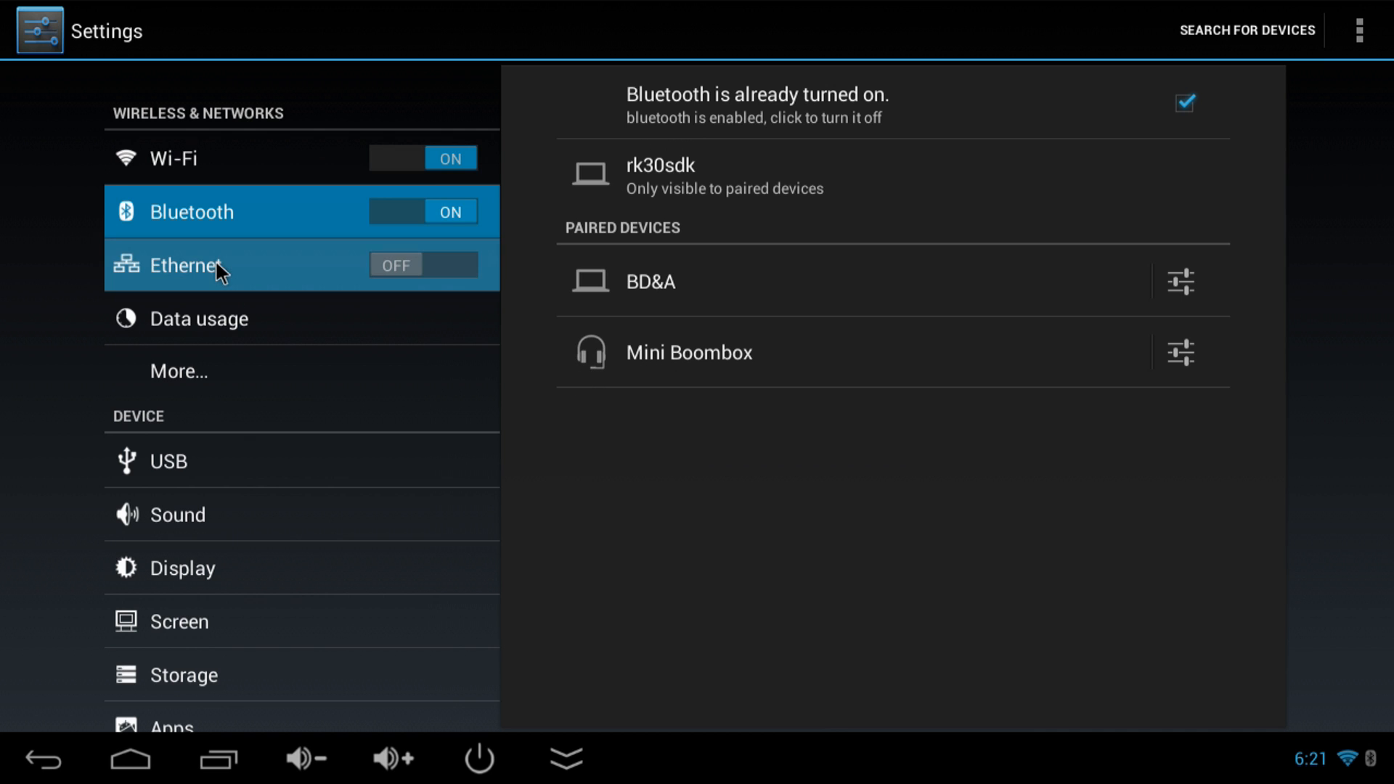
{"action": "left_click", "coordinate": [186, 266]}
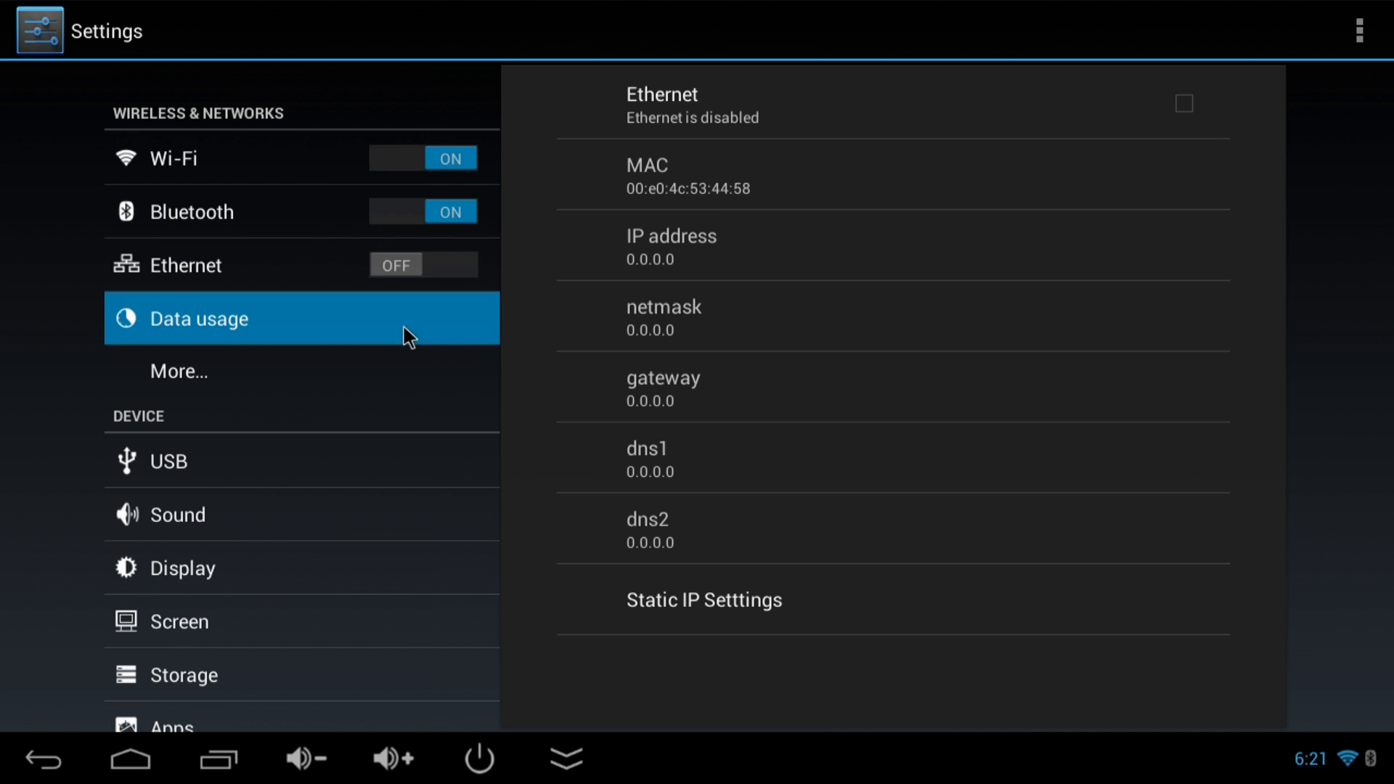
- Review data usage and Display options, keeping the screen output at 1920x1080p-60
{"action": "left_click", "coordinate": [197, 318]}
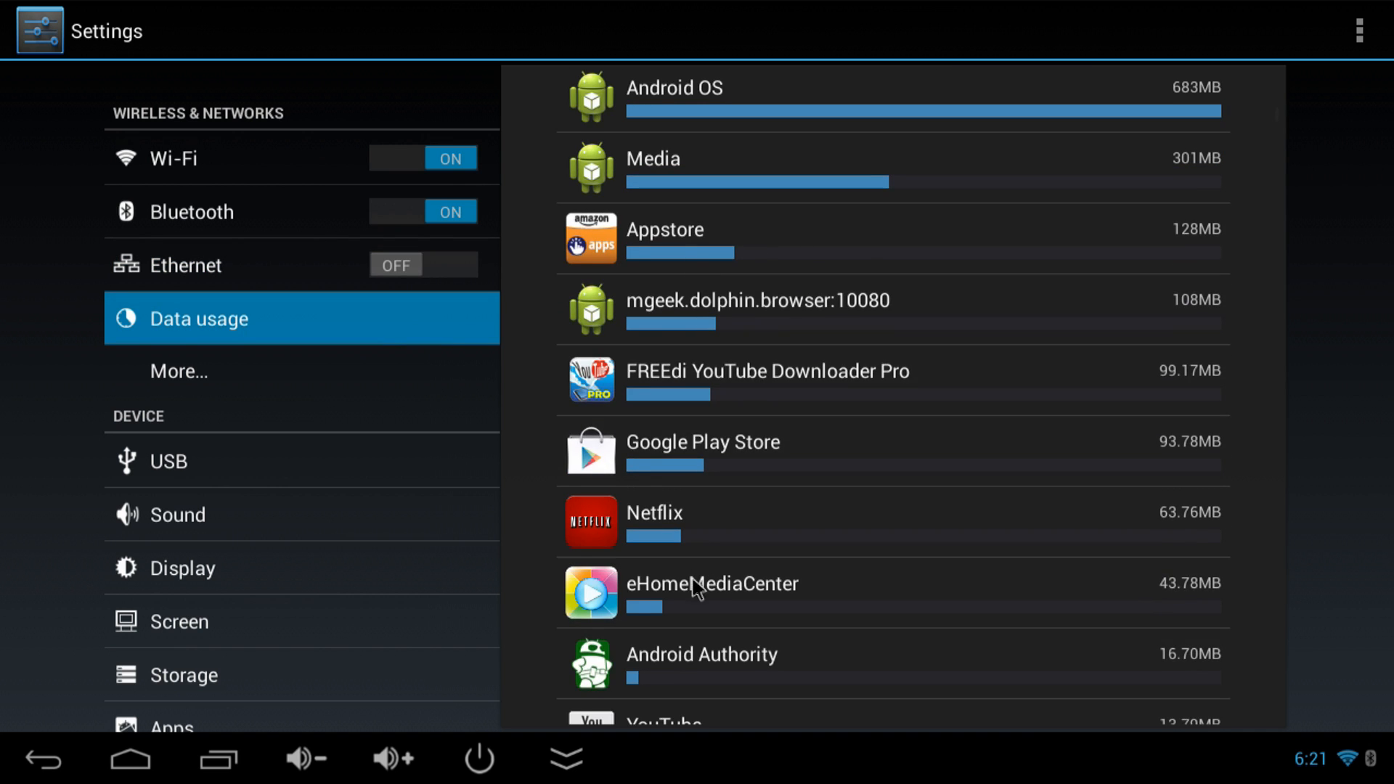
{"action": "scroll", "scroll_direction": "down", "scroll_amount": 3}
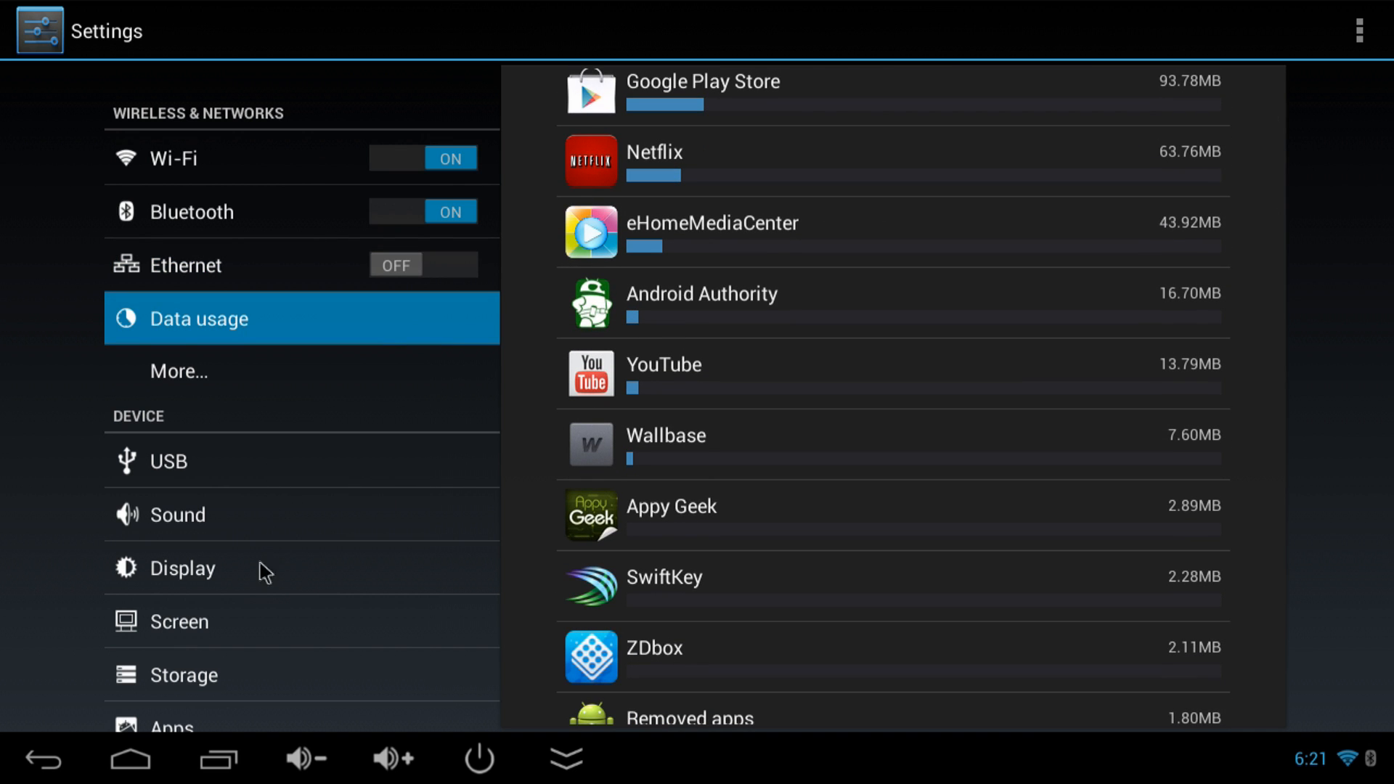
{"action": "left_click", "coordinate": [183, 567]}
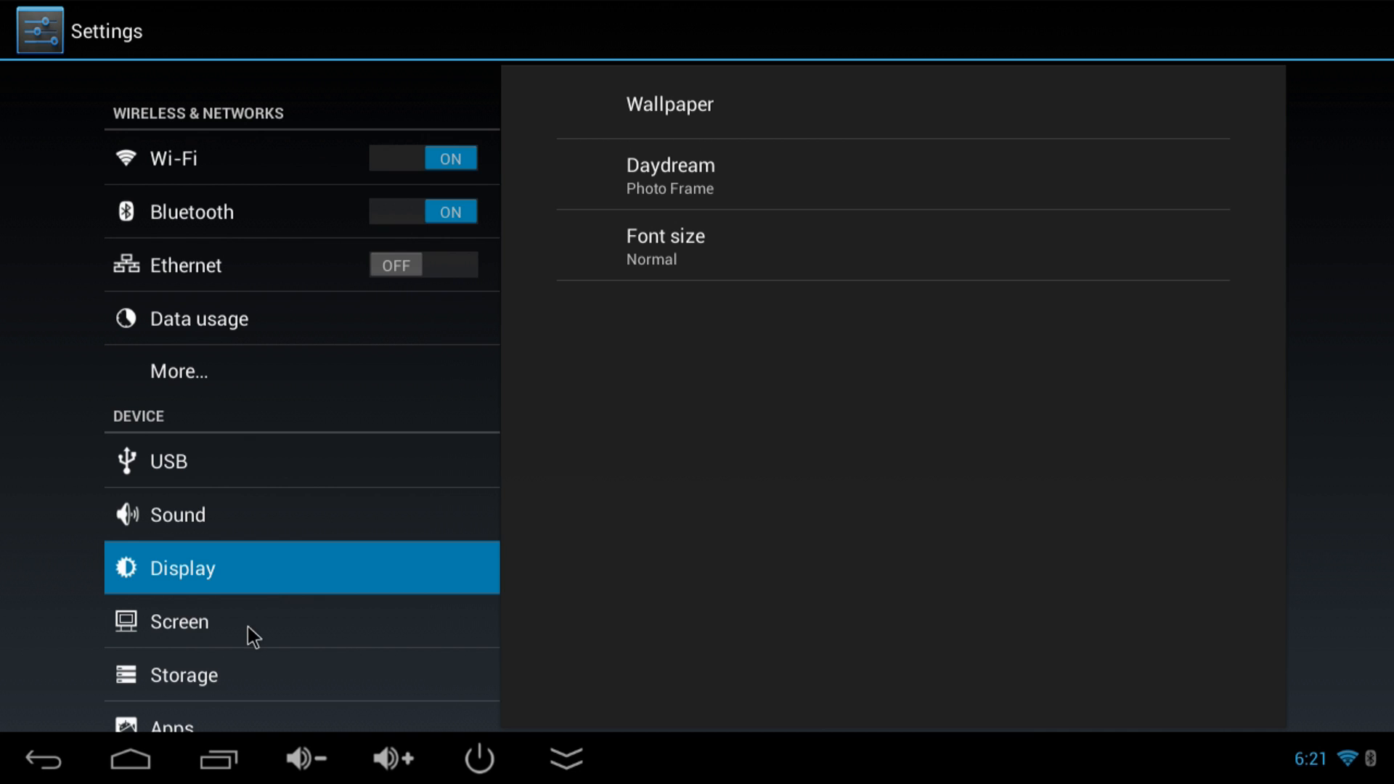
{"action": "left_click", "coordinate": [179, 621]}
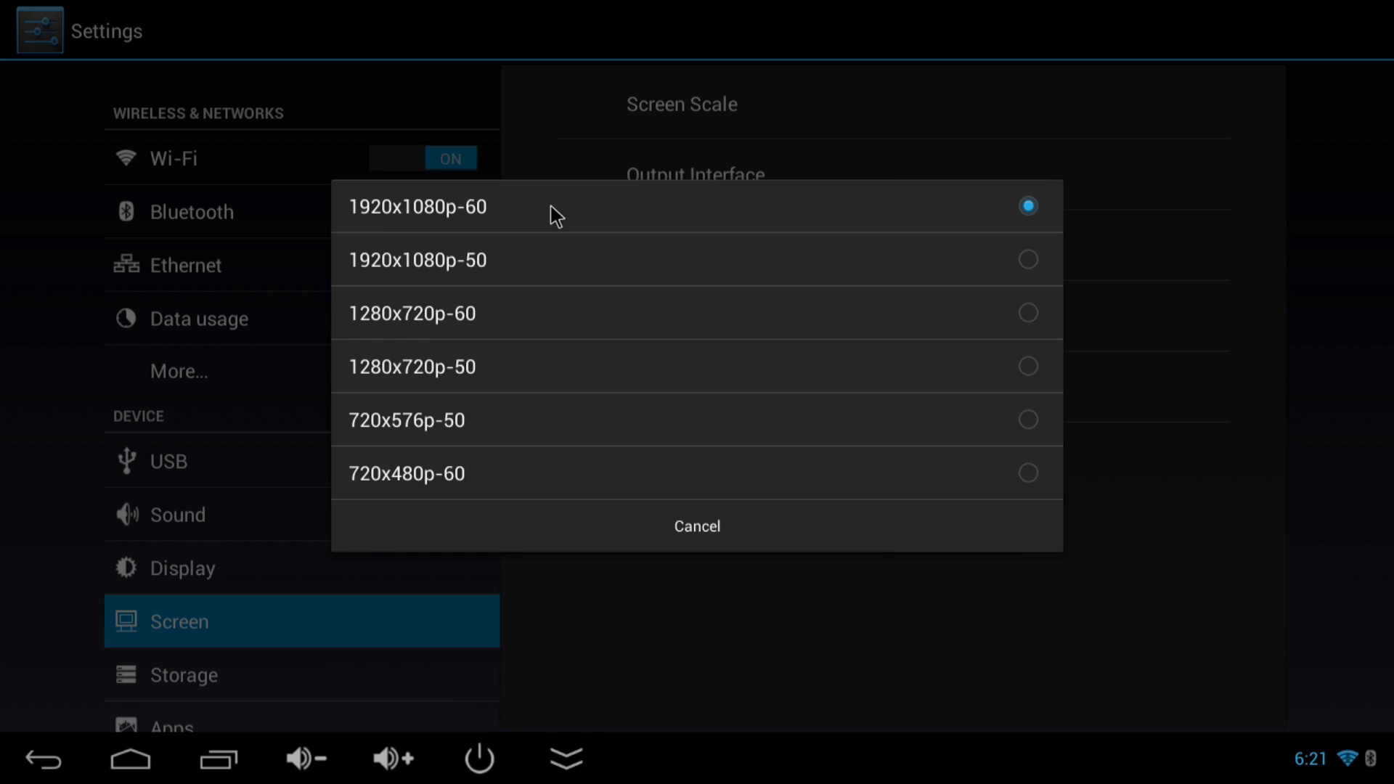
{"action": "left_click", "coordinate": [697, 525]}
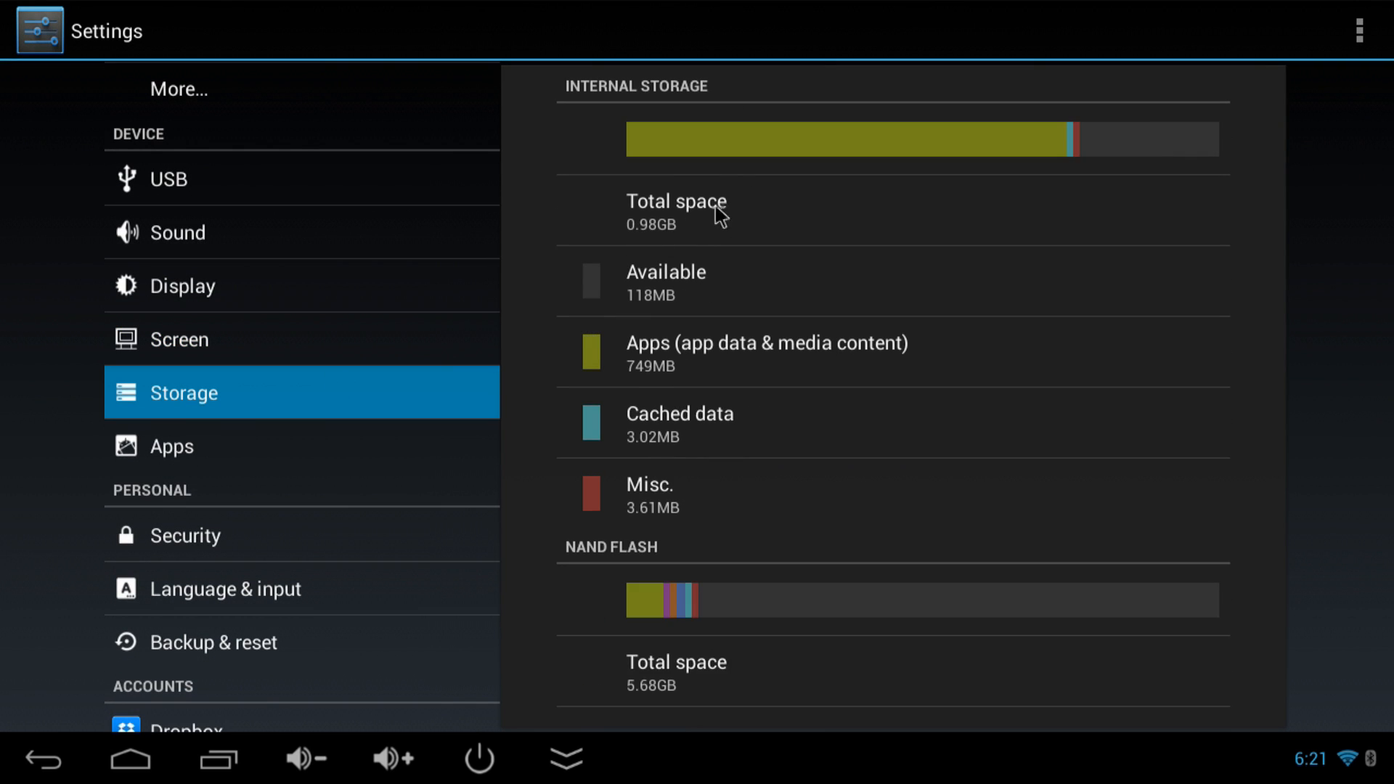
{"action": "mouse_move", "coordinate": [712, 247]}
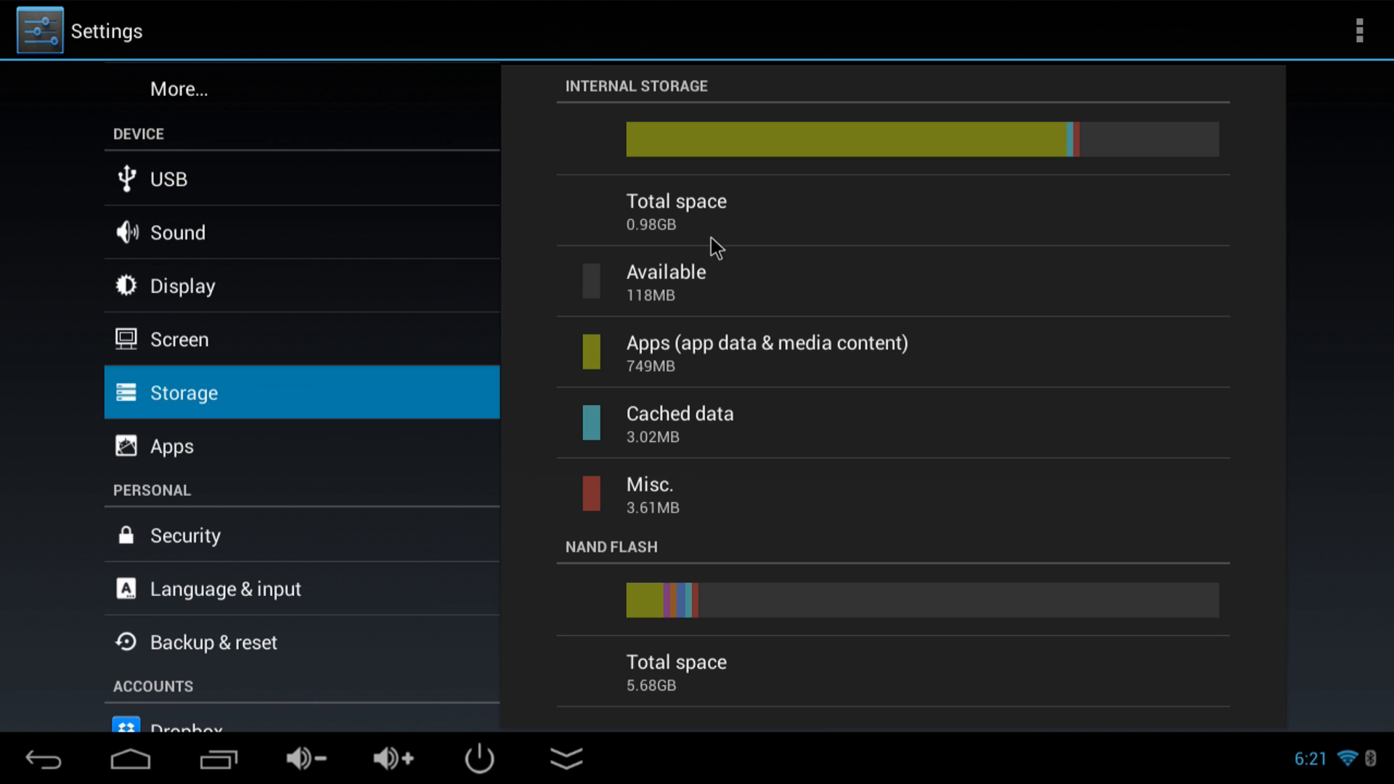
{"action": "mouse_move", "coordinate": [724, 302]}
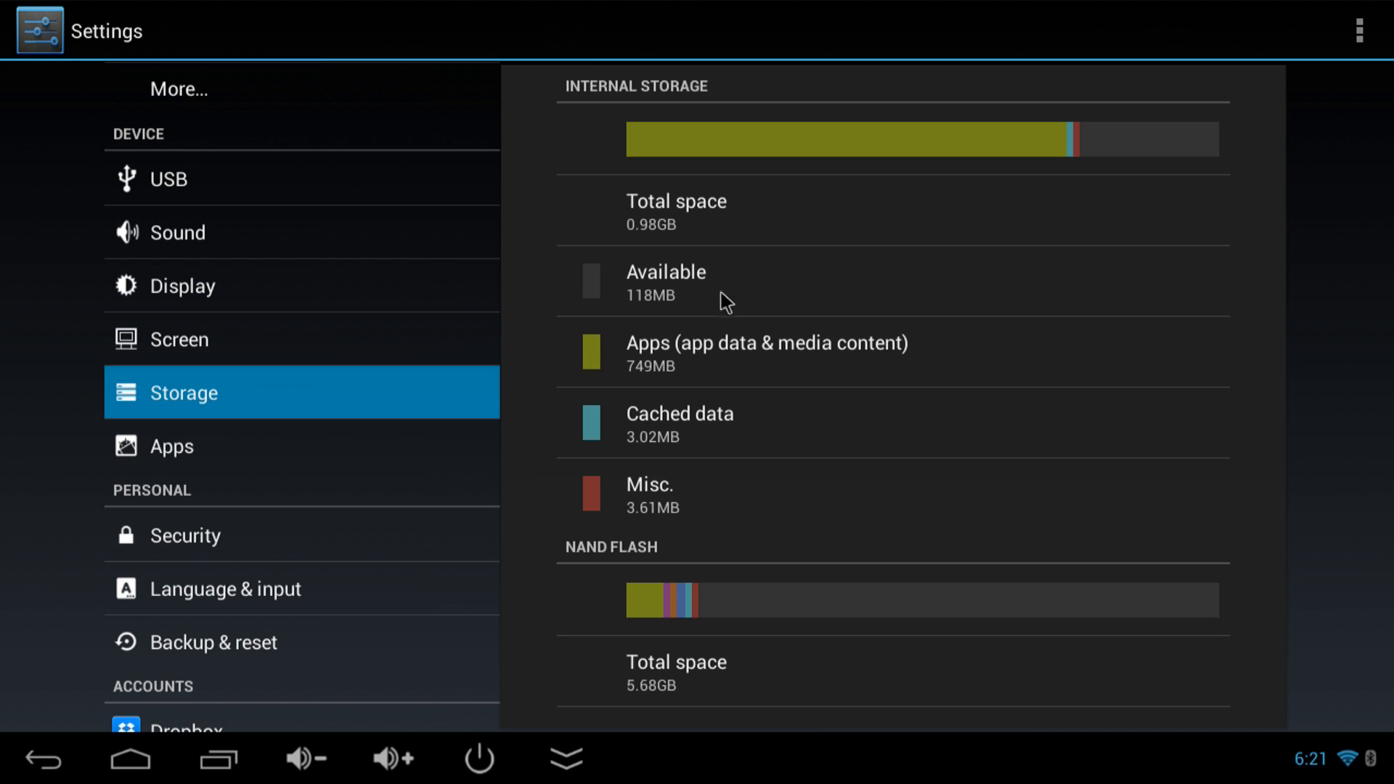
{"action": "scroll", "scroll_direction": "down", "scroll_amount": 3}
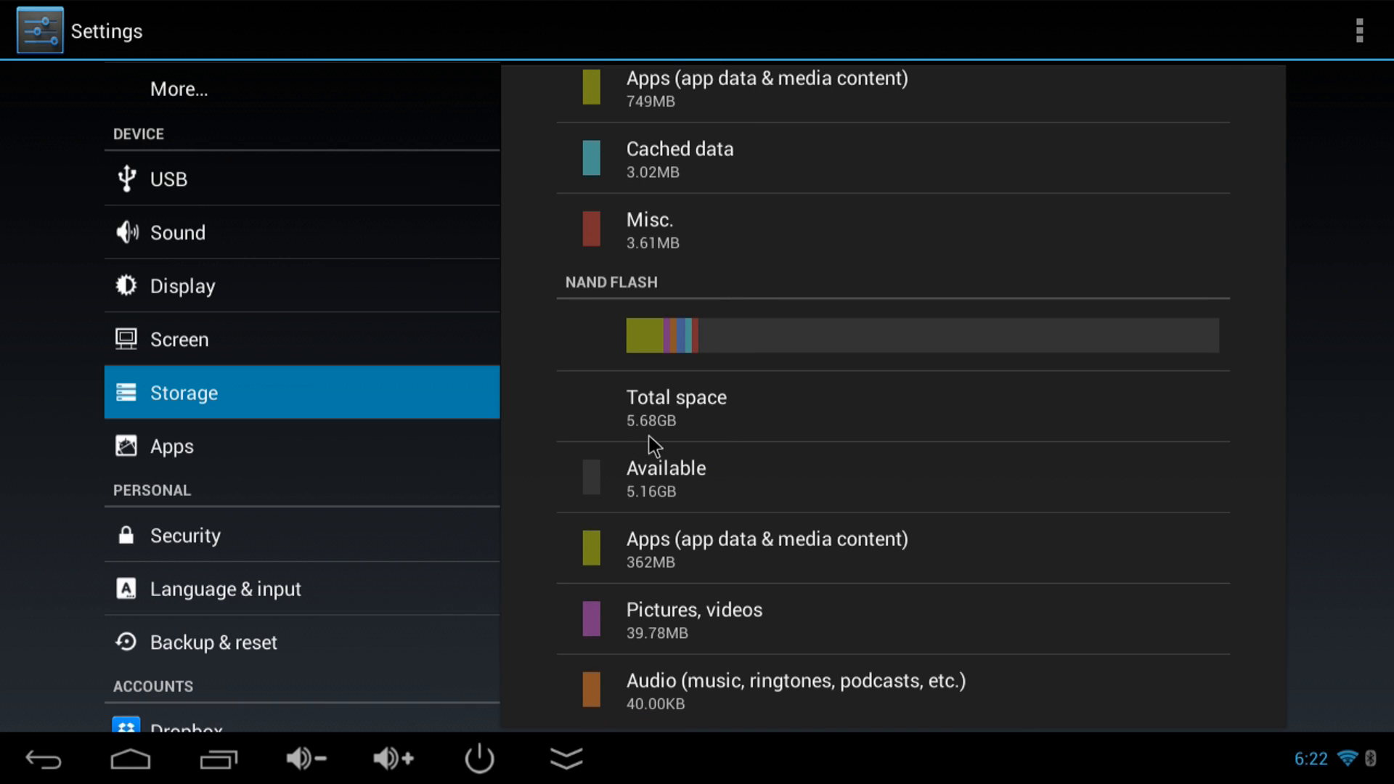
{"action": "mouse_move", "coordinate": [659, 453]}
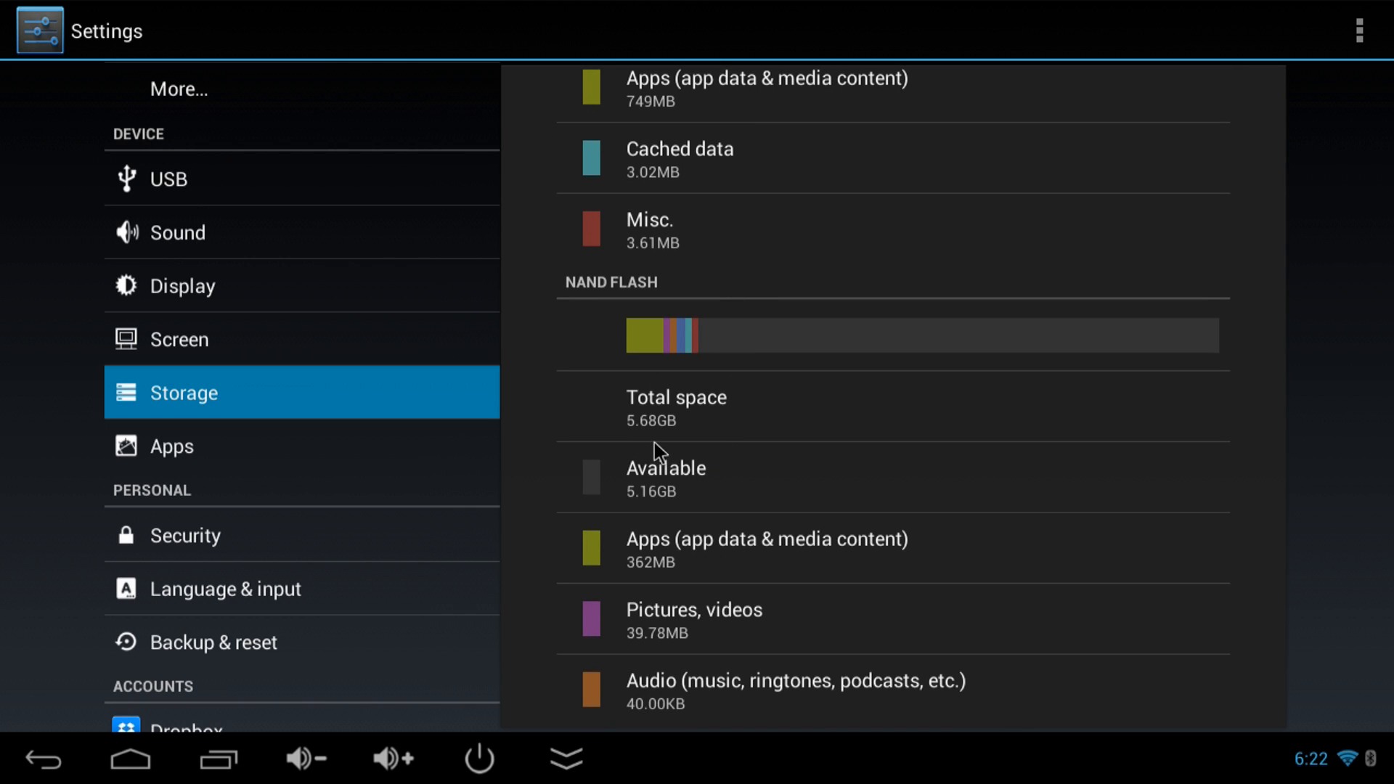
{"action": "scroll", "scroll_direction": "down", "scroll_amount": 3}
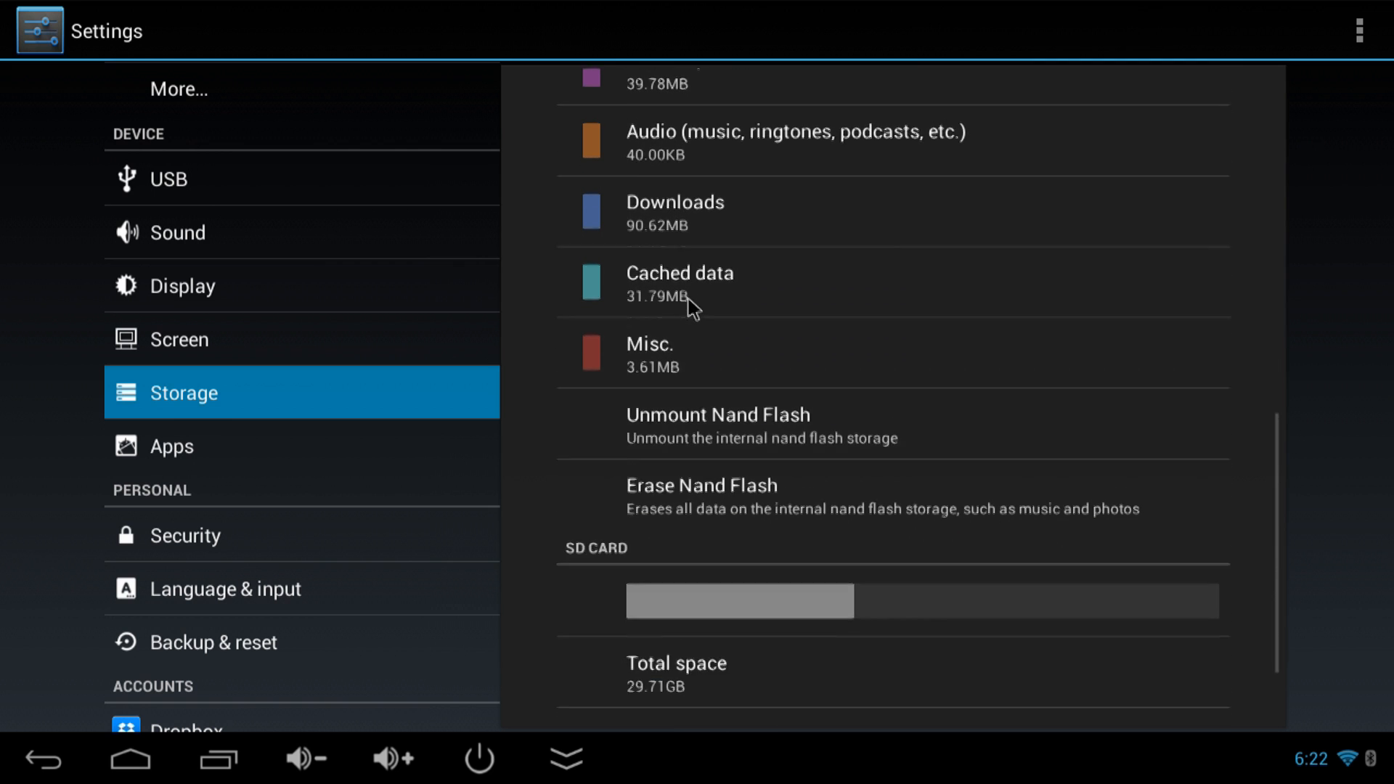
{"action": "scroll", "scroll_direction": "down", "scroll_amount": 3}
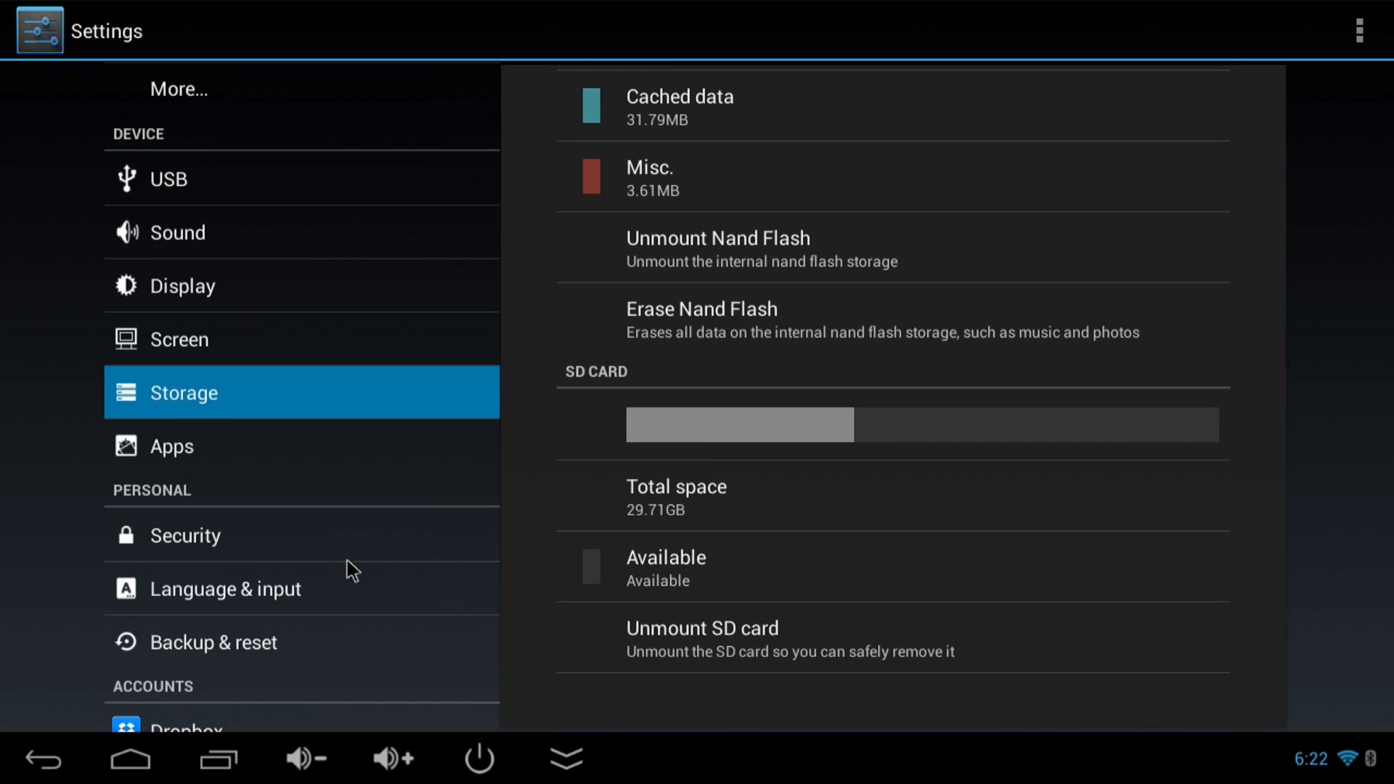
{"action": "scroll", "scroll_direction": "down", "scroll_amount": 3}
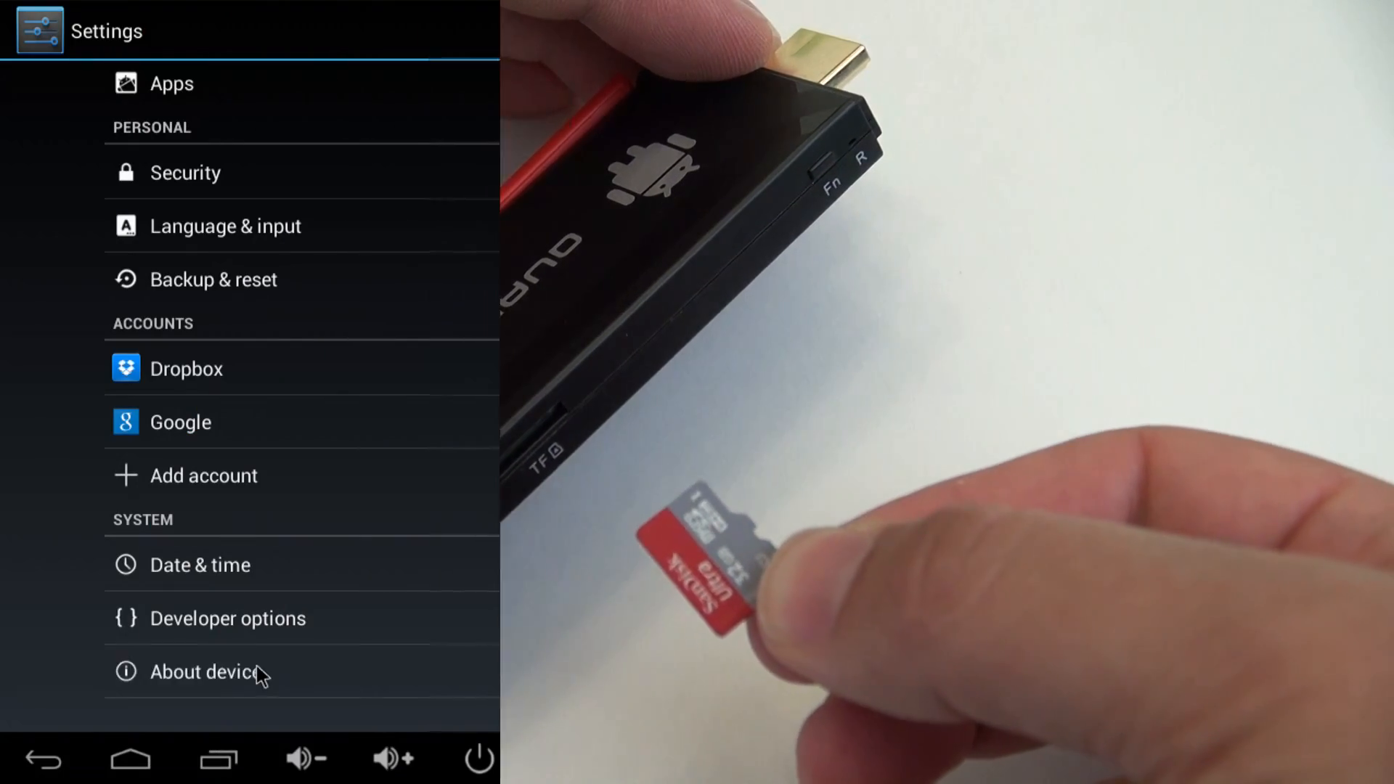
- Review About device showing model T518 and Android 4.2.2
{"action": "left_click", "coordinate": [205, 671]}
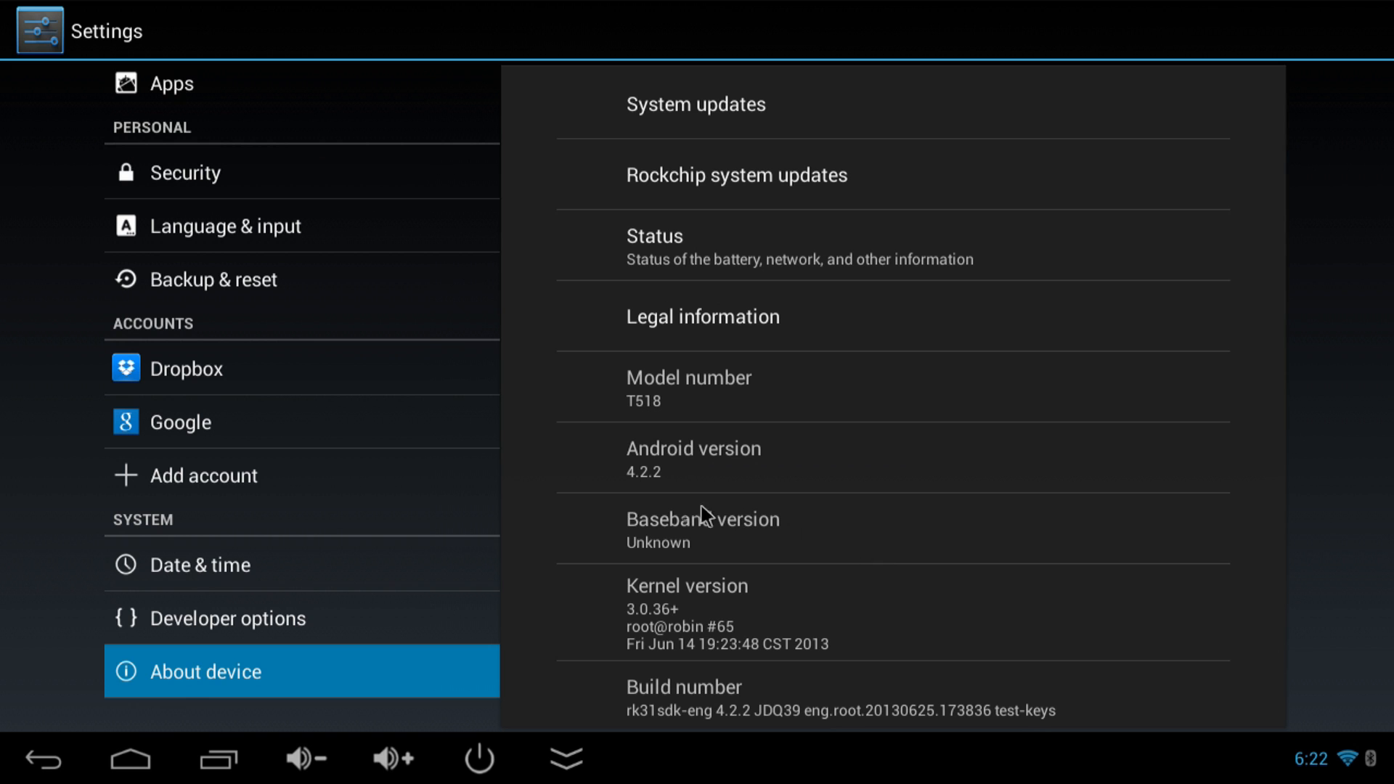
{"action": "mouse_move", "coordinate": [710, 439]}
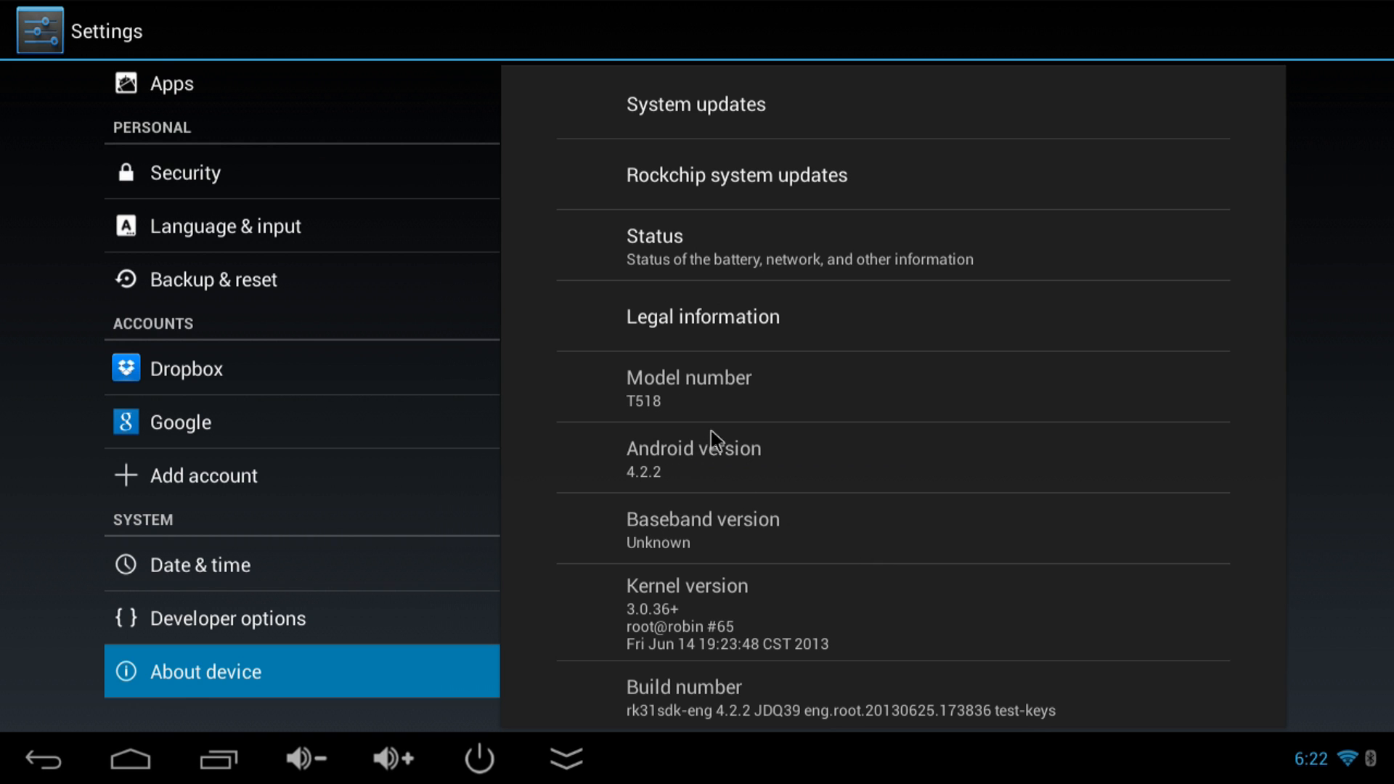
{"action": "scroll", "scroll_direction": "down", "scroll_amount": 3}
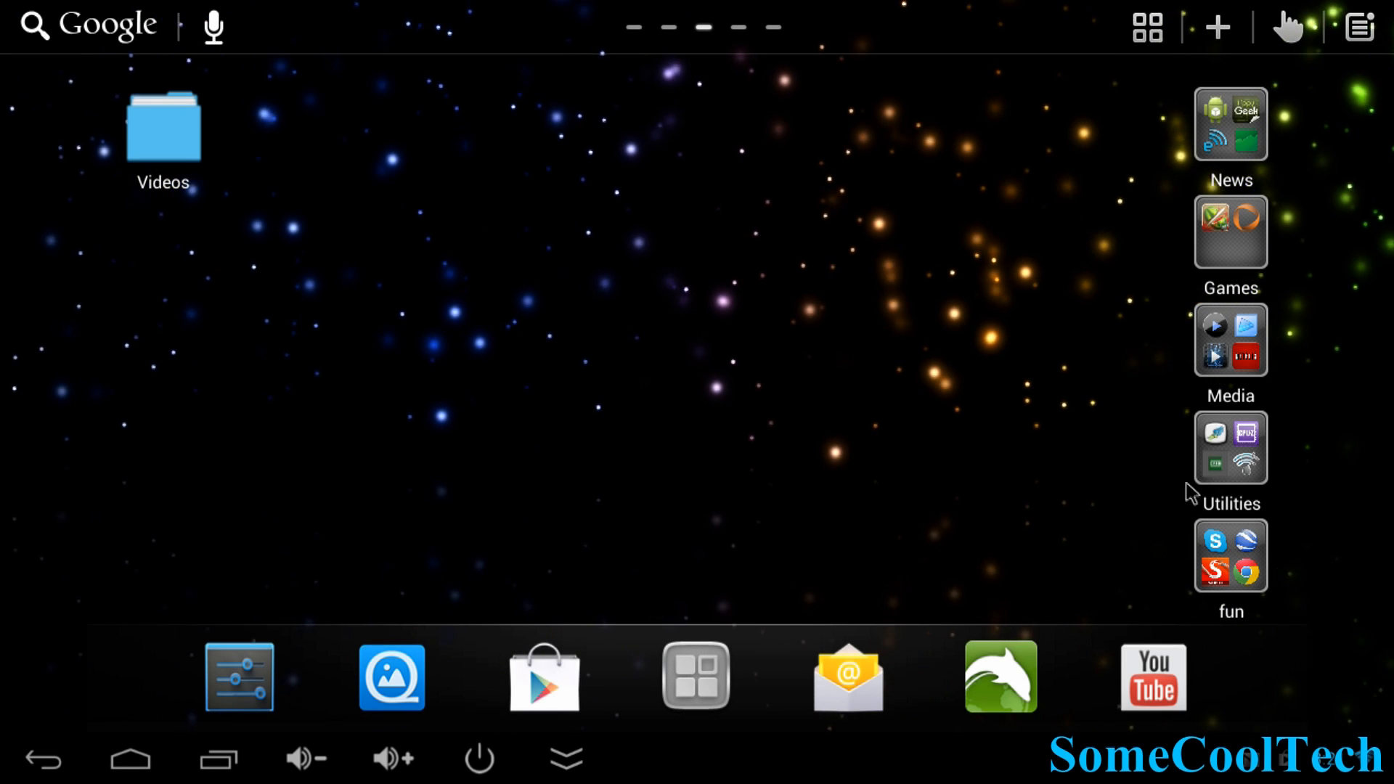
- Launch Linpack for Android from the Utilities folder
{"action": "left_click", "coordinate": [1231, 447]}
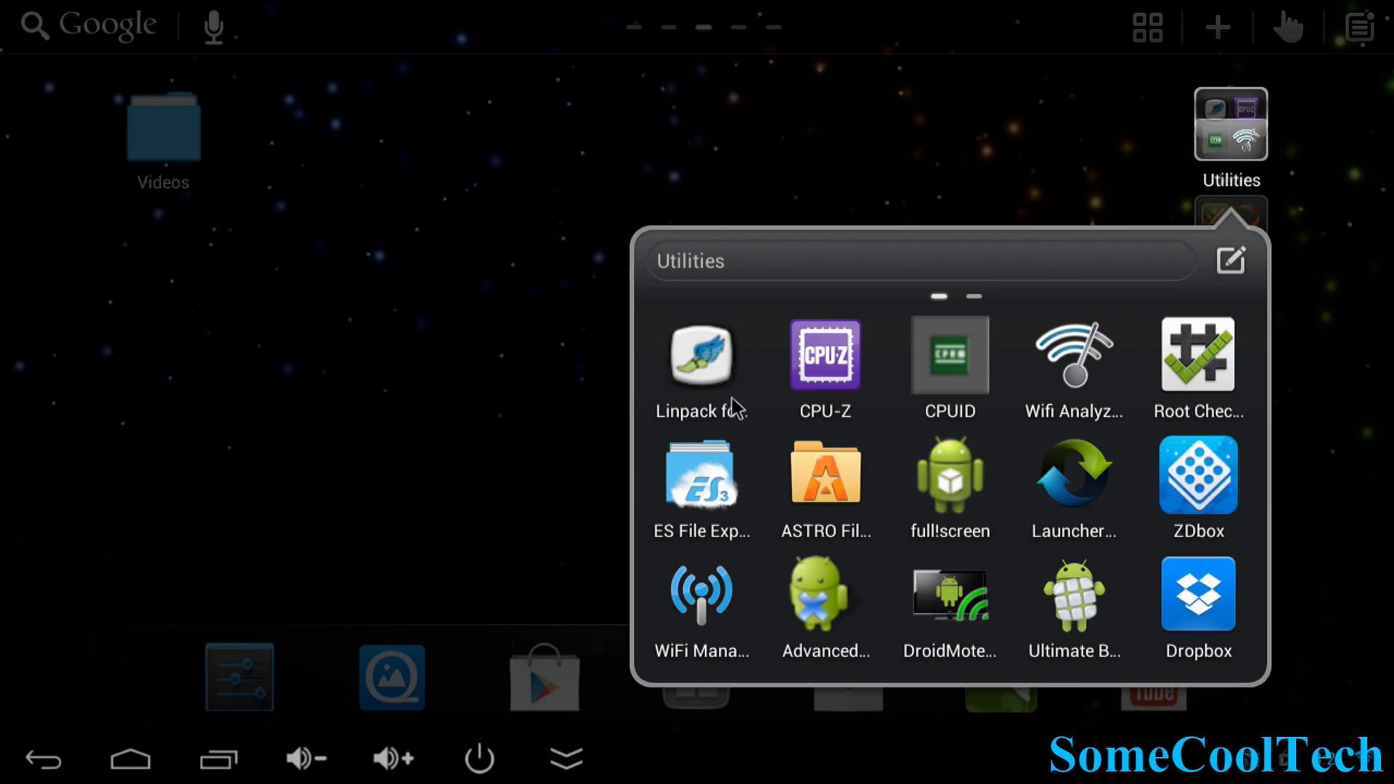
{"action": "left_click", "coordinate": [701, 354]}
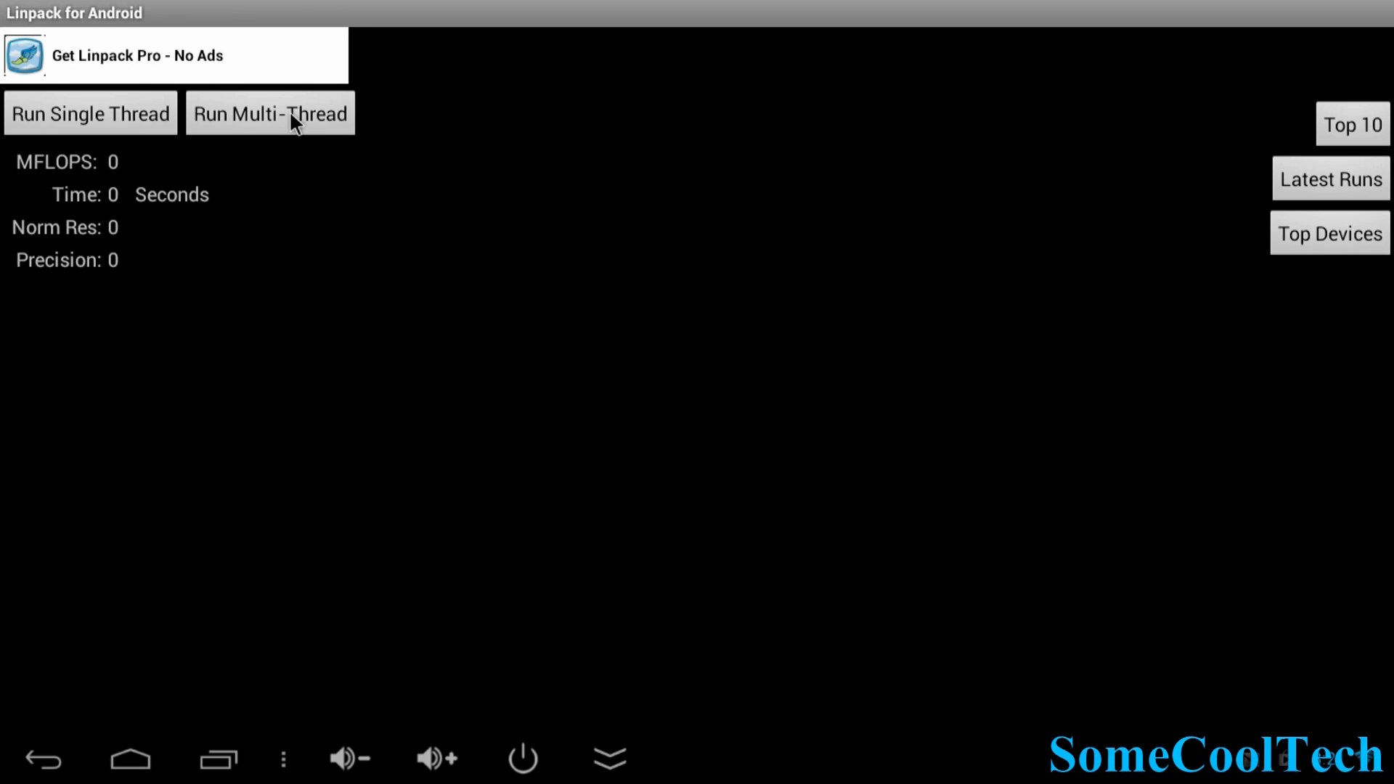
- Run the multi-thread Linpack benchmark, then leave back to the Utilities folder
{"action": "left_click", "coordinate": [270, 113]}
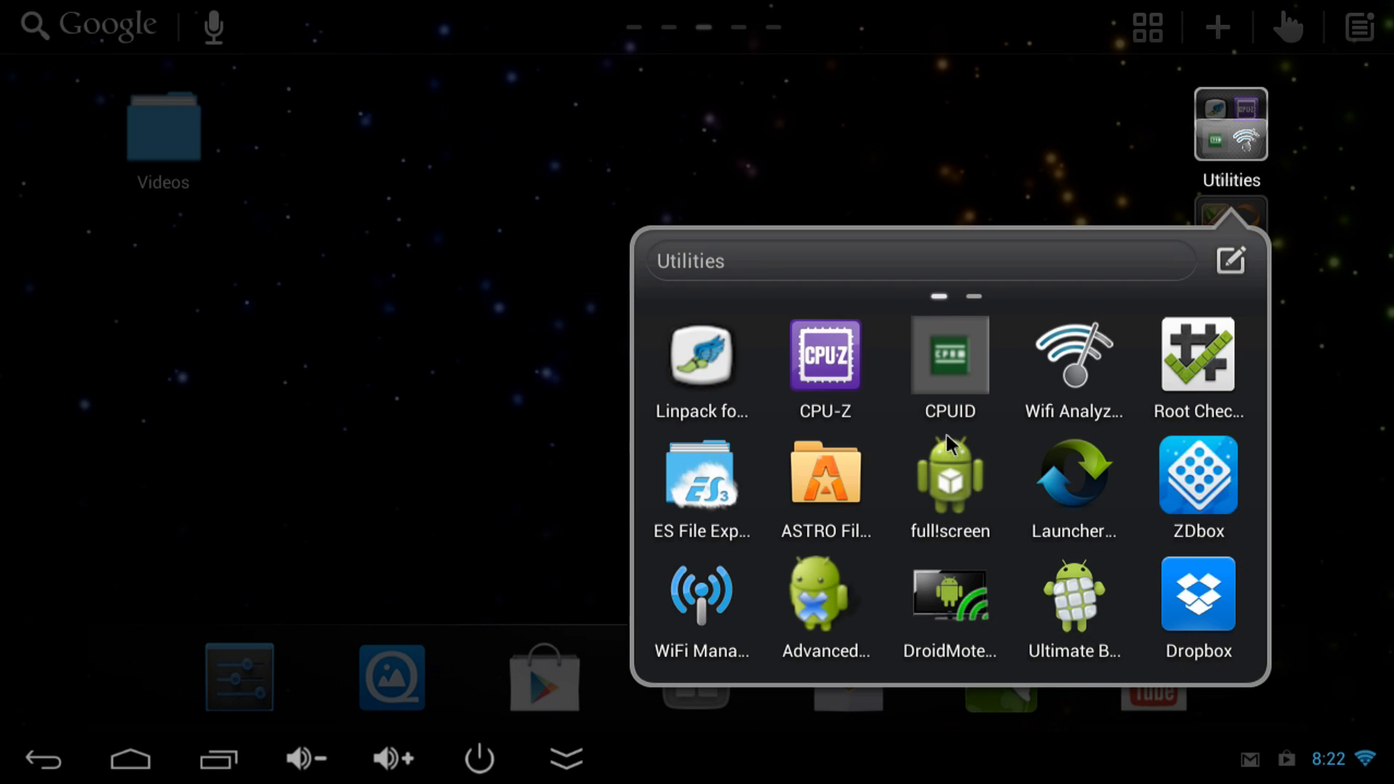
- Review CPU-Z's system details and battery readings for the T518
{"action": "left_click", "coordinate": [824, 354]}
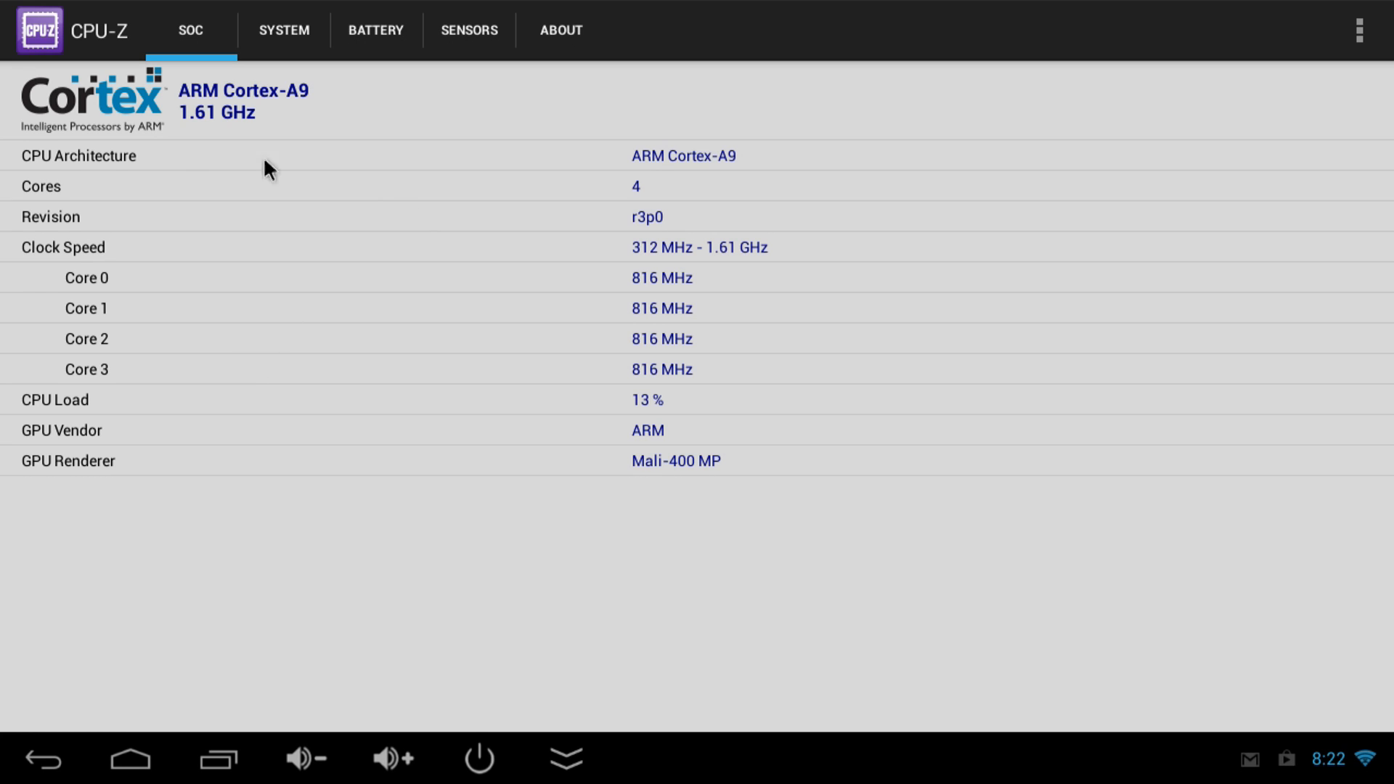
{"action": "mouse_move", "coordinate": [168, 116]}
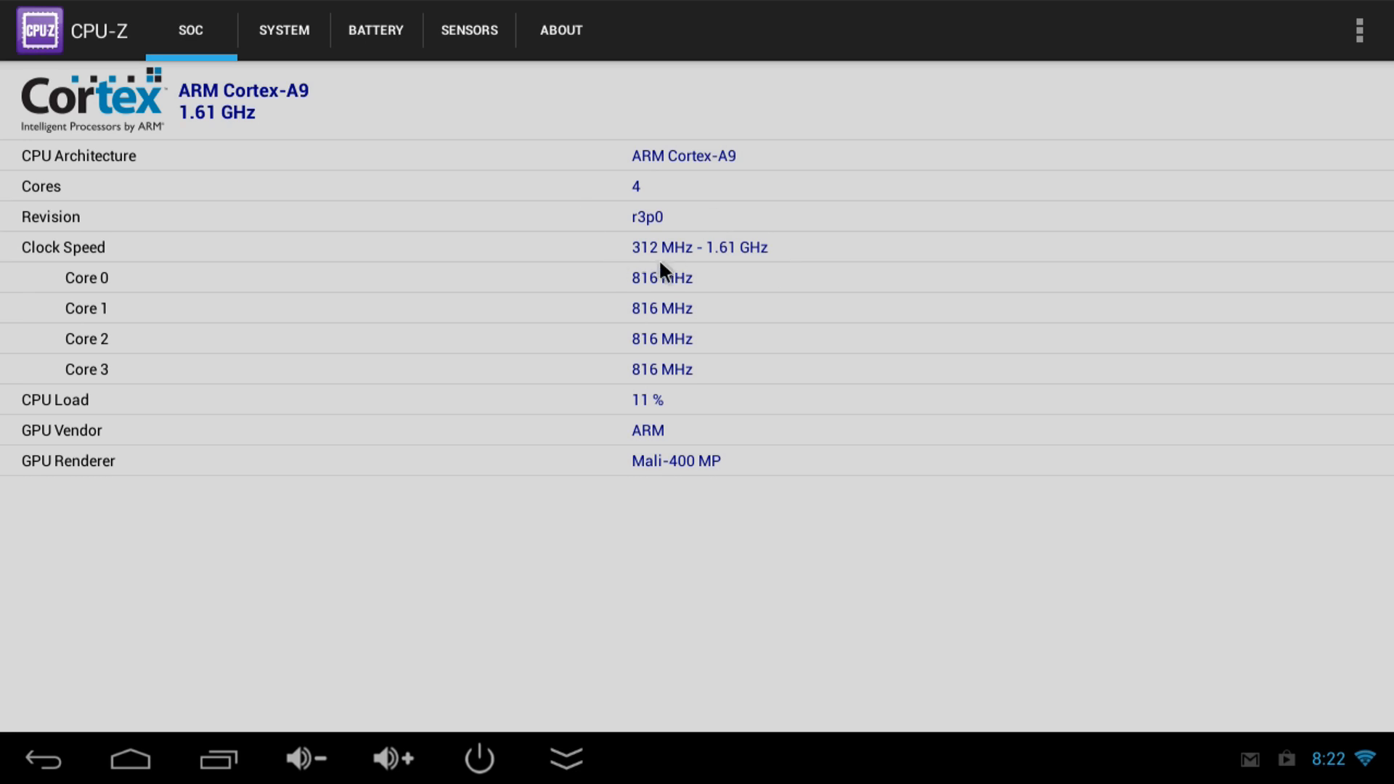
{"action": "mouse_move", "coordinate": [677, 350]}
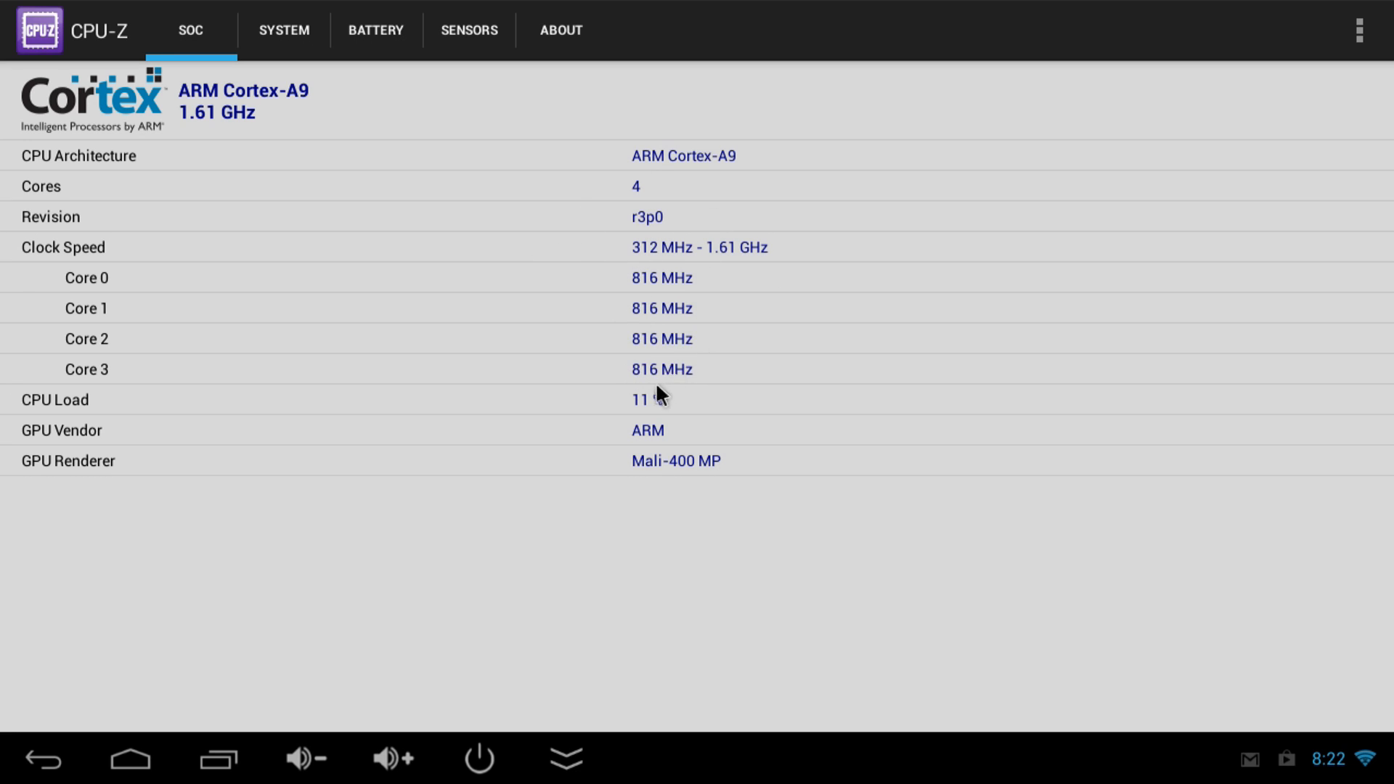
{"action": "mouse_move", "coordinate": [771, 540]}
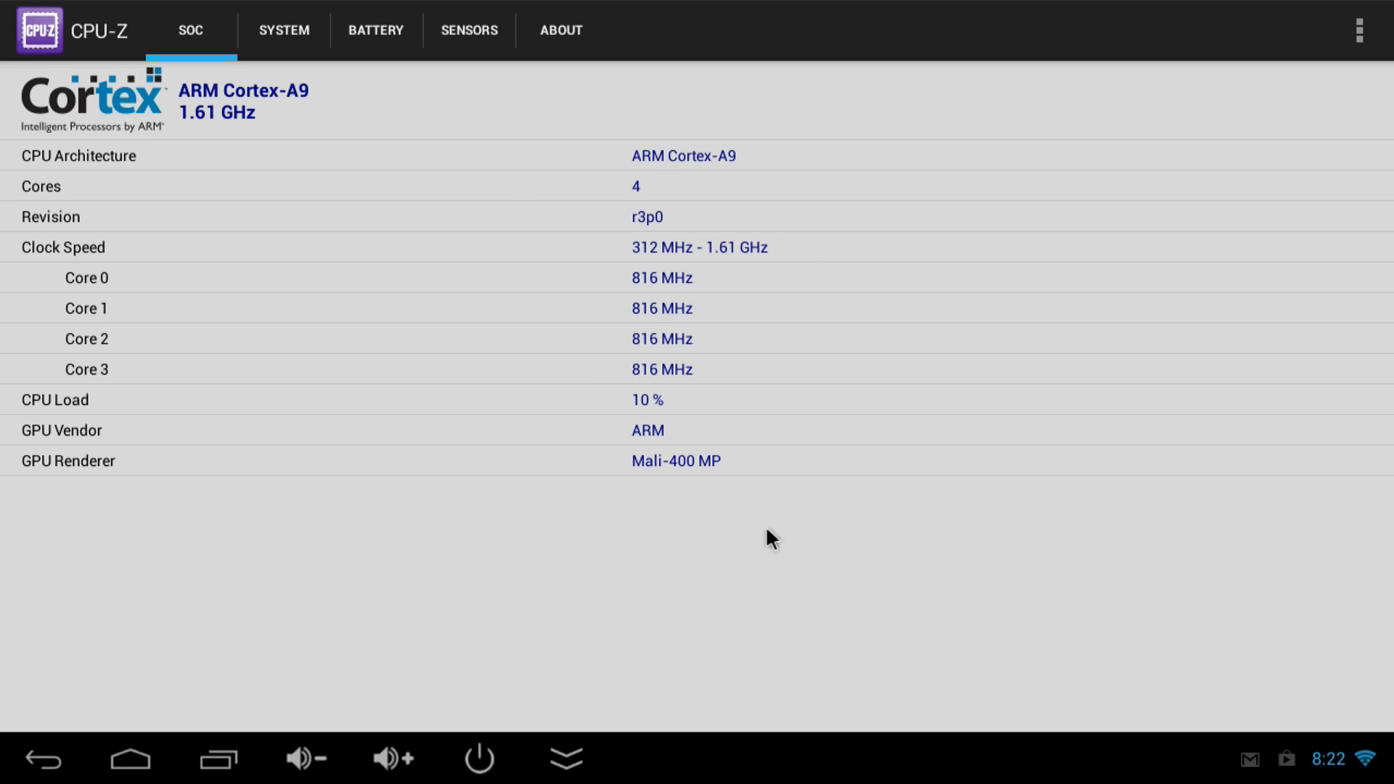
{"action": "mouse_move", "coordinate": [724, 544]}
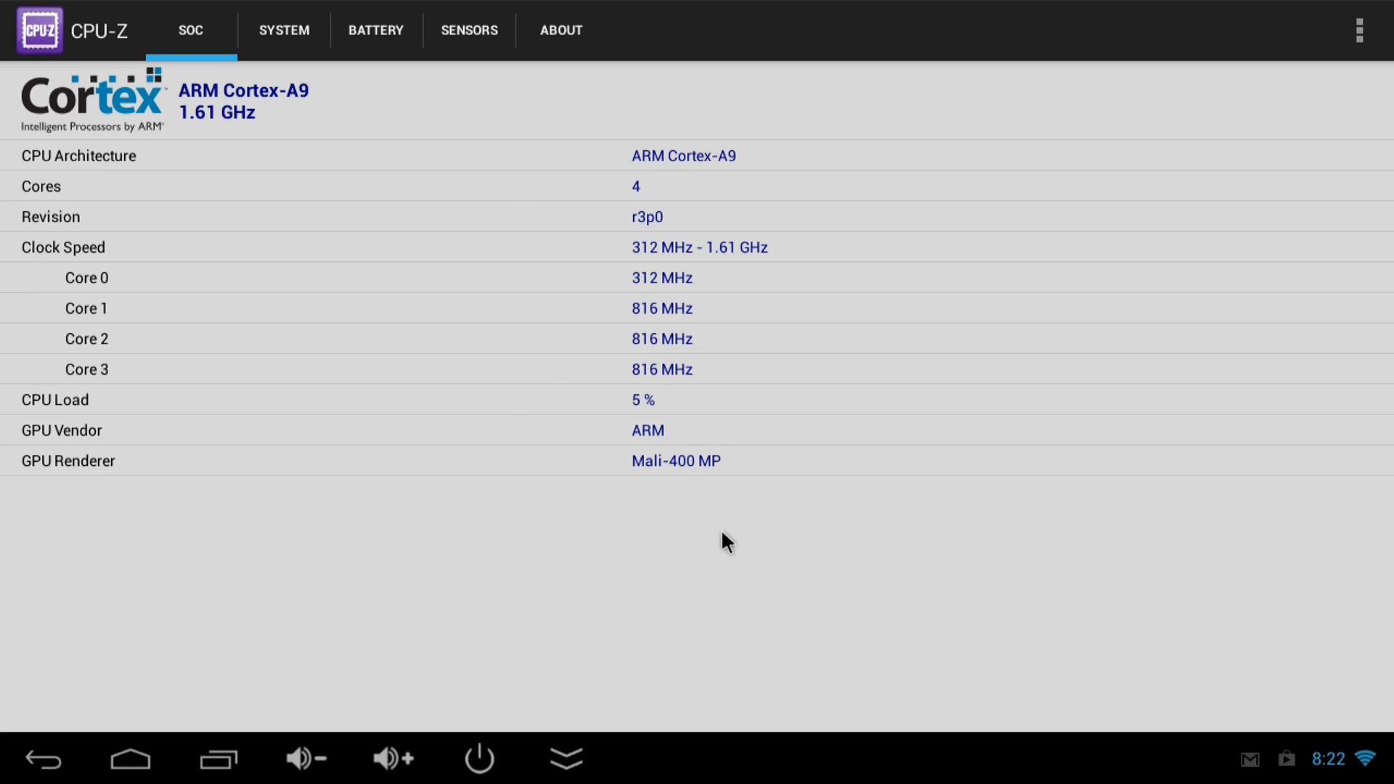
{"action": "left_click", "coordinate": [285, 31]}
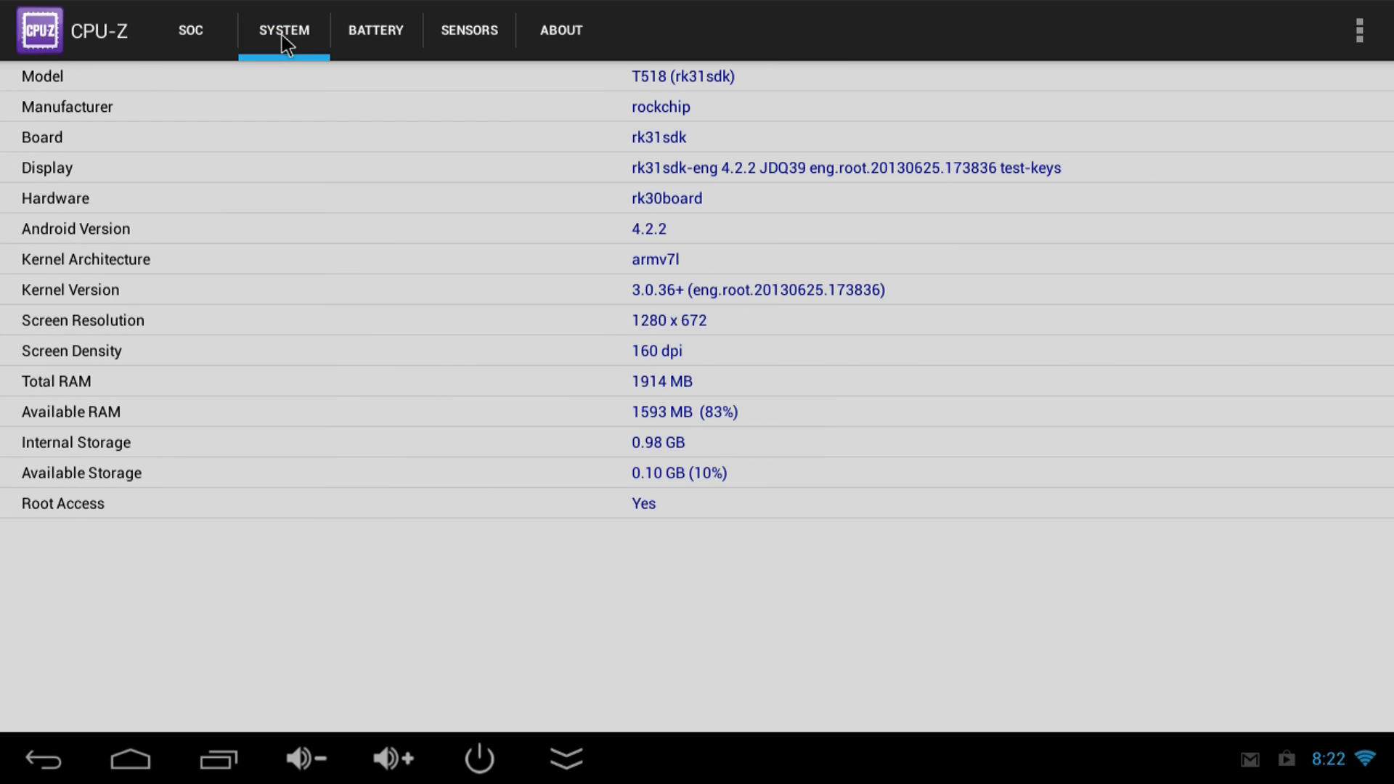
{"action": "mouse_move", "coordinate": [656, 235]}
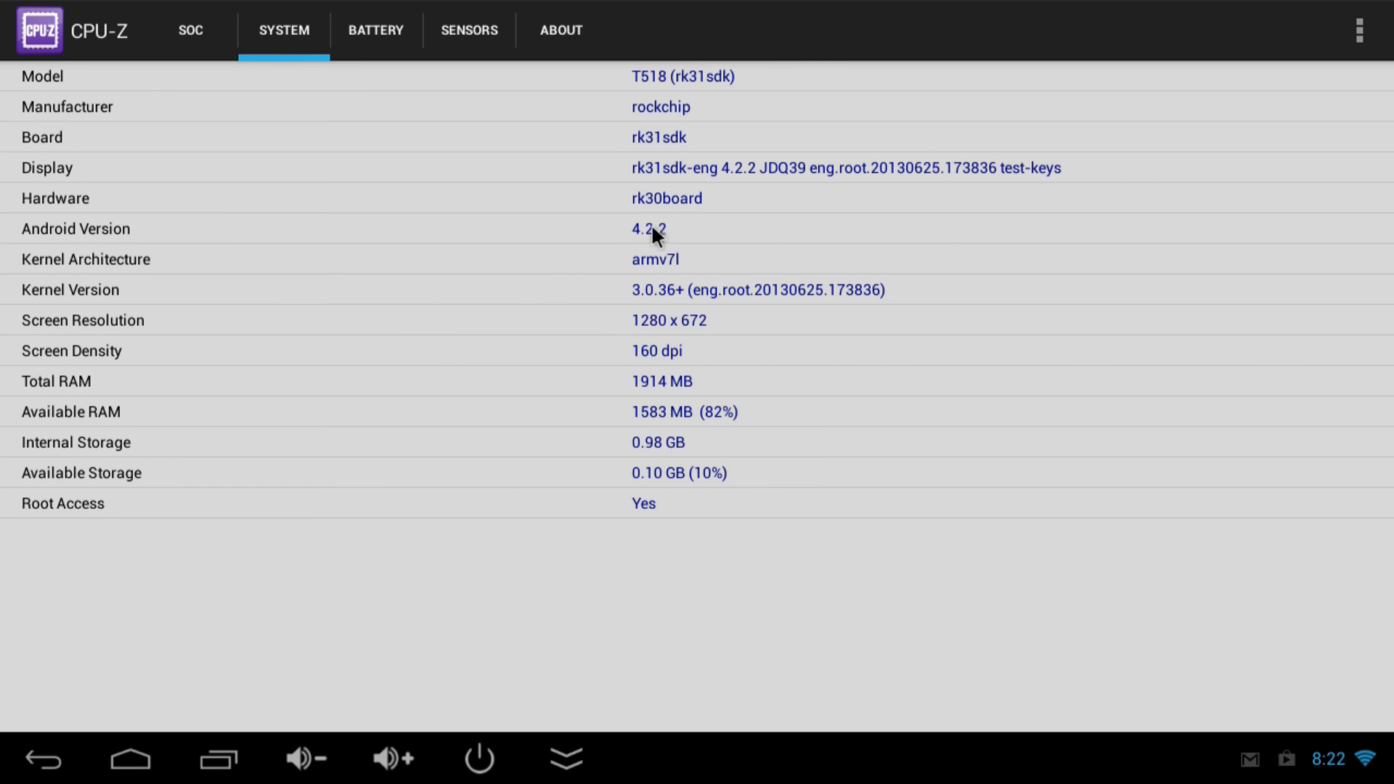
{"action": "mouse_move", "coordinate": [745, 323]}
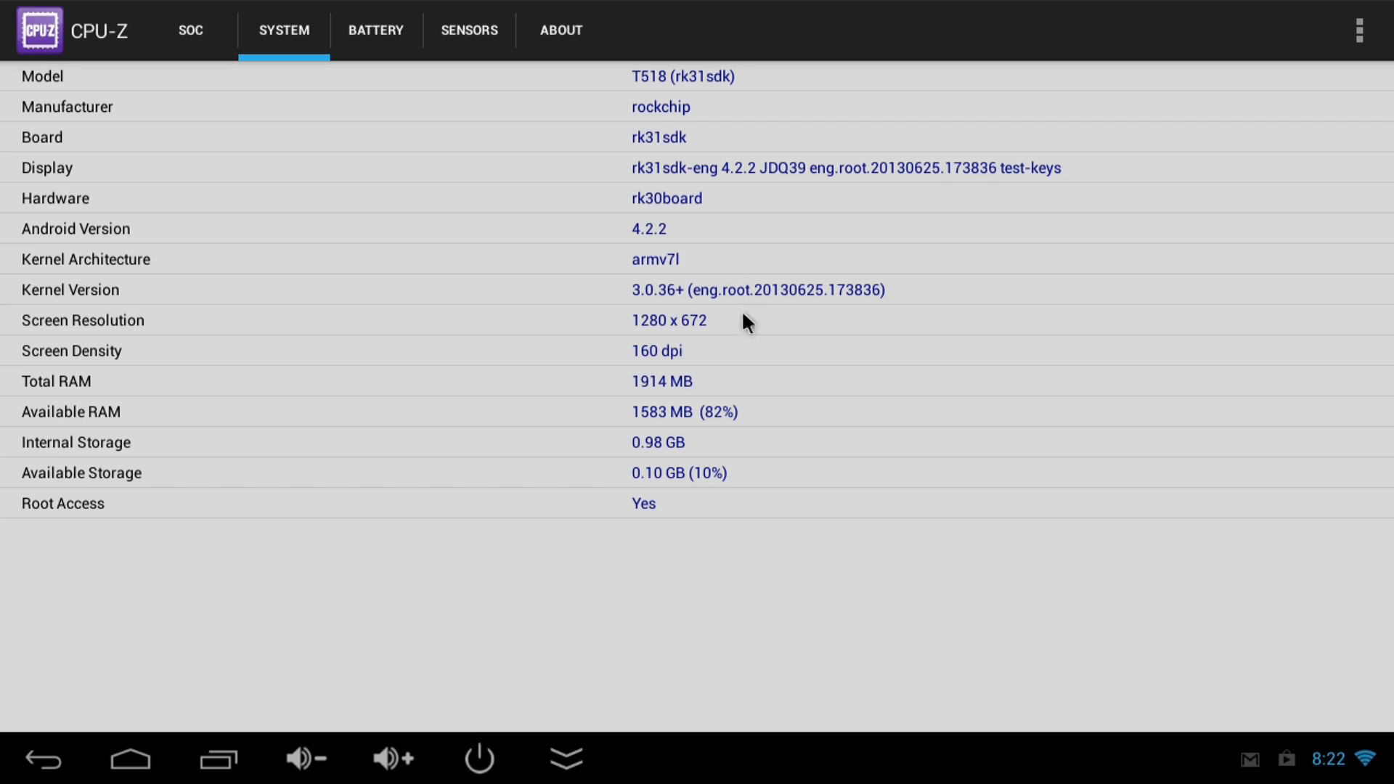
{"action": "mouse_move", "coordinate": [752, 392]}
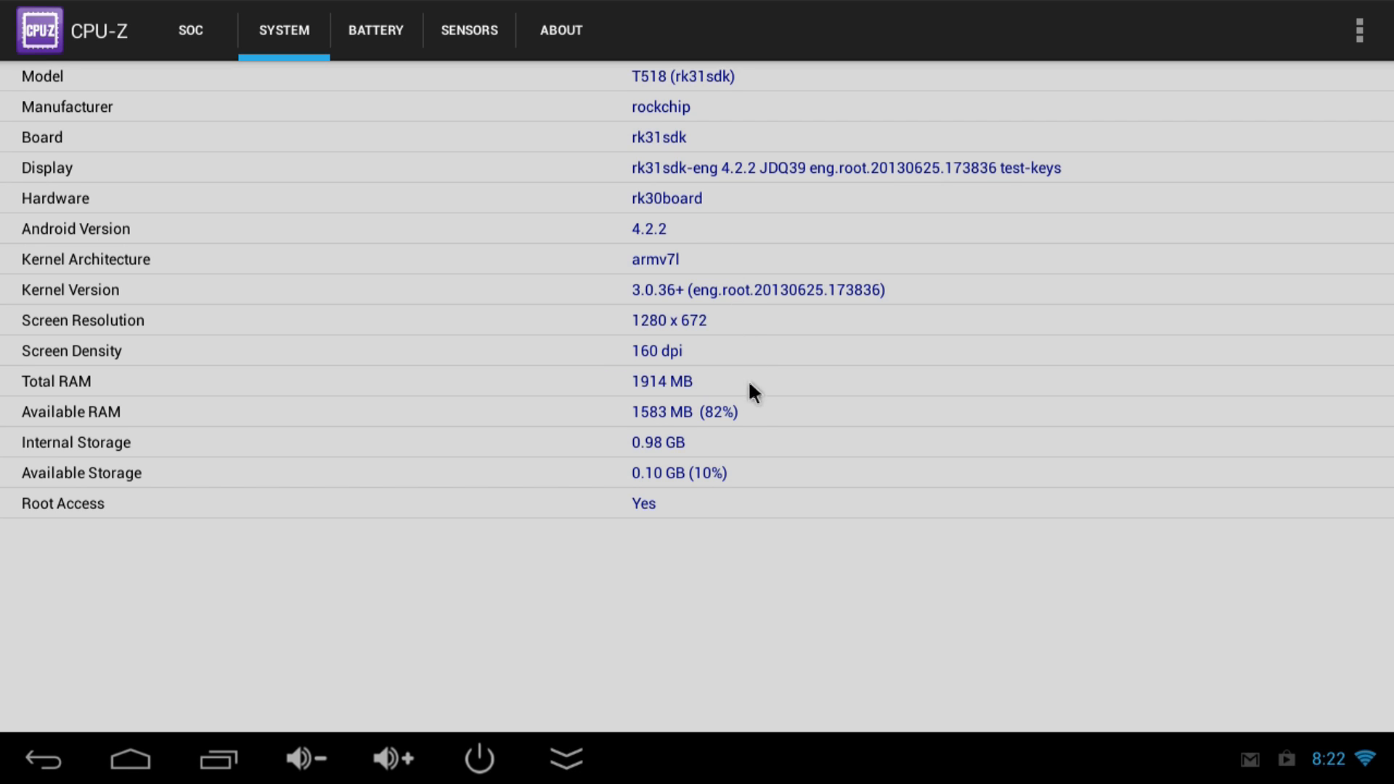
{"action": "mouse_move", "coordinate": [717, 462]}
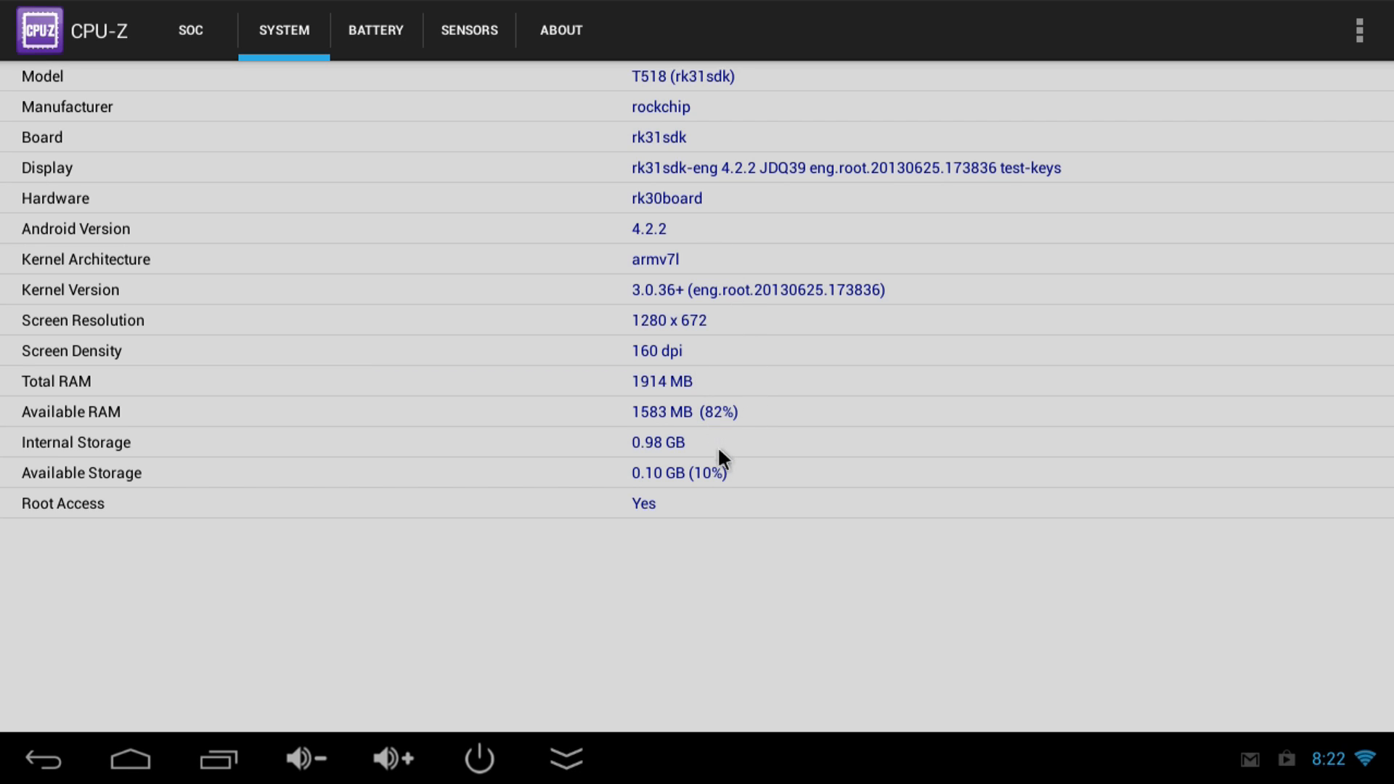
{"action": "mouse_move", "coordinate": [690, 496]}
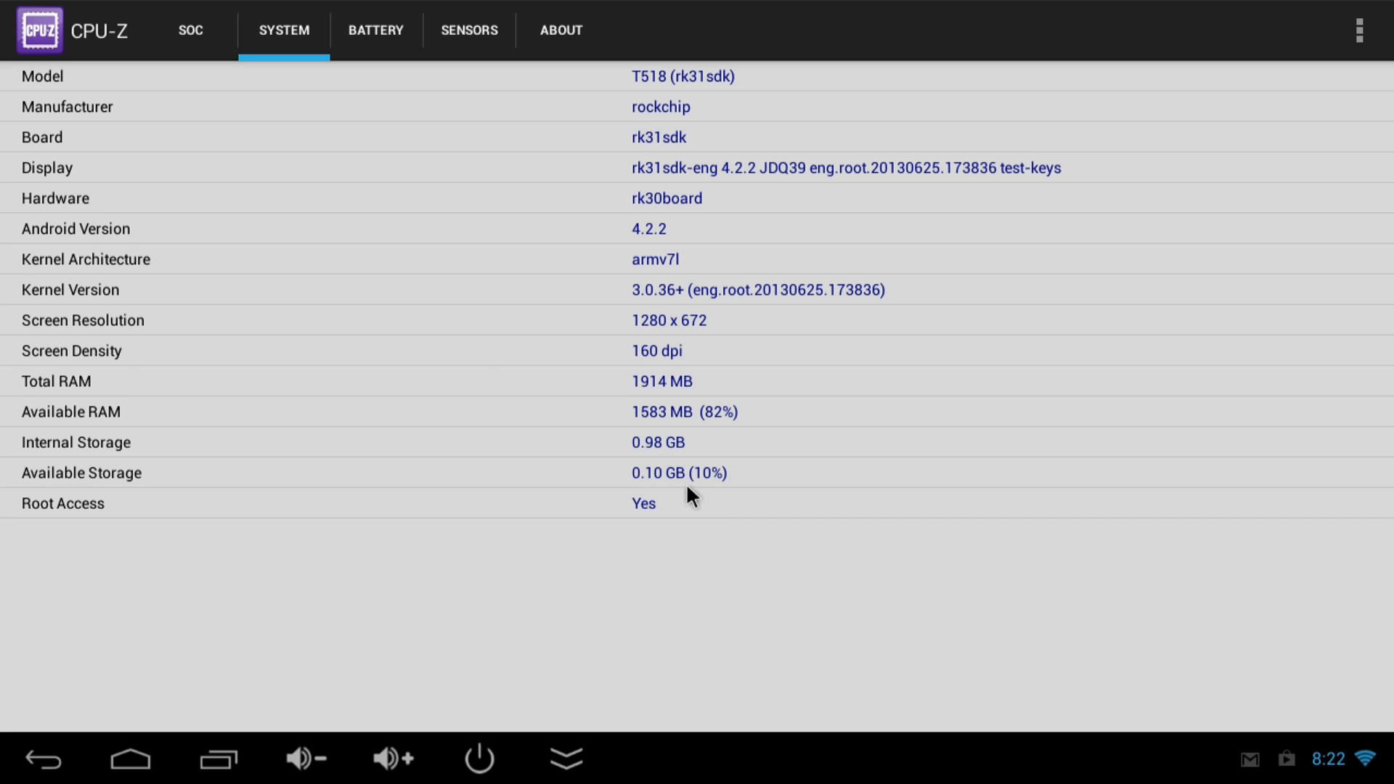
{"action": "left_click", "coordinate": [376, 30]}
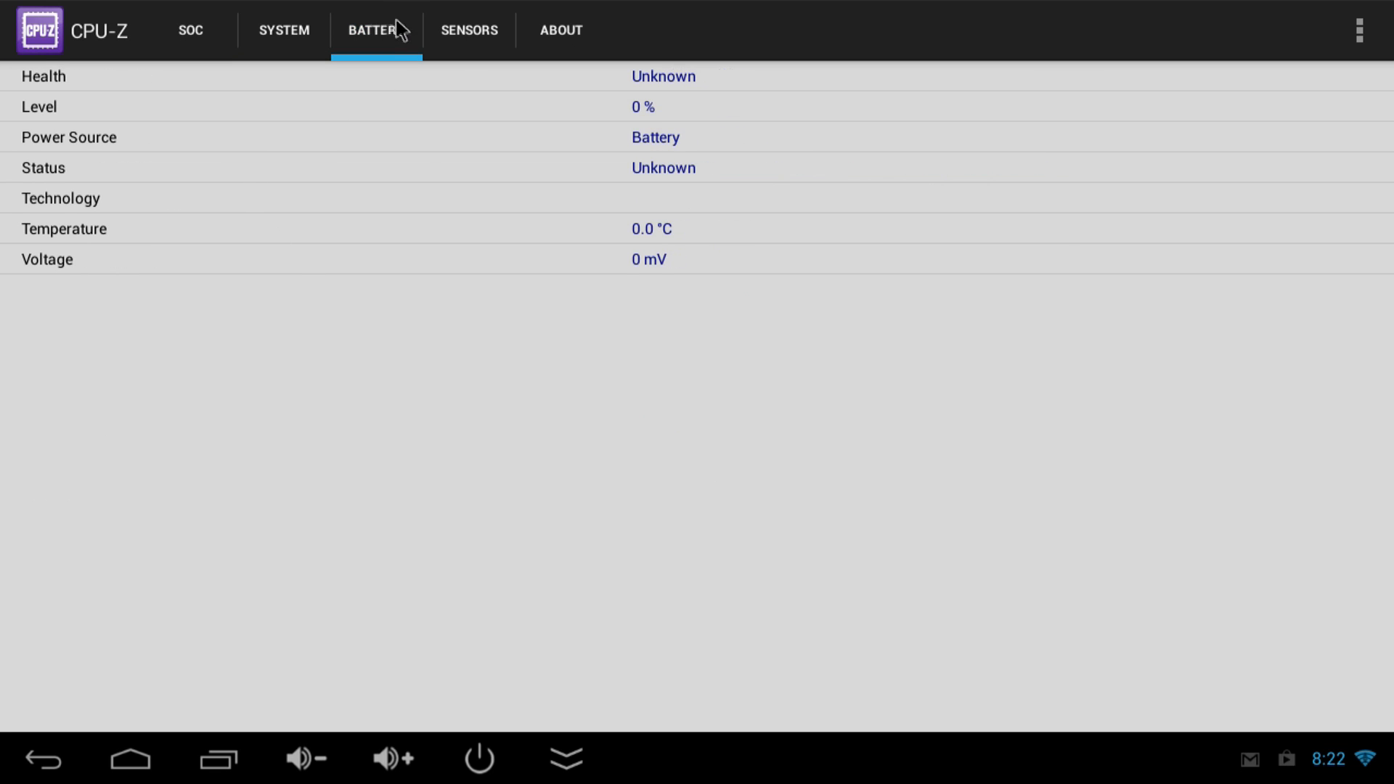
- Launch Wifi Analyzer from home to show the channel signal-strength graph
{"action": "left_click", "coordinate": [560, 29]}
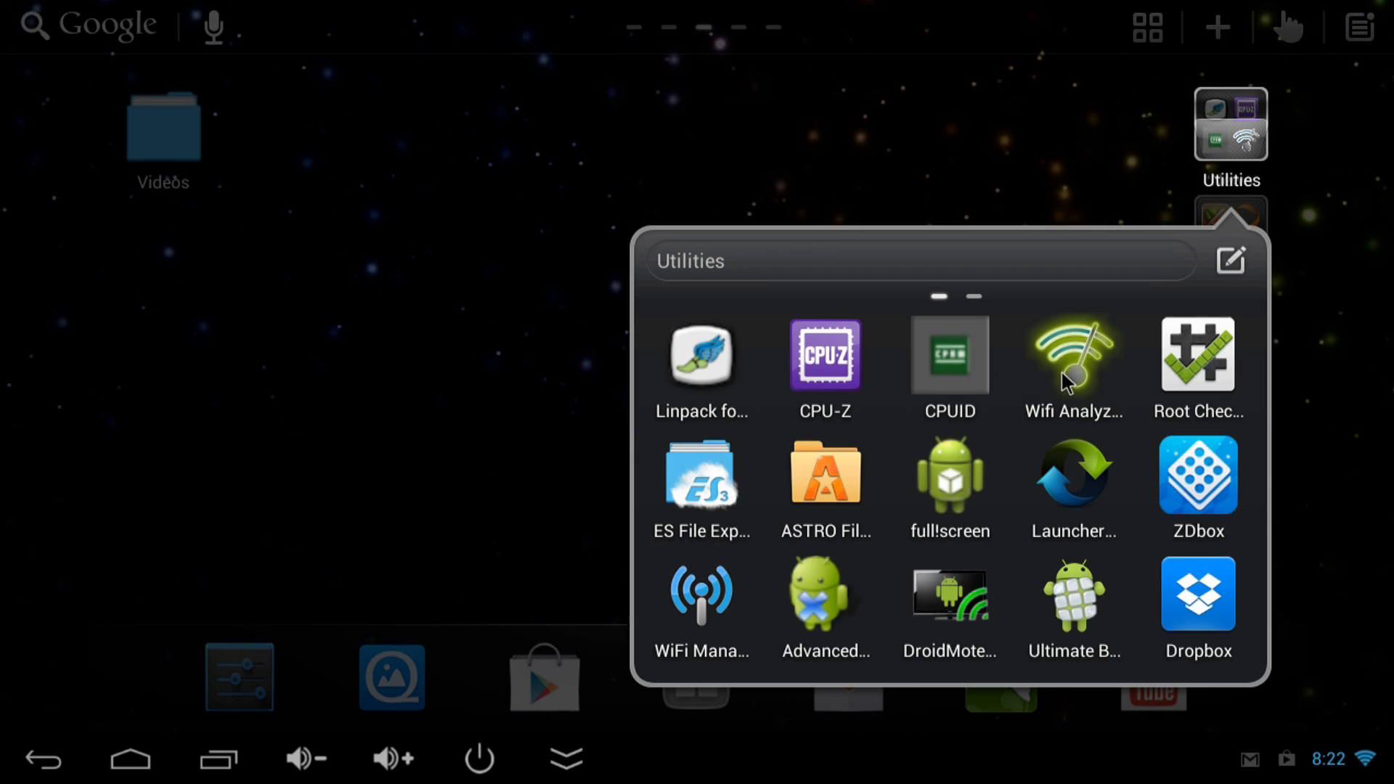
{"action": "left_click", "coordinate": [1073, 359]}
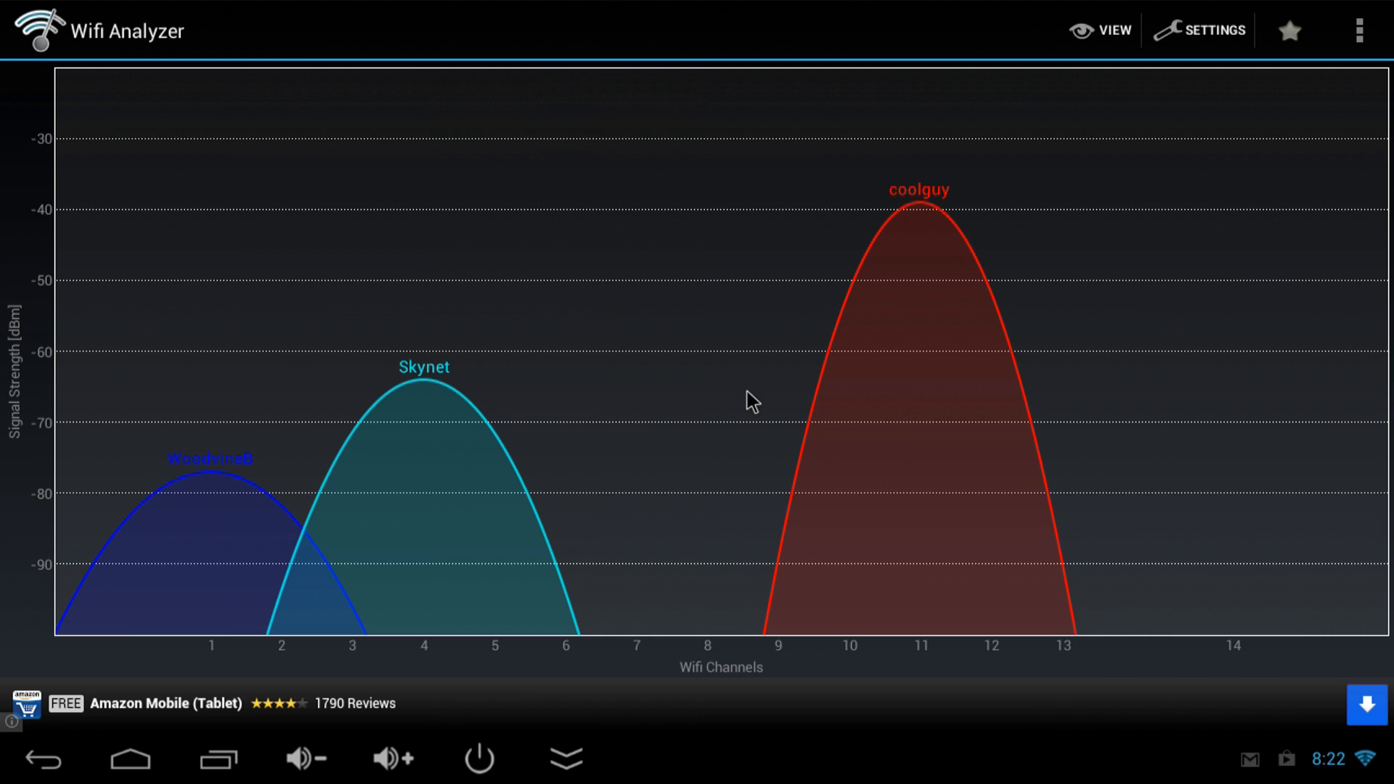
{"action": "mouse_move", "coordinate": [673, 401]}
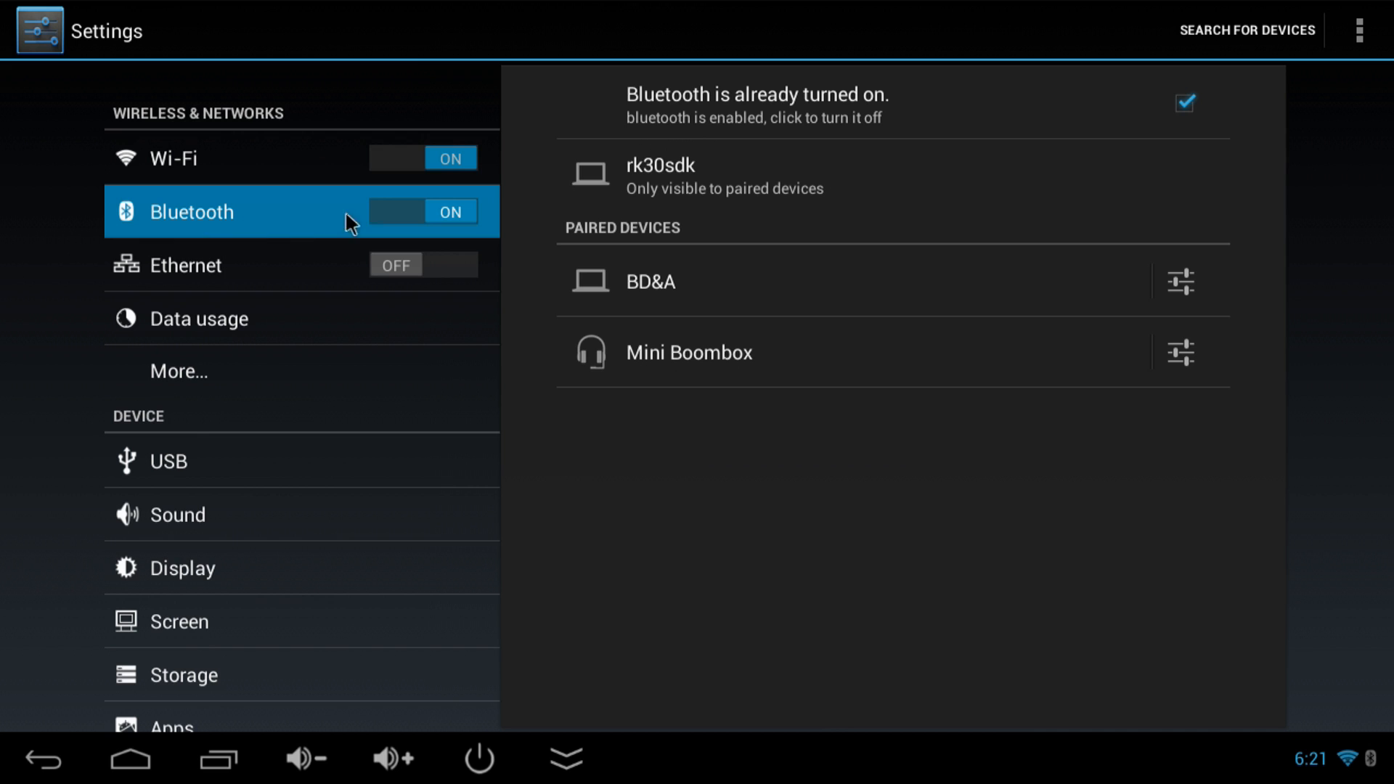
{"action": "mouse_move", "coordinate": [544, 366]}
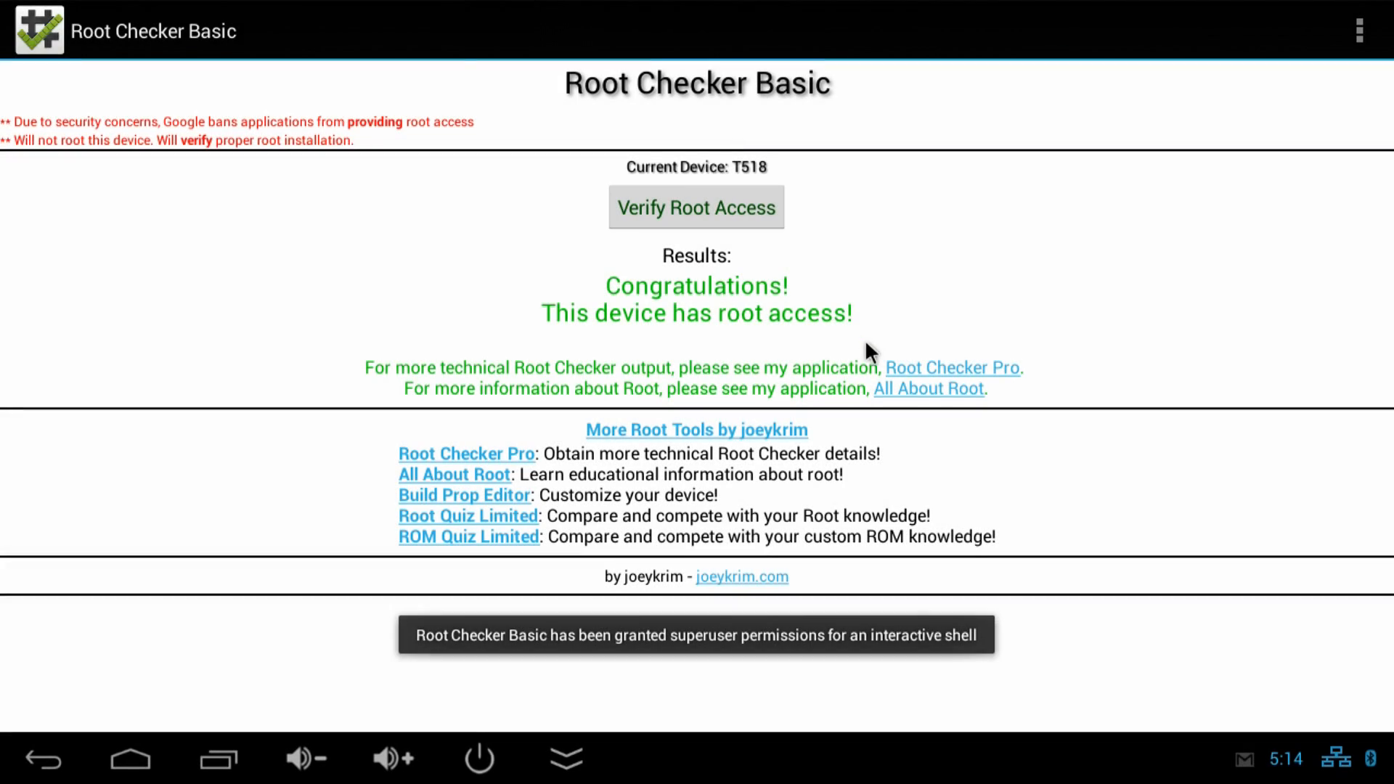
- Launch Ultimate Backup from the Utilities folder, listing installed apps
{"action": "left_click", "coordinate": [124, 760]}
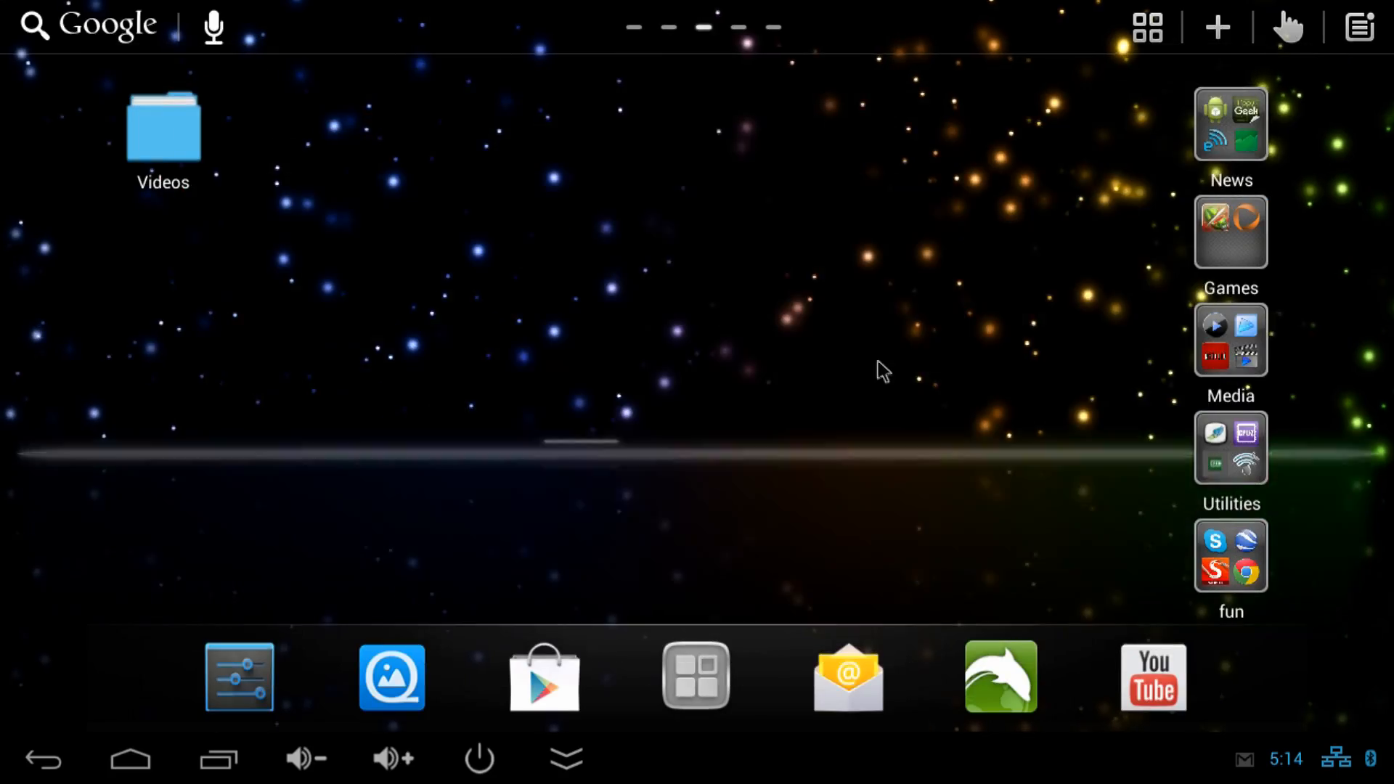
{"action": "left_click", "coordinate": [1231, 447]}
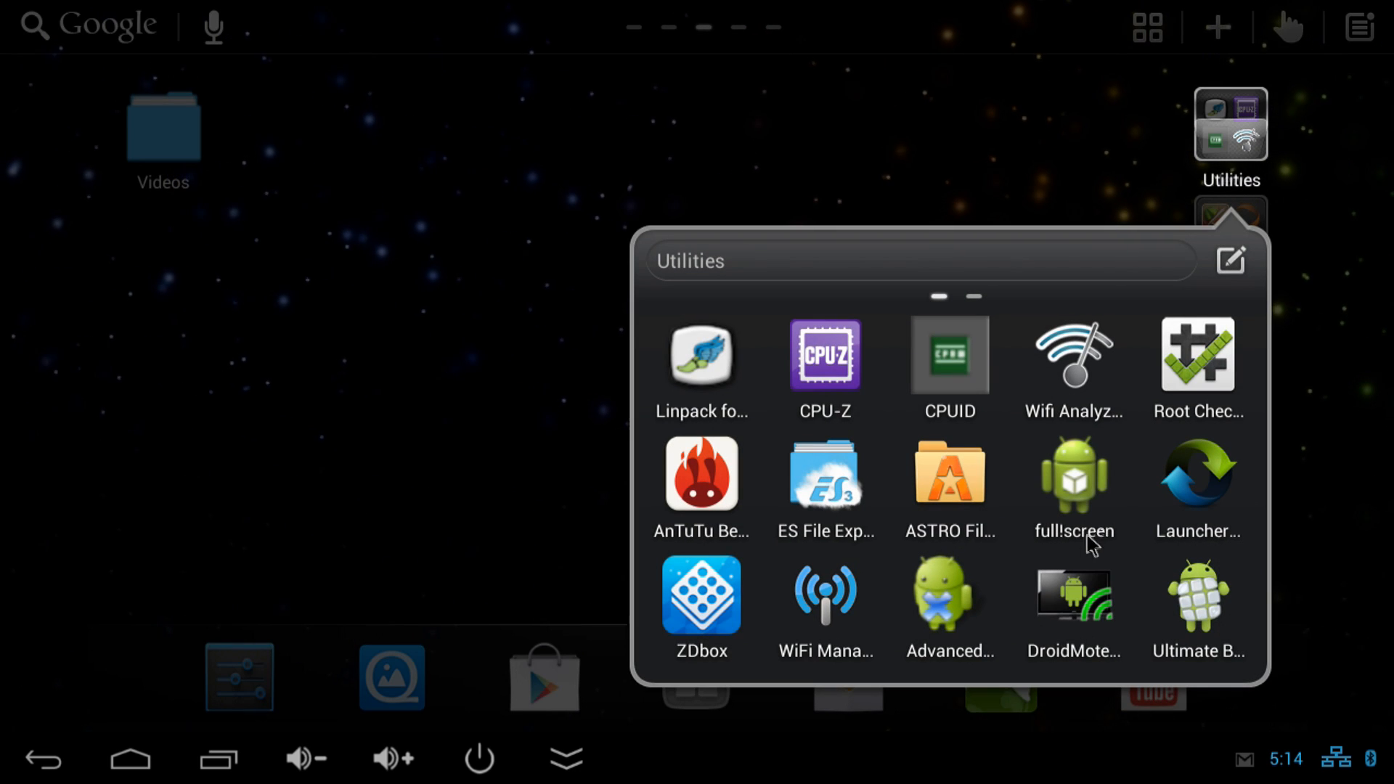
{"action": "left_click", "coordinate": [1197, 593]}
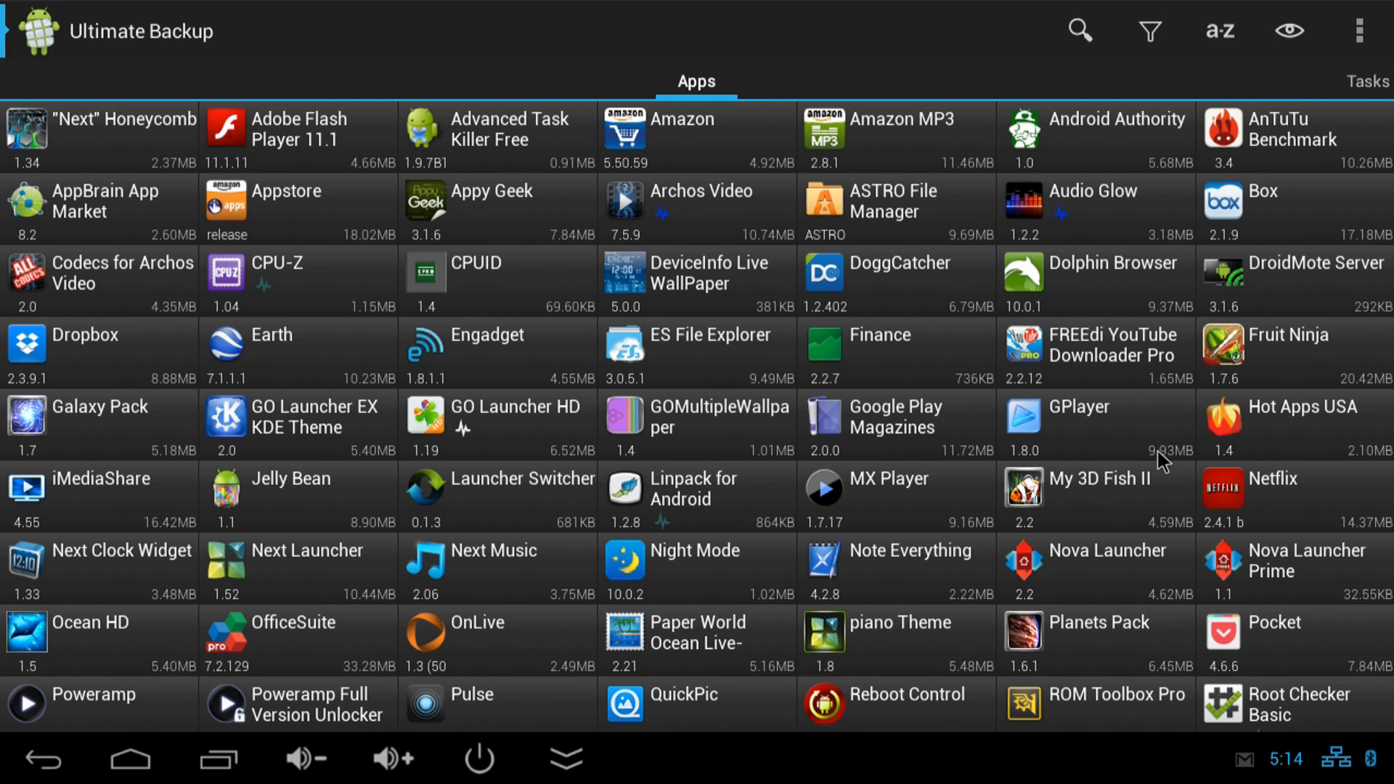
{"action": "mouse_move", "coordinate": [1203, 470]}
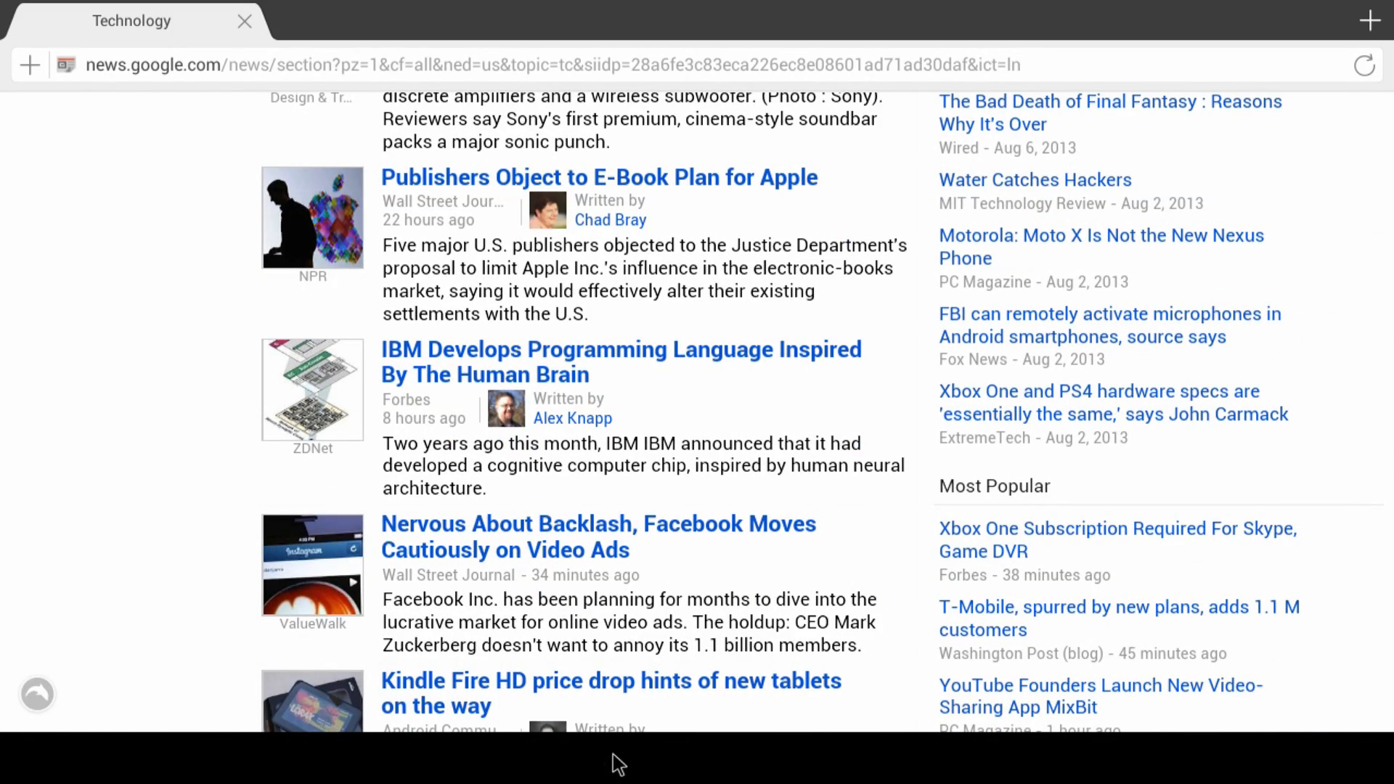
- Scroll further down the Google News Technology stories in the Browser
{"action": "scroll", "scroll_direction": "down", "scroll_amount": 3}
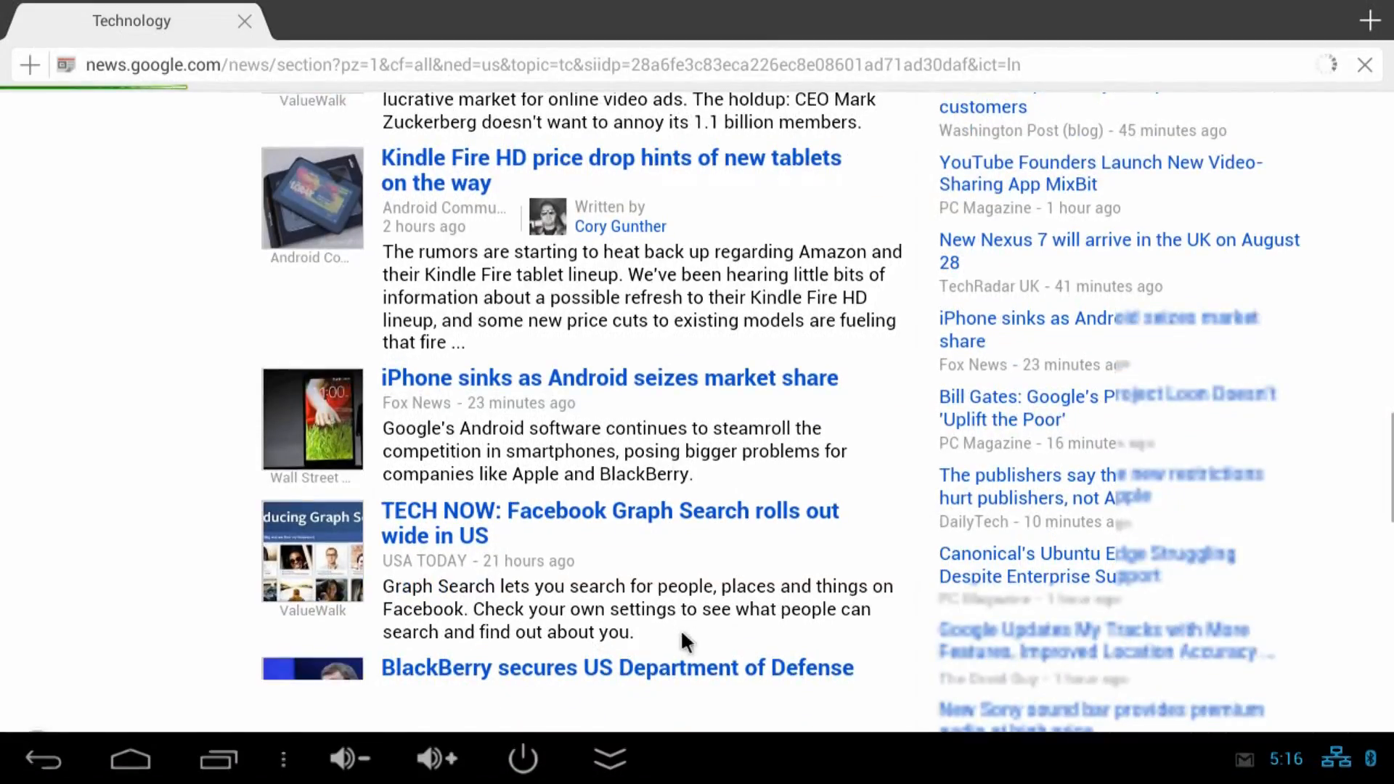
{"action": "scroll", "scroll_direction": "down", "scroll_amount": 3}
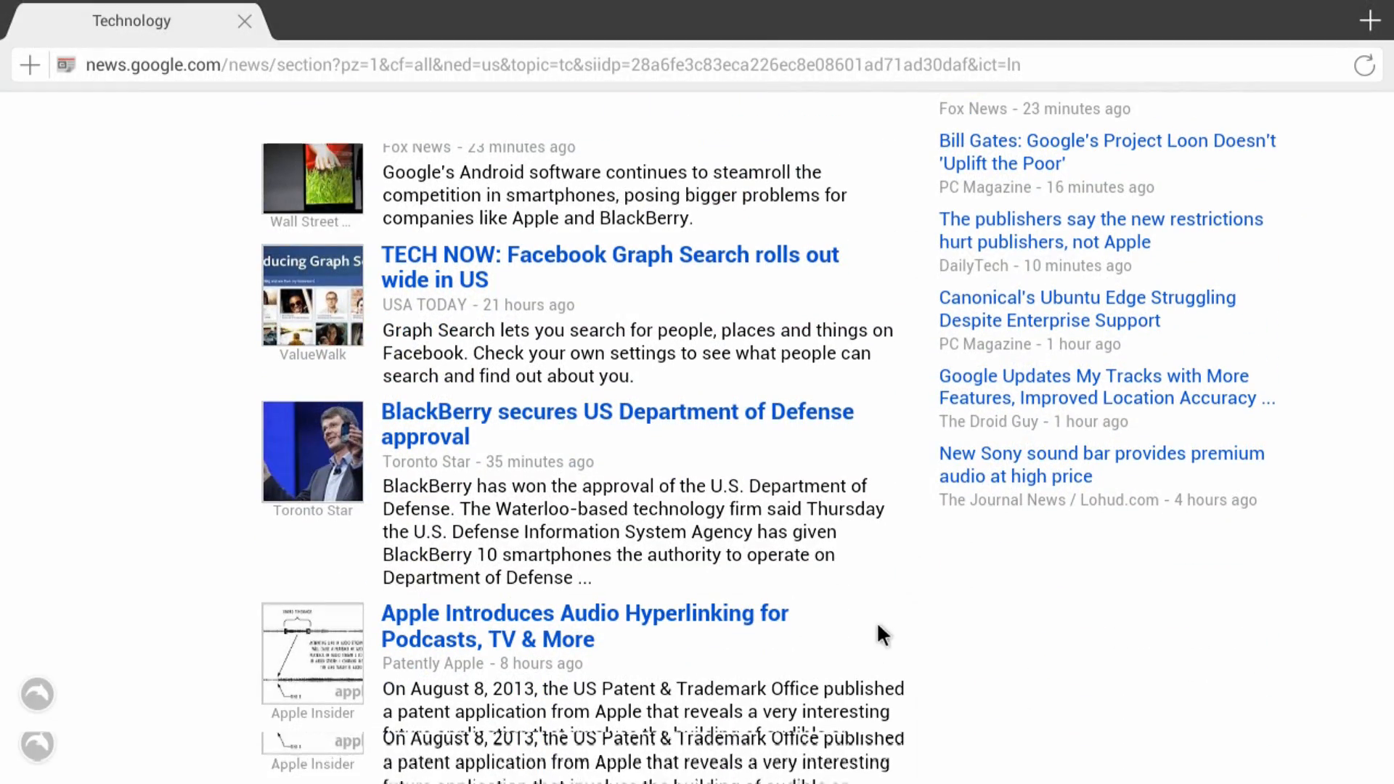
{"action": "scroll", "scroll_direction": "down", "scroll_amount": 3}
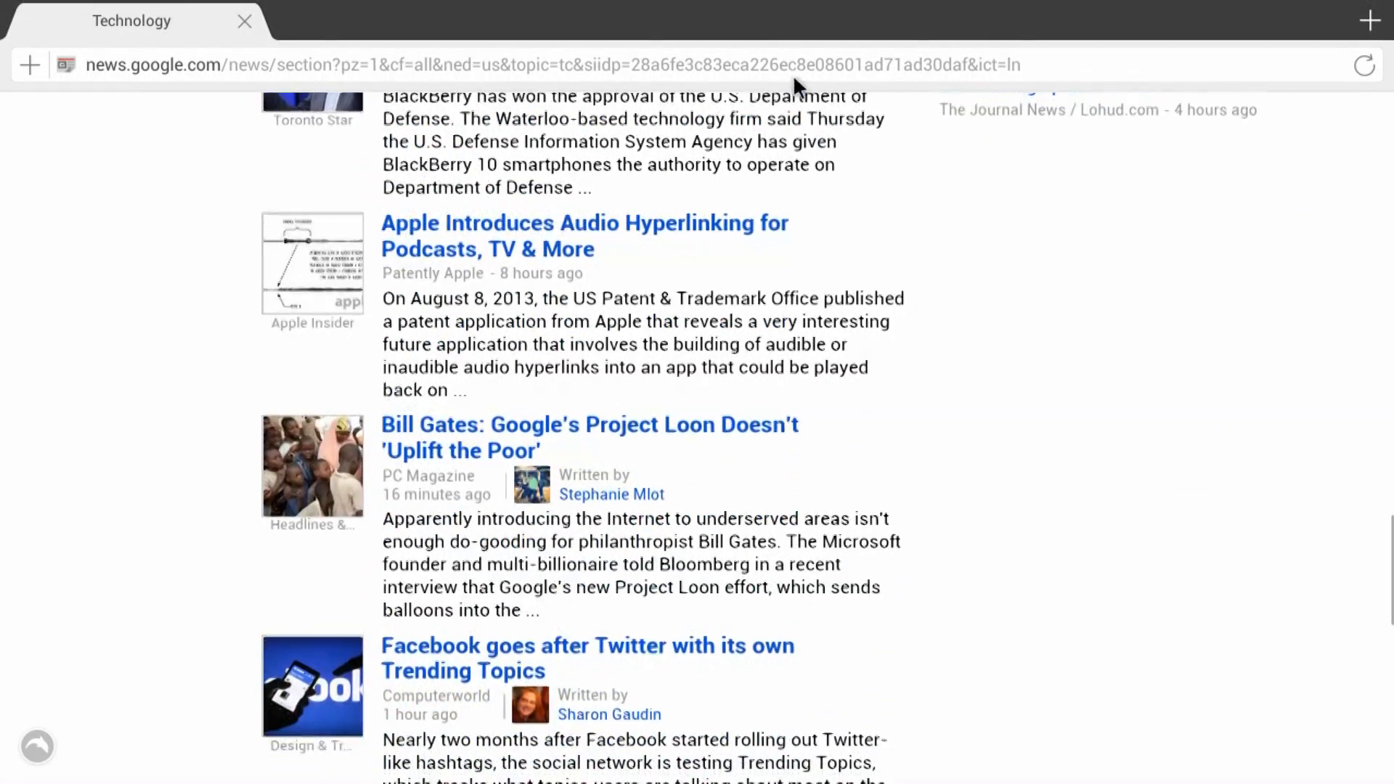
{"action": "scroll", "scroll_direction": "down", "scroll_amount": 3}
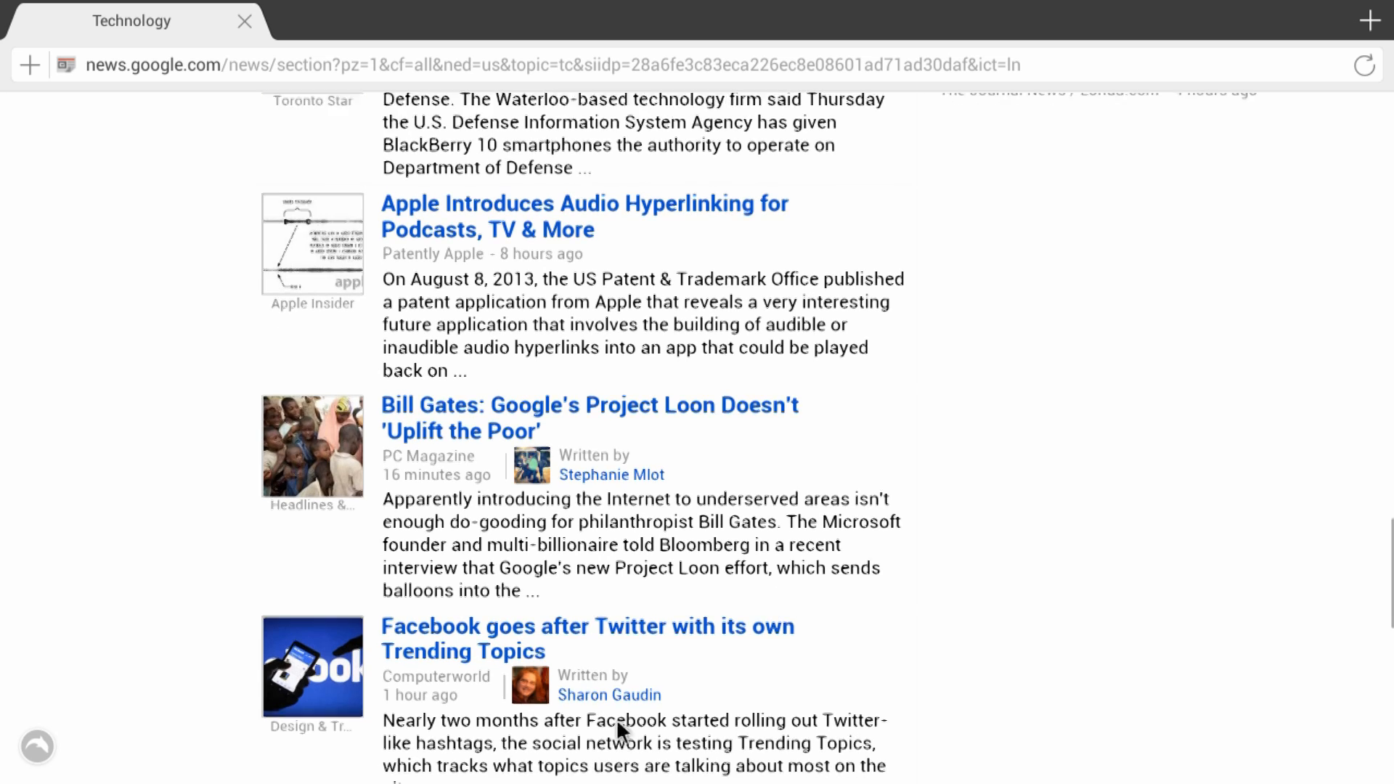
{"action": "scroll", "scroll_direction": "down", "scroll_amount": 3}
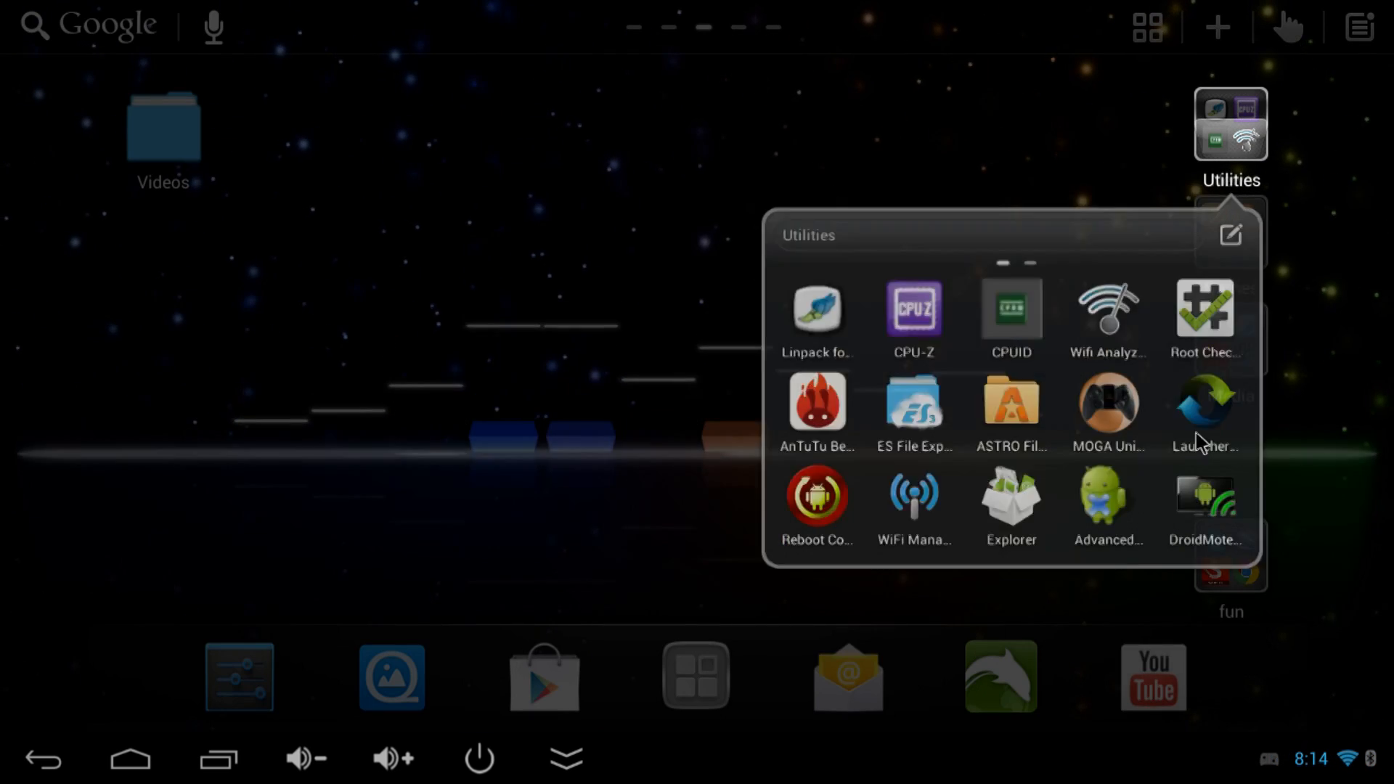
- Review MOGA Universal Driver's Pocket controller settings, then leave to the Media folder
{"action": "left_click", "coordinate": [1109, 404]}
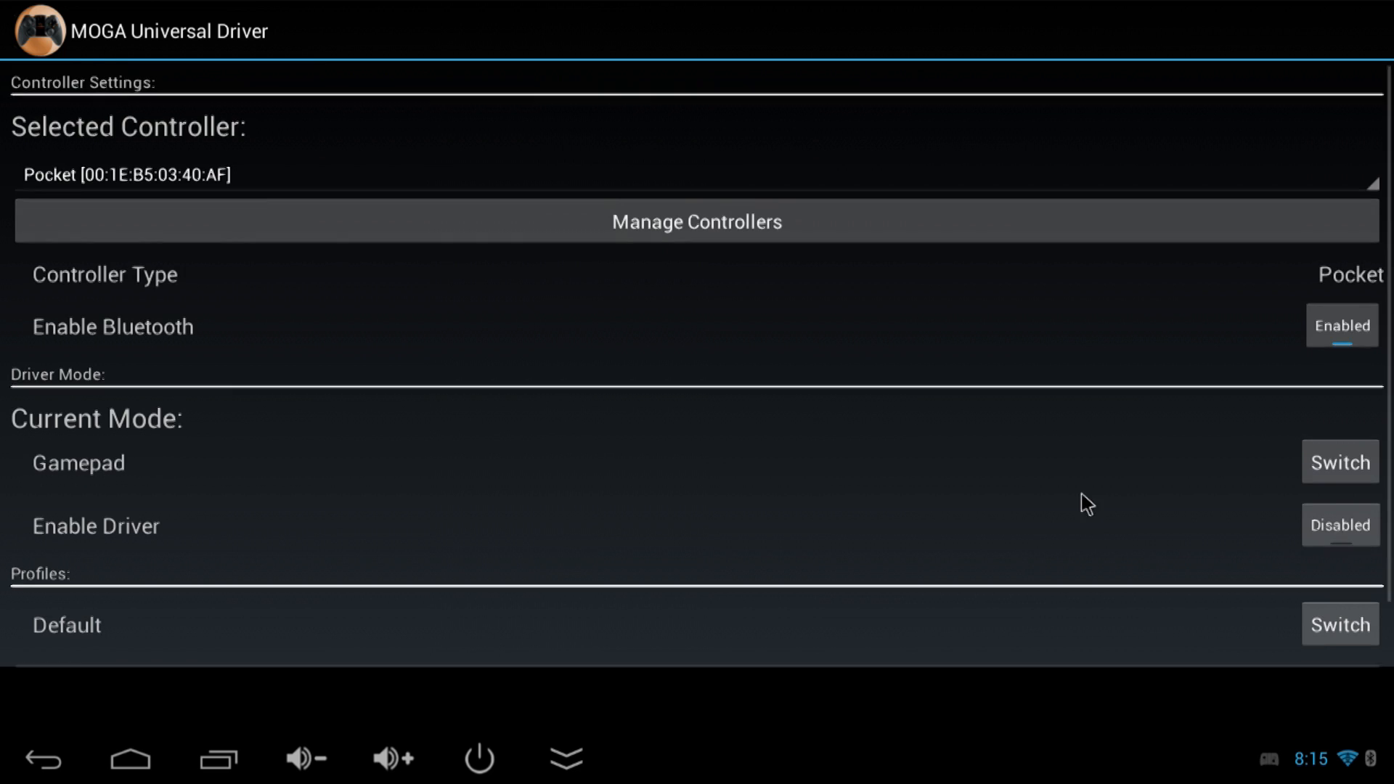
{"action": "scroll", "scroll_direction": "down", "scroll_amount": 3}
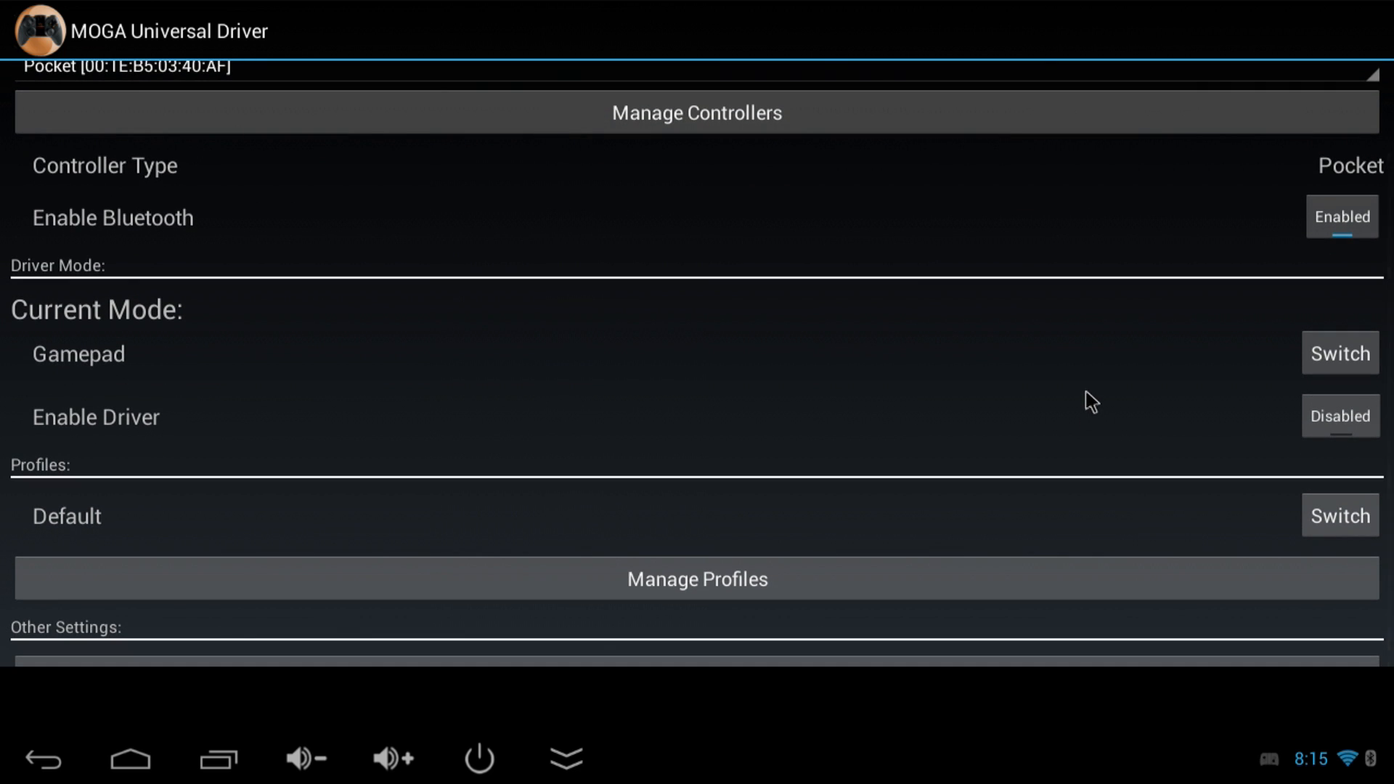
{"action": "mouse_move", "coordinate": [1251, 415]}
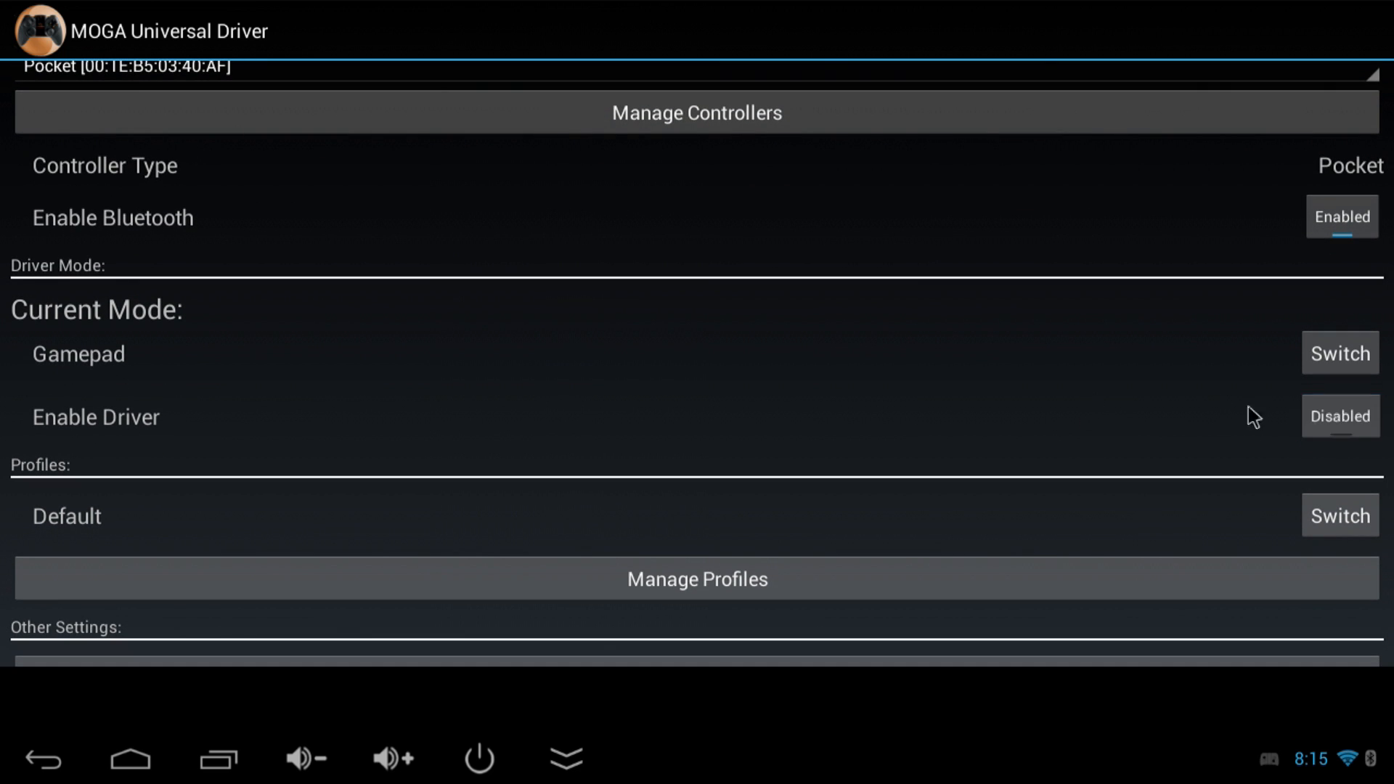
{"action": "left_click", "coordinate": [1340, 415]}
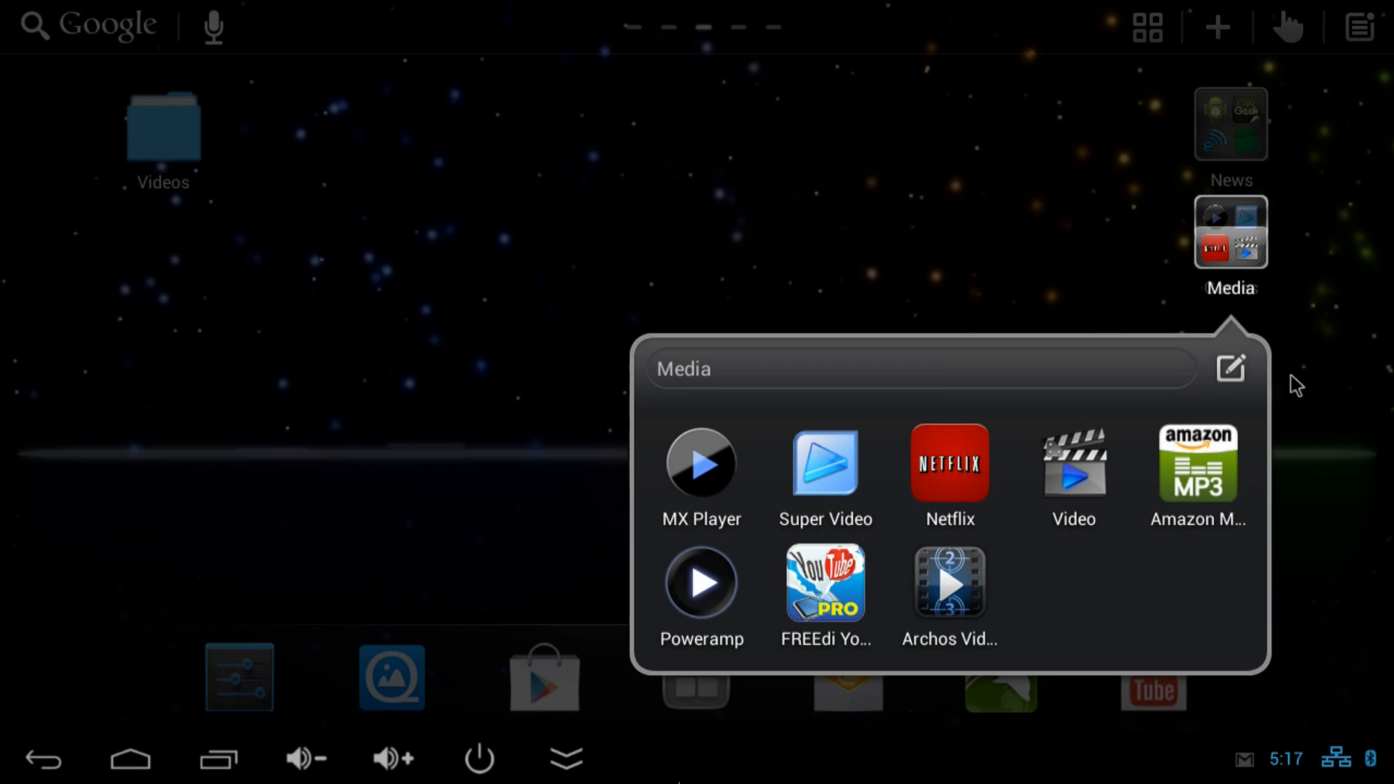
- Reveal the equalizer live wallpaper, then bring up the All Apps drawer
{"action": "left_click", "coordinate": [949, 582]}
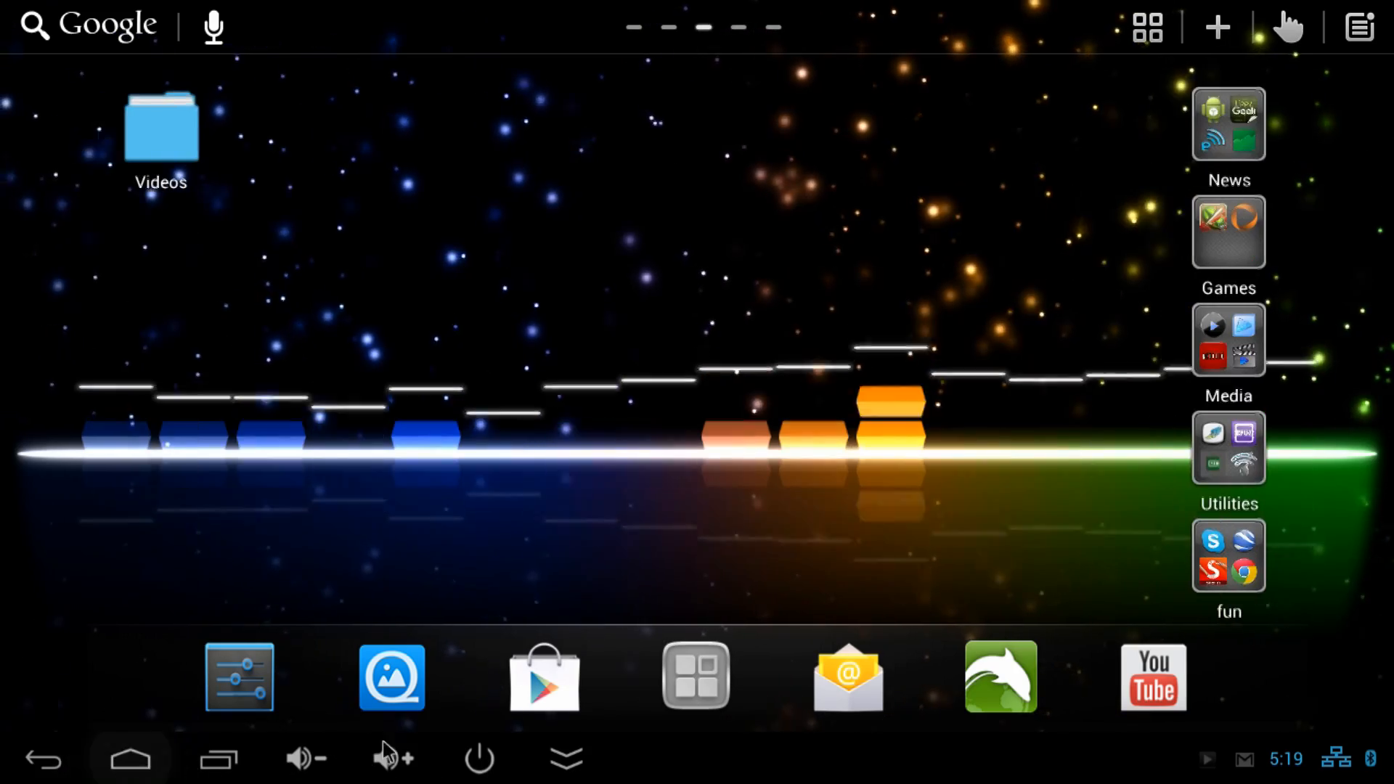
{"action": "left_click", "coordinate": [693, 682]}
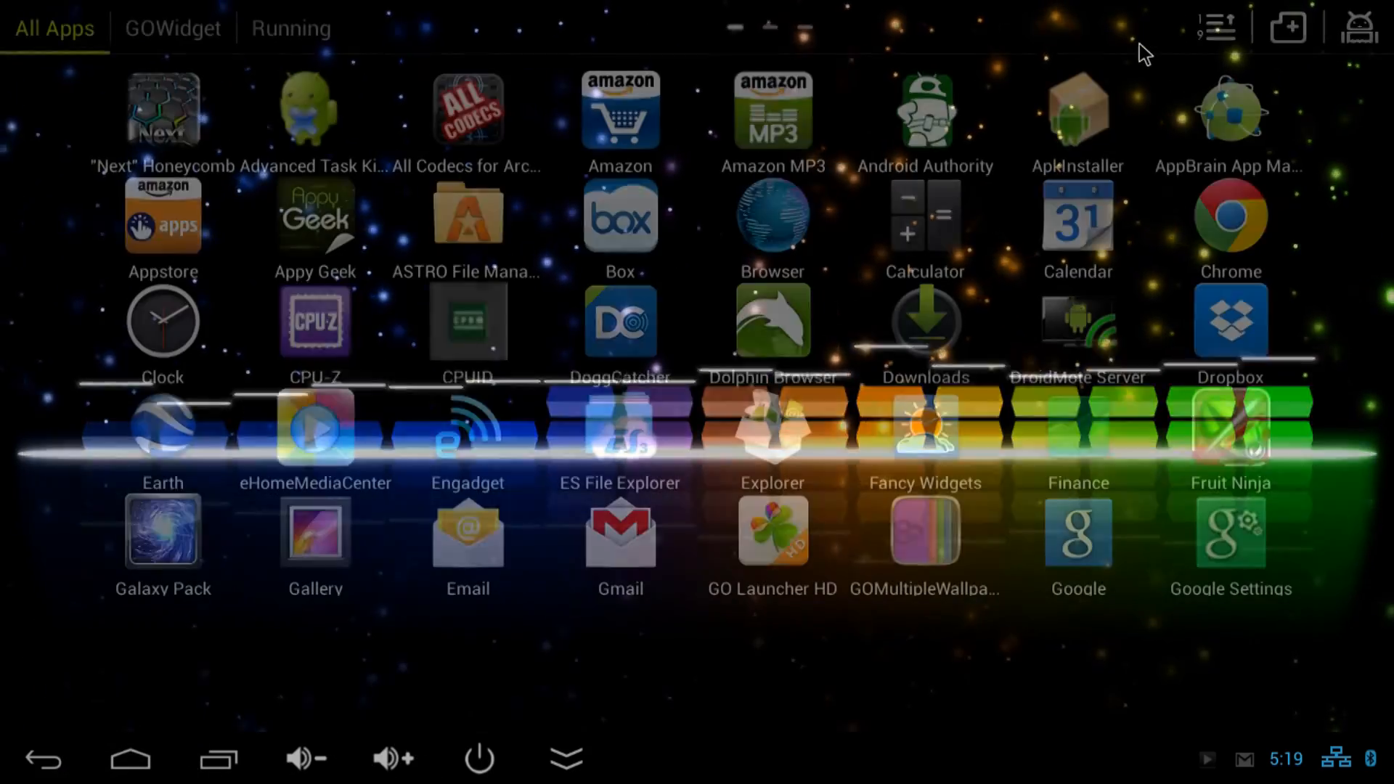